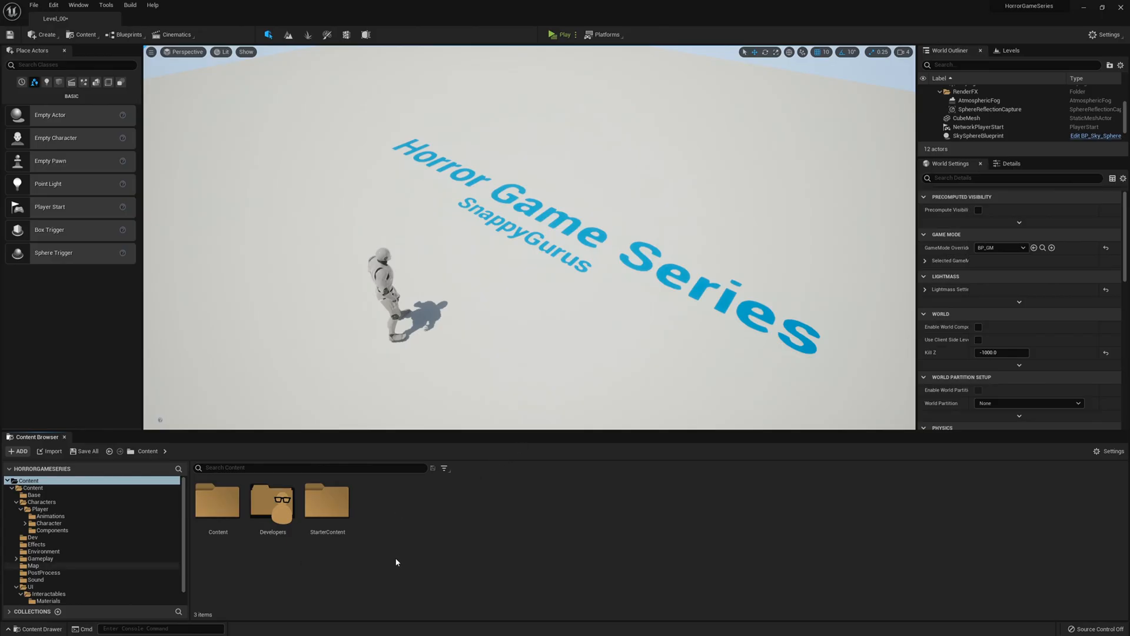
mouse_move(198, 551)
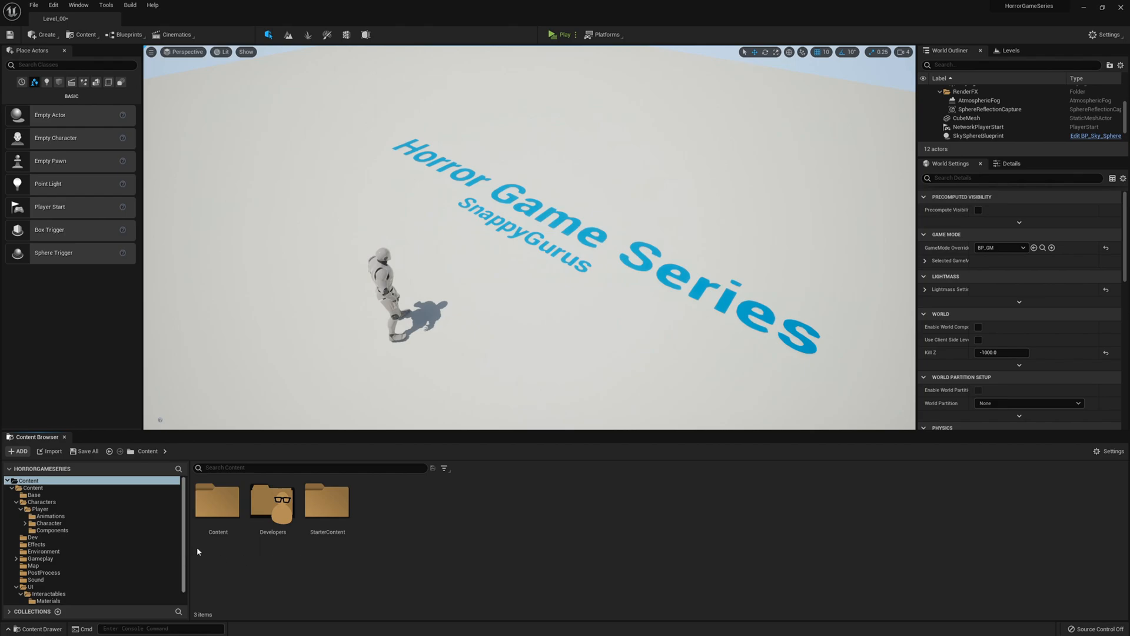
mouse_move(185, 588)
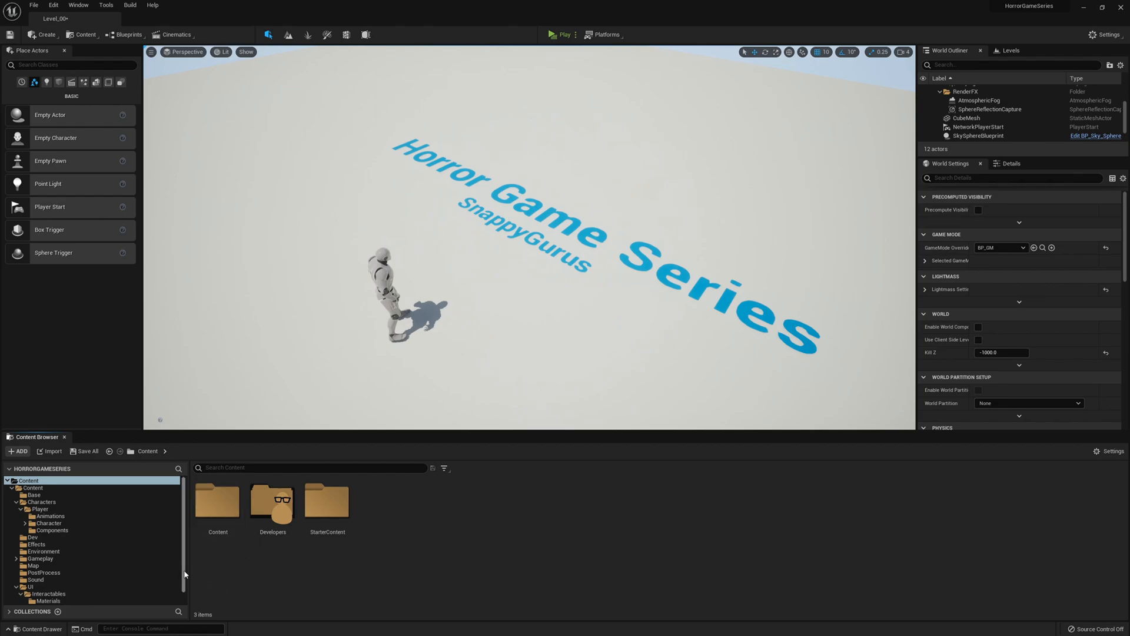
Browse to the UI > Interactables > Materials folder holding the T_CircularMask texture.
left_click(26, 587)
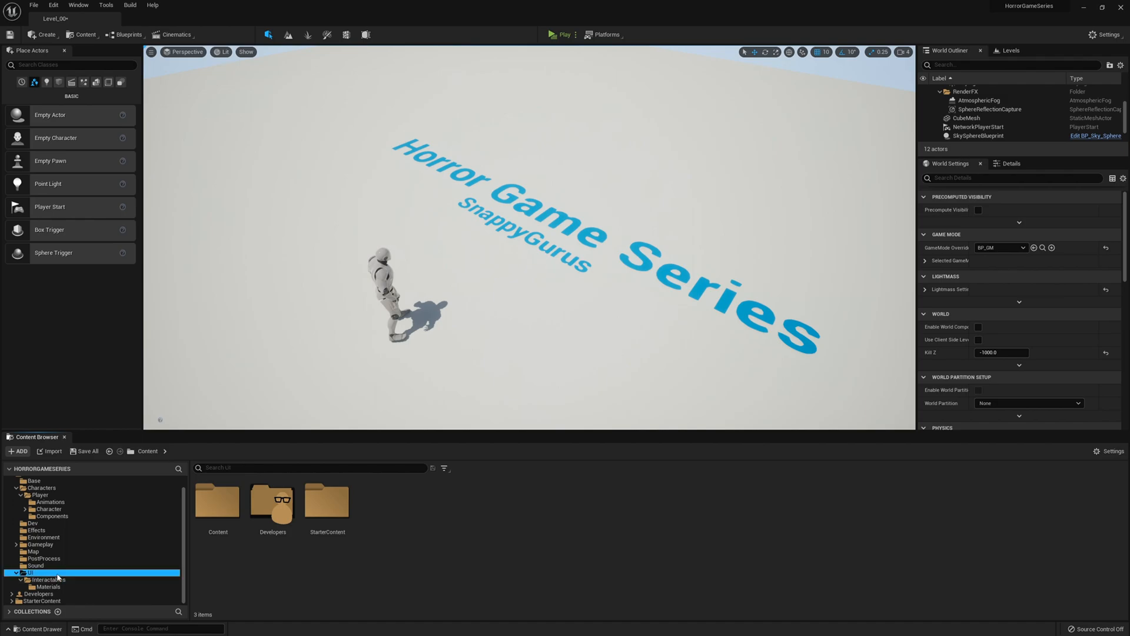
left_click(47, 586)
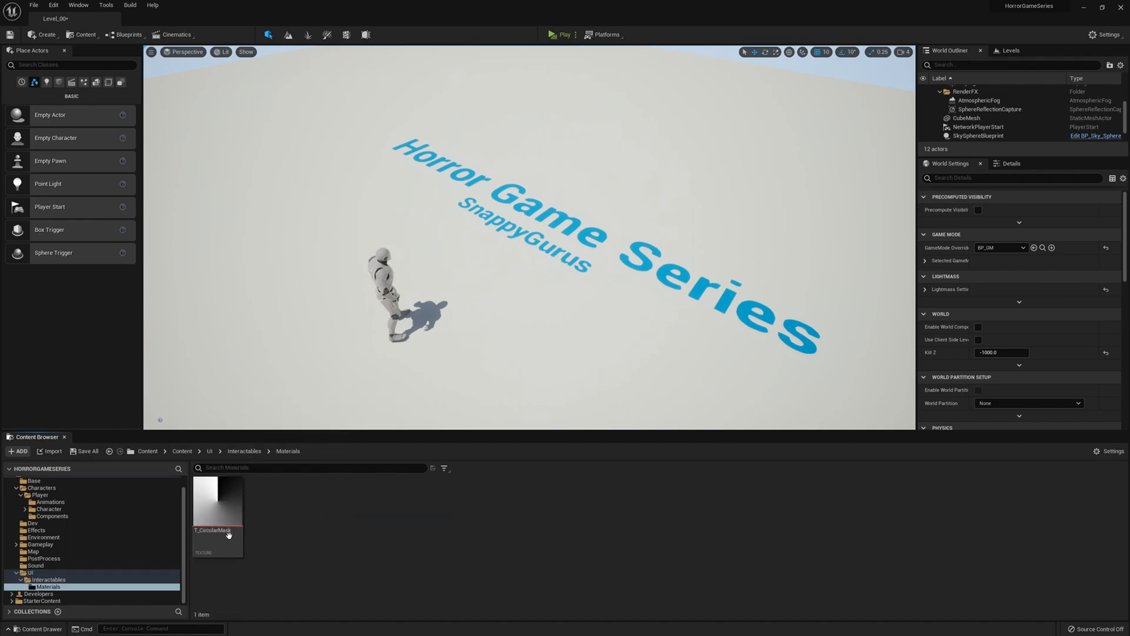
mouse_move(233, 530)
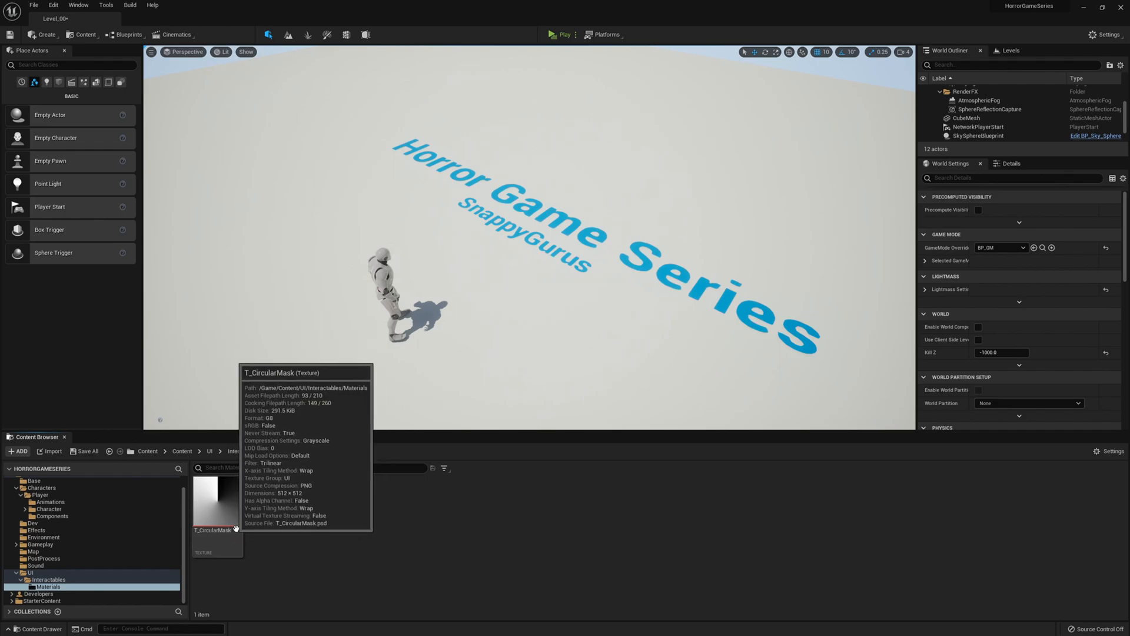
mouse_move(379, 520)
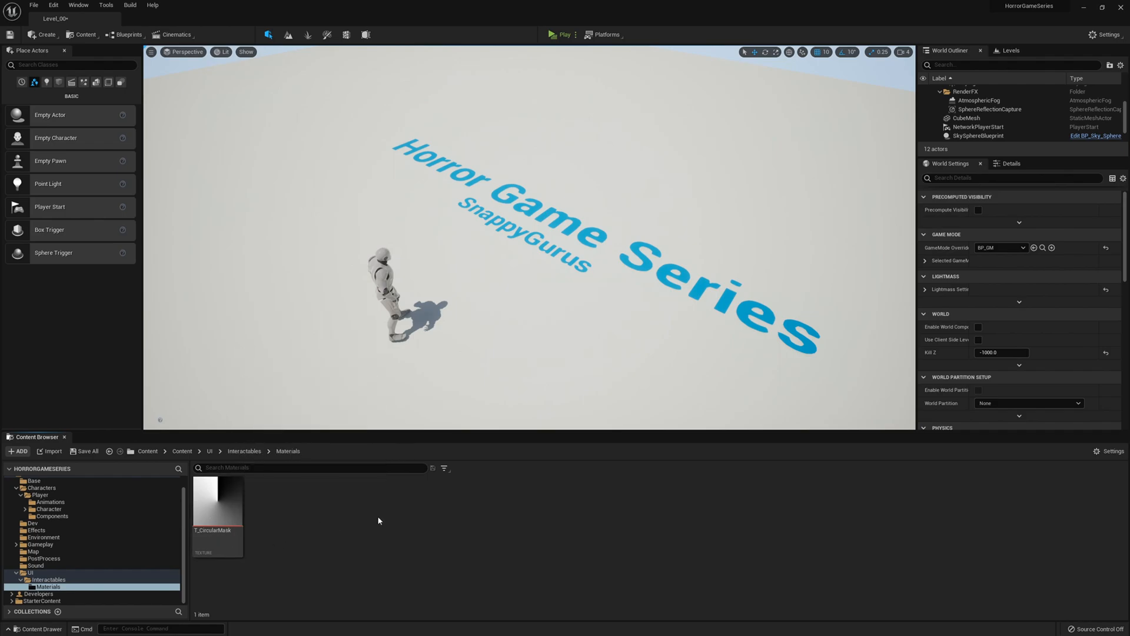
mouse_move(386, 518)
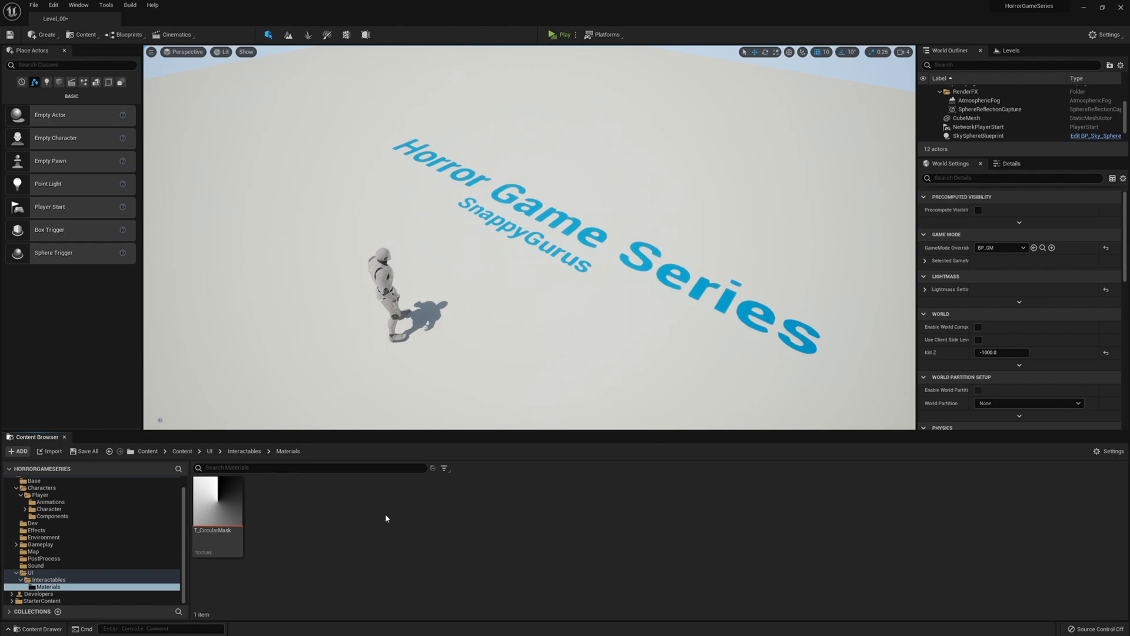
mouse_move(322, 535)
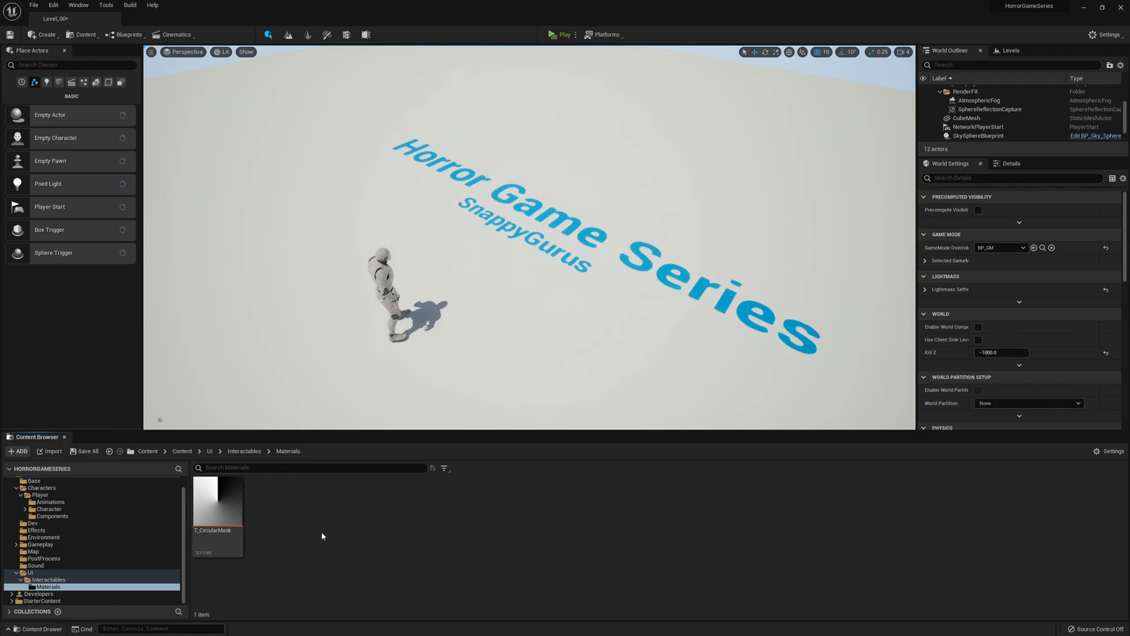
mouse_move(218, 518)
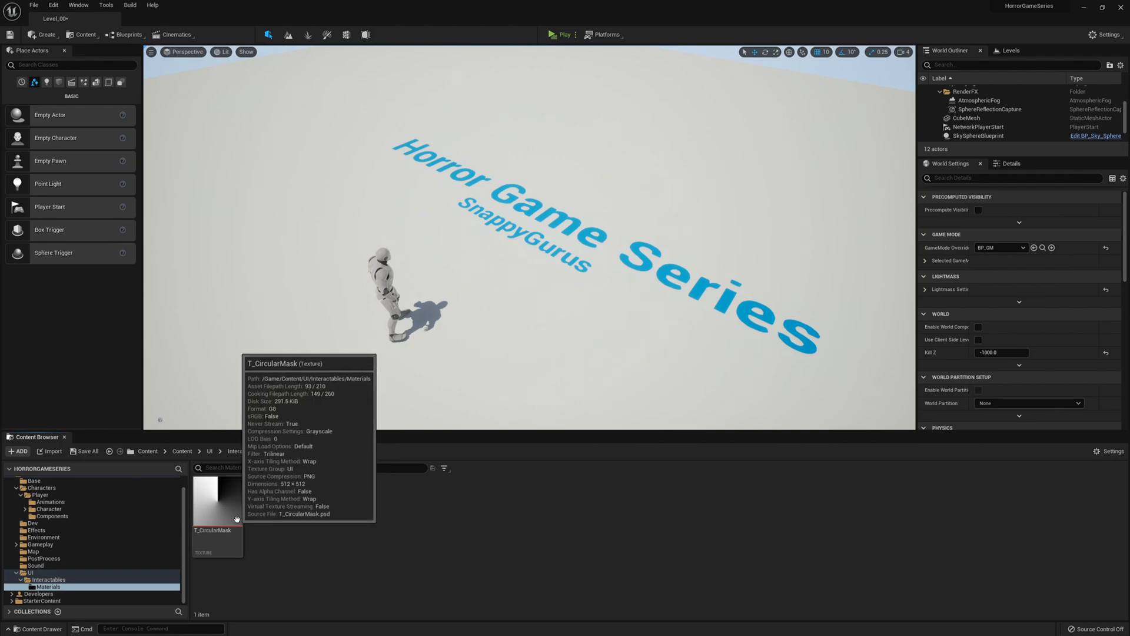
mouse_move(314, 520)
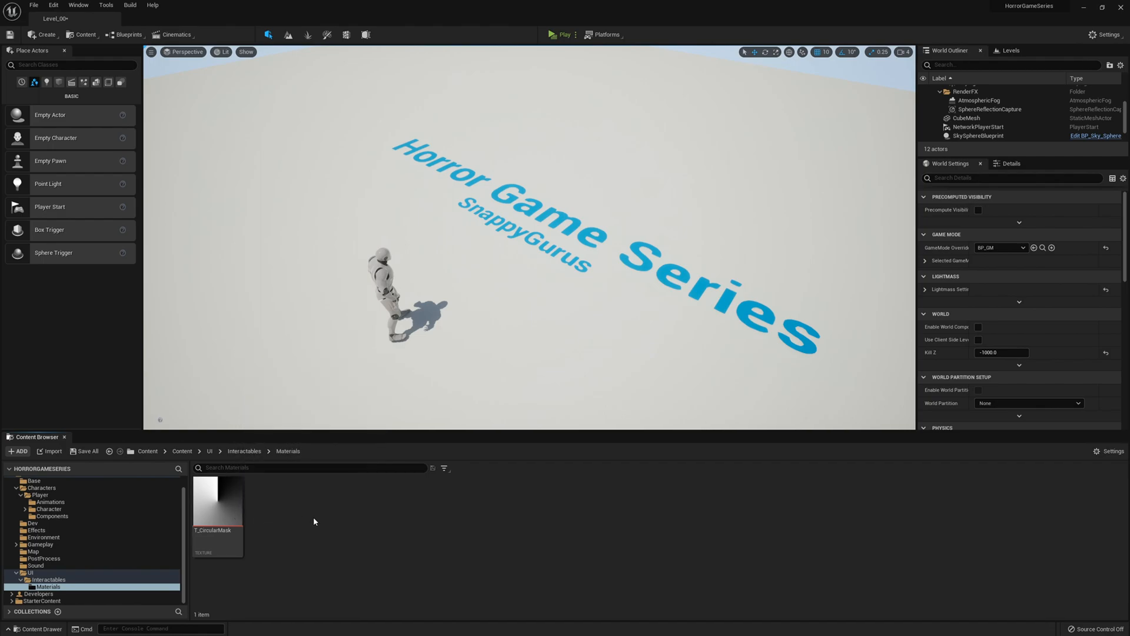
Create a new material named M_ProgressCircle in the Materials folder and open it for editing.
right_click(315, 522)
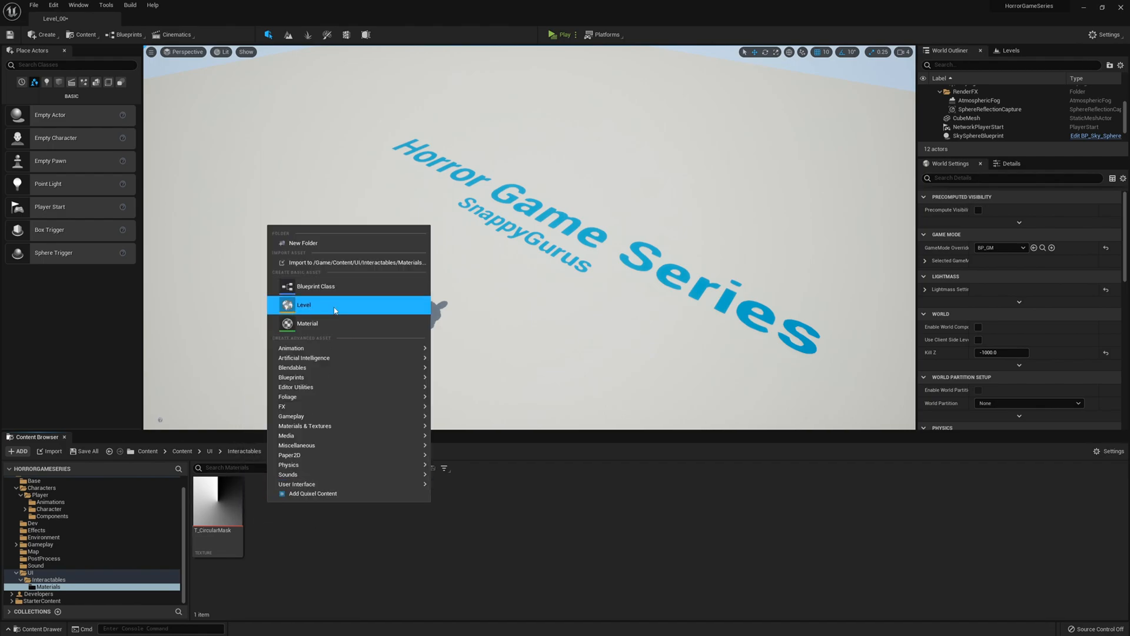
left_click(307, 323)
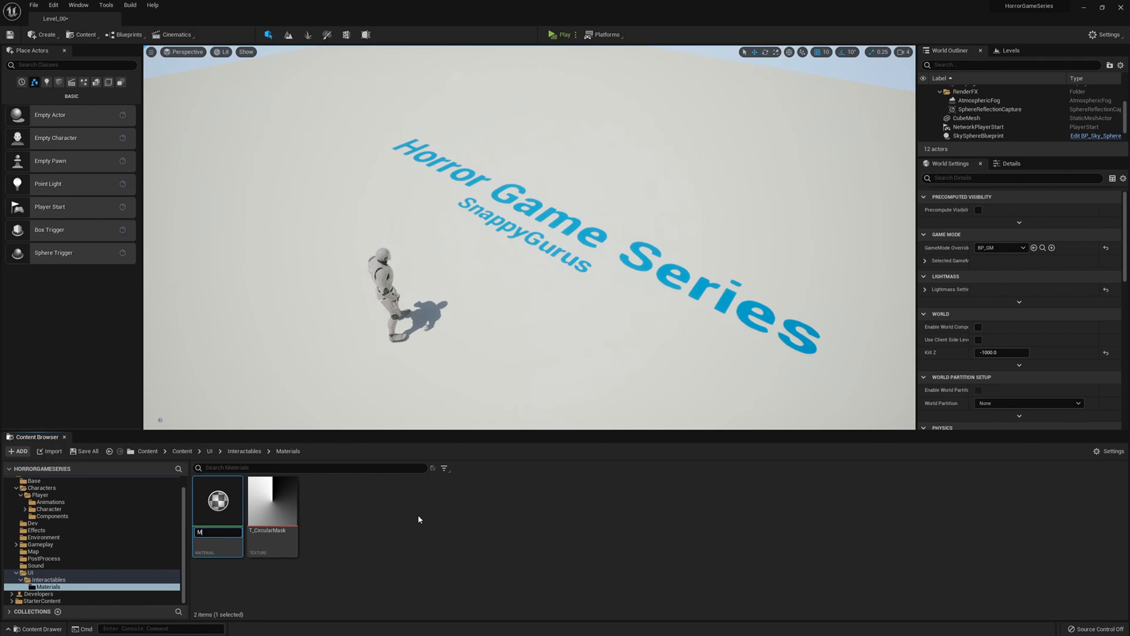
type("_Progress")
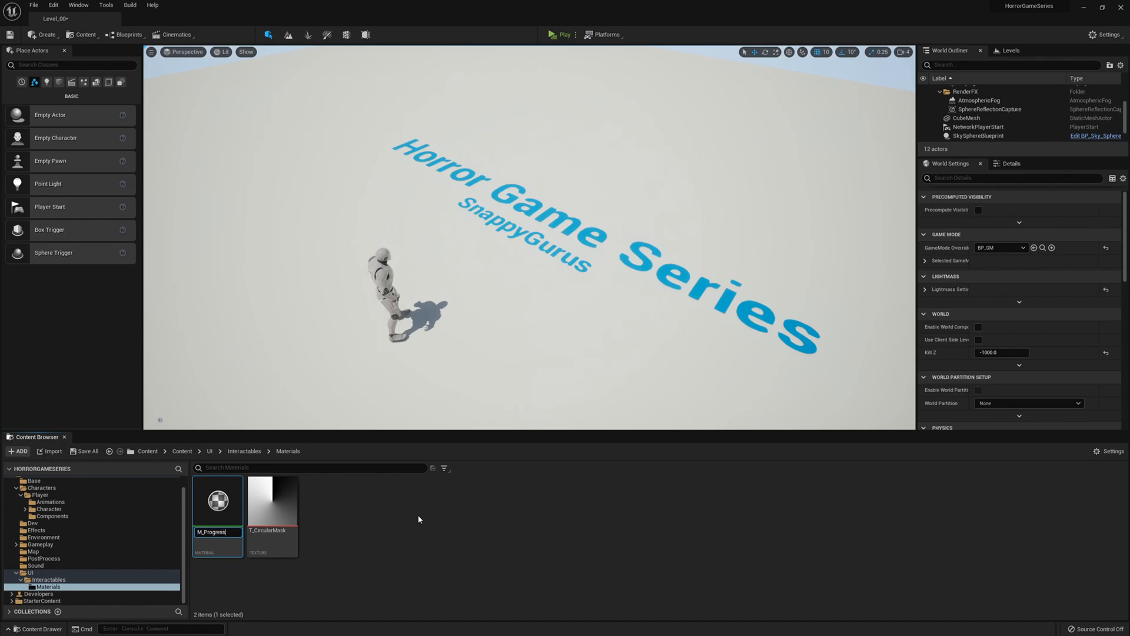
double_click(217, 501)
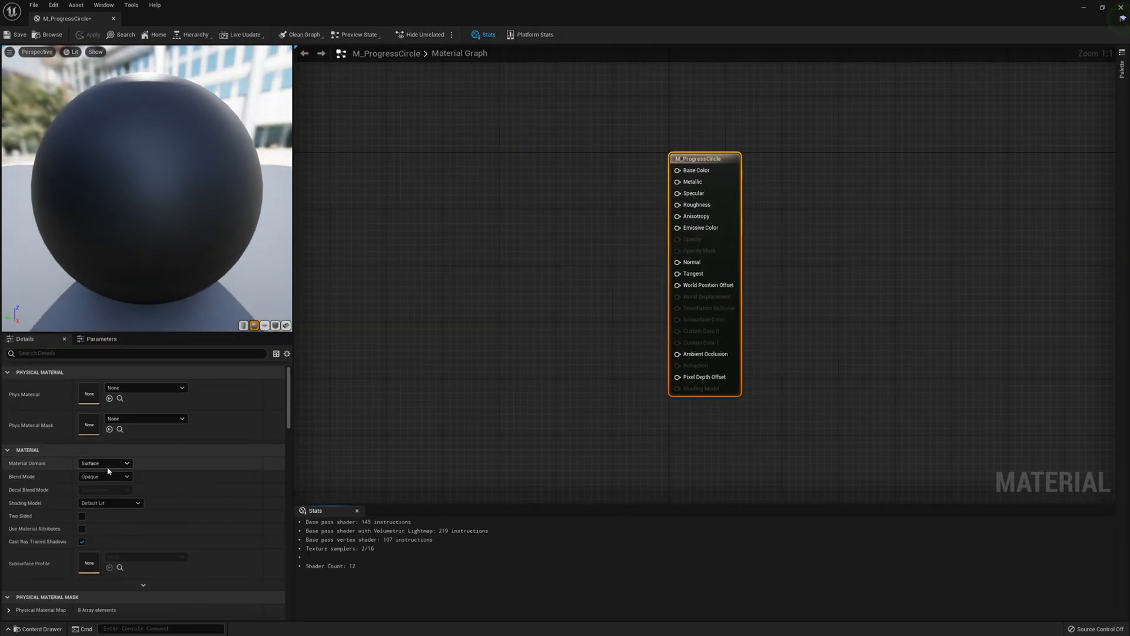
Make M_ProgressCircle a User Interface material with Translucent blend mode.
left_click(105, 462)
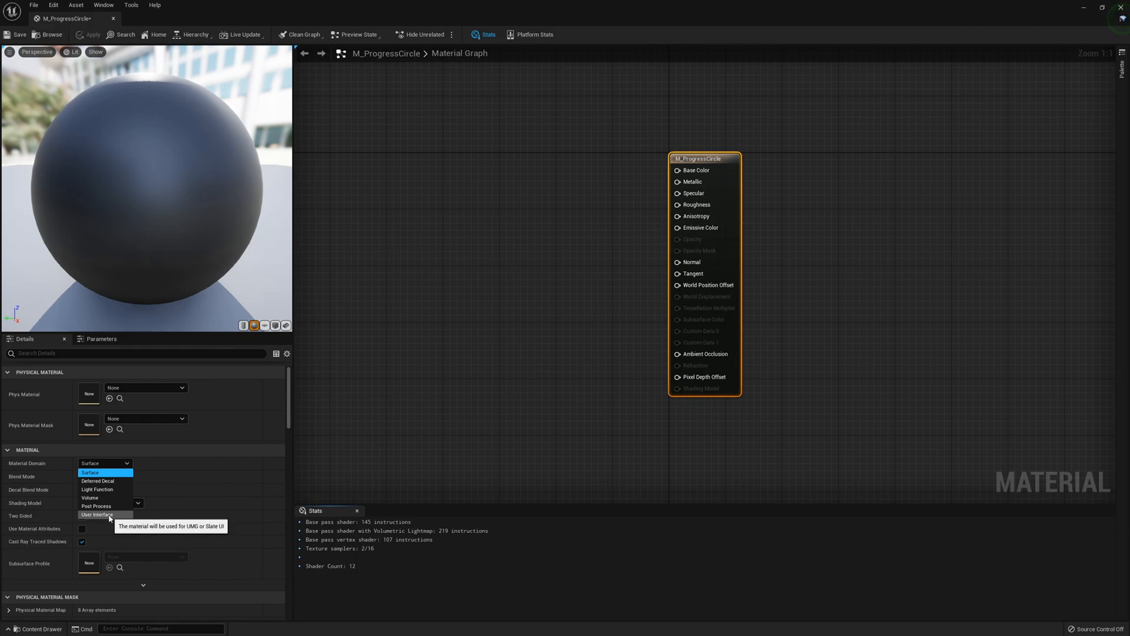
left_click(96, 515)
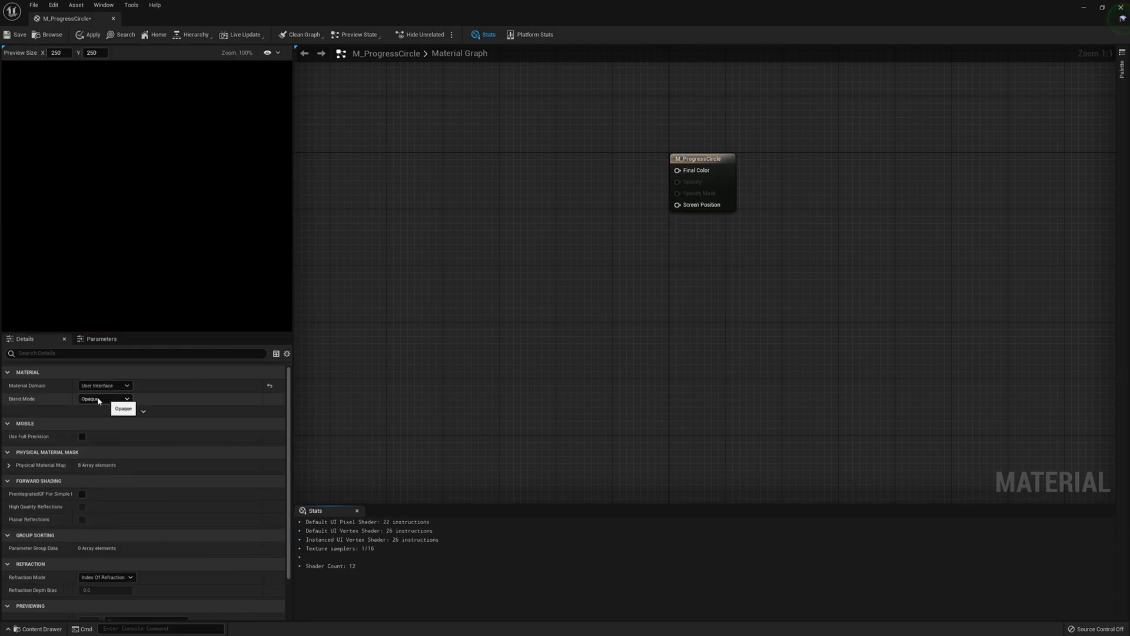
left_click(122, 408)
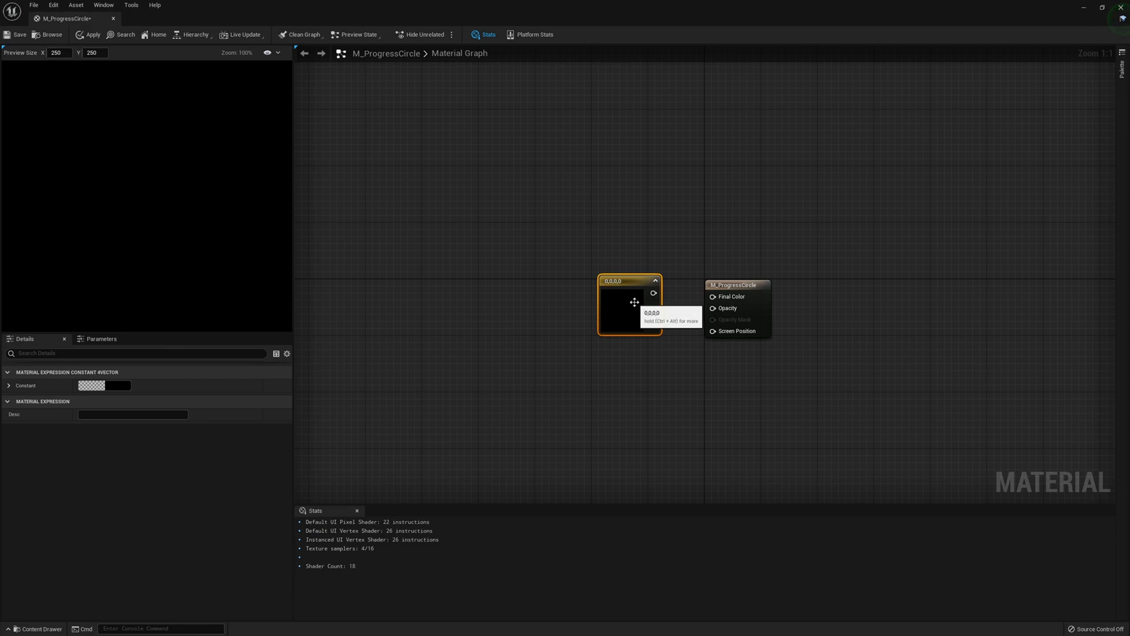
Convert the colour constant into a vector parameter named Colour beside the output node.
left_click_drag(628, 303, 607, 299)
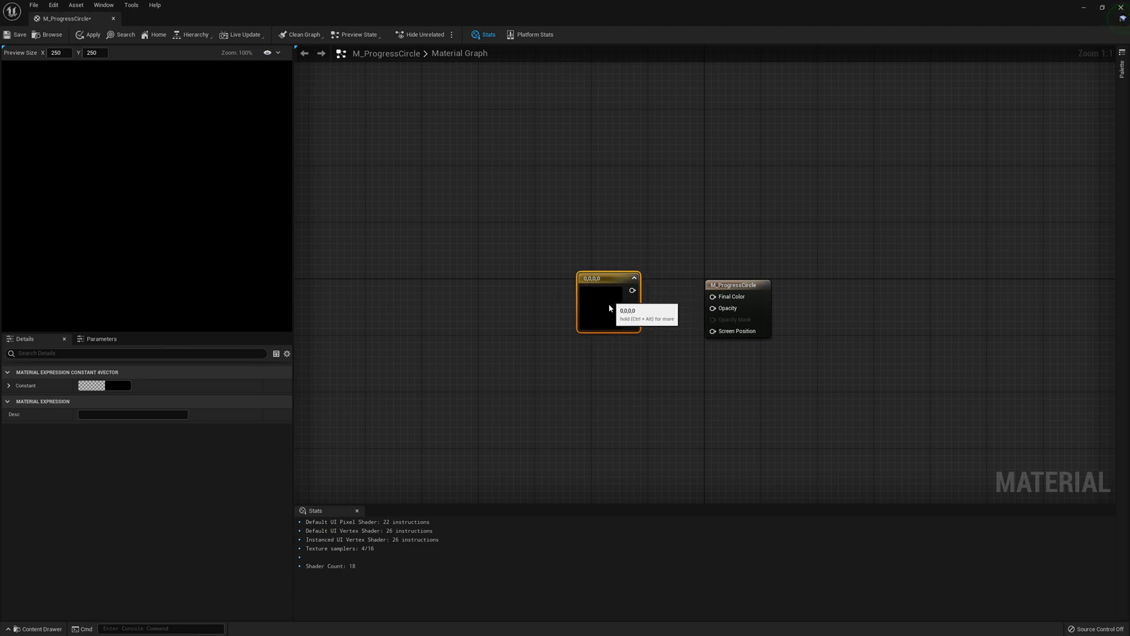
right_click(609, 308)
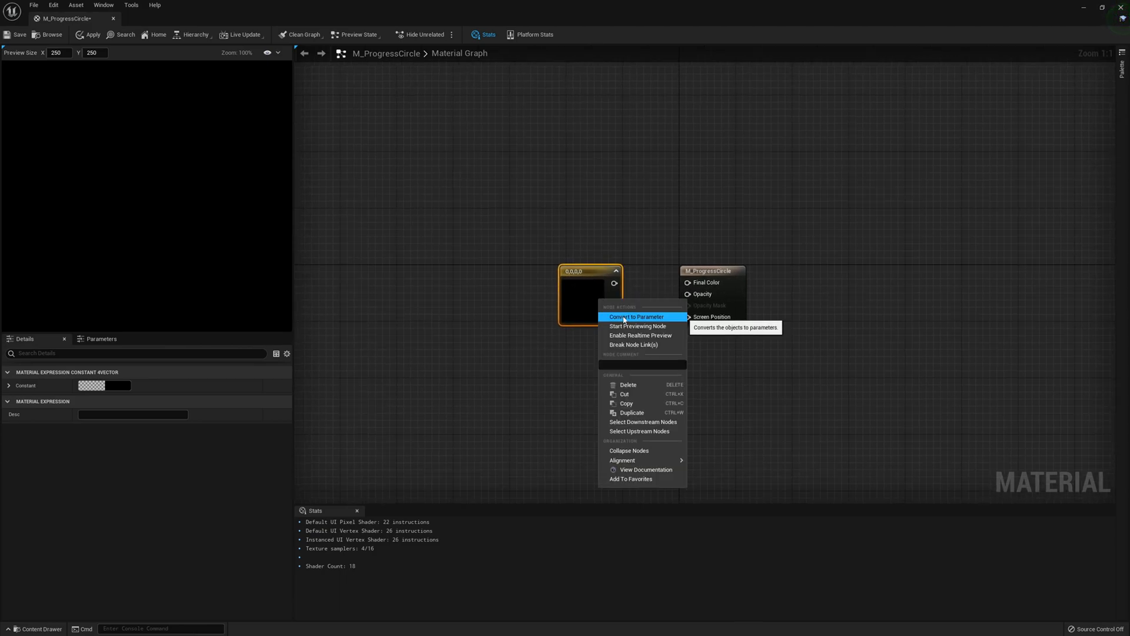
left_click(635, 315)
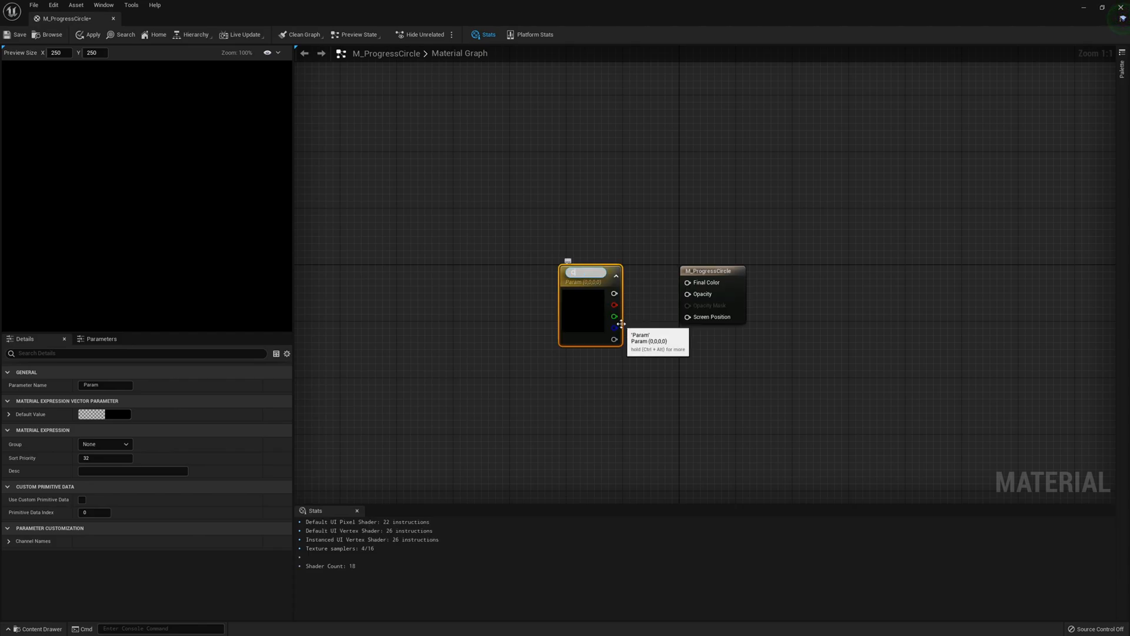
type("Colour")
type("mult")
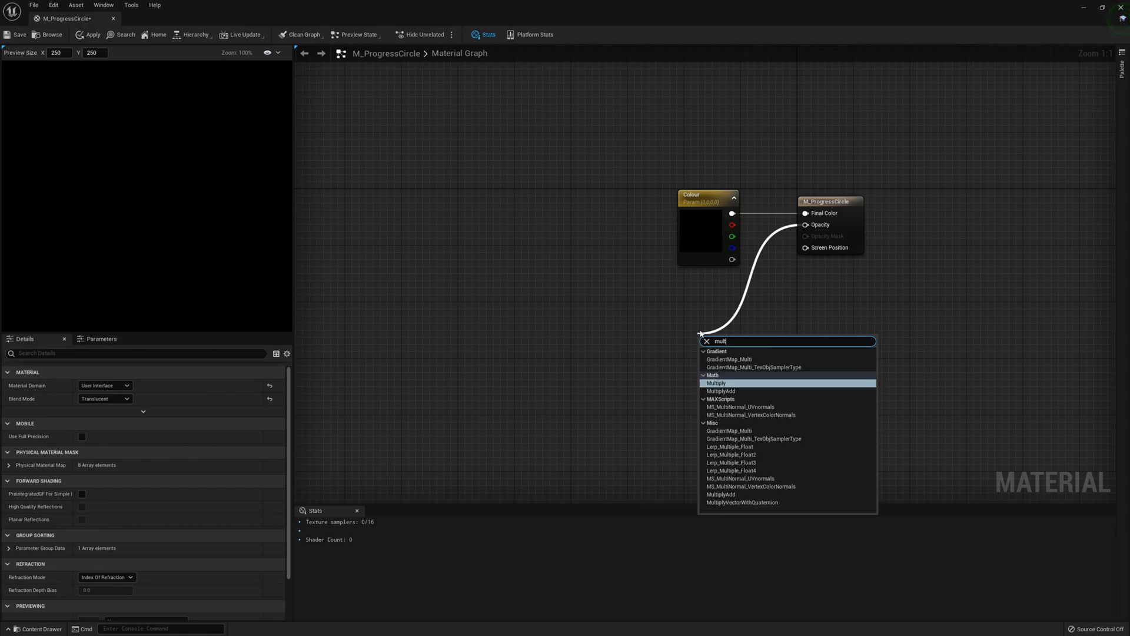
Chain an If node into a Multiply node that feeds the Opacity output.
left_click(716, 383)
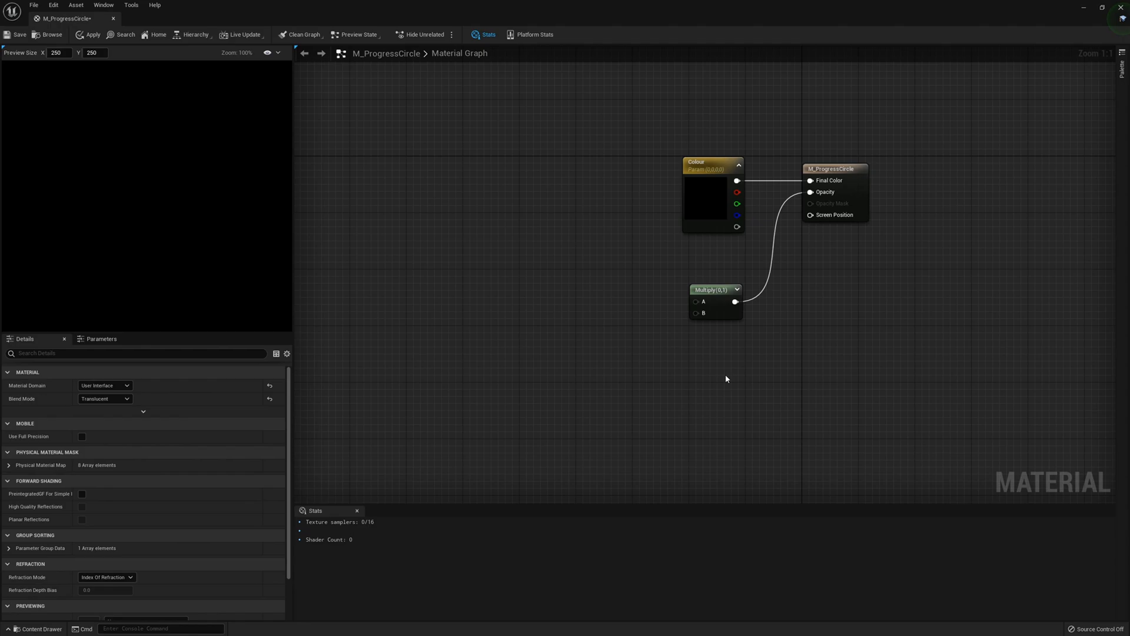
left_click(716, 289)
type("if")
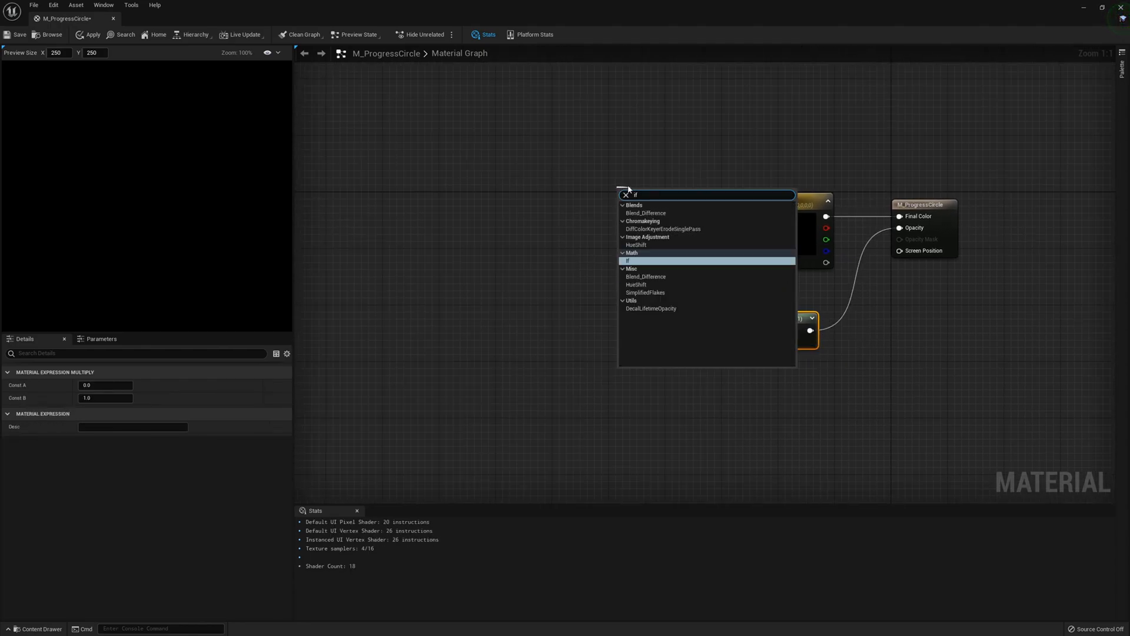
left_click(629, 260)
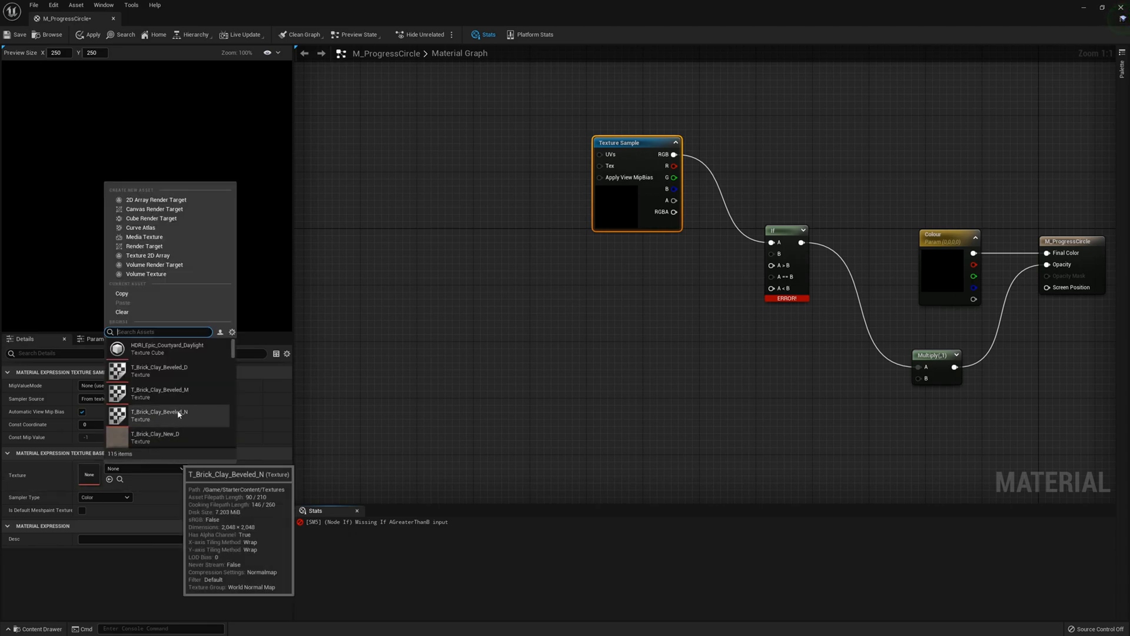
Assign the T_CircularMask texture to the Texture Sample node.
type("t_circ")
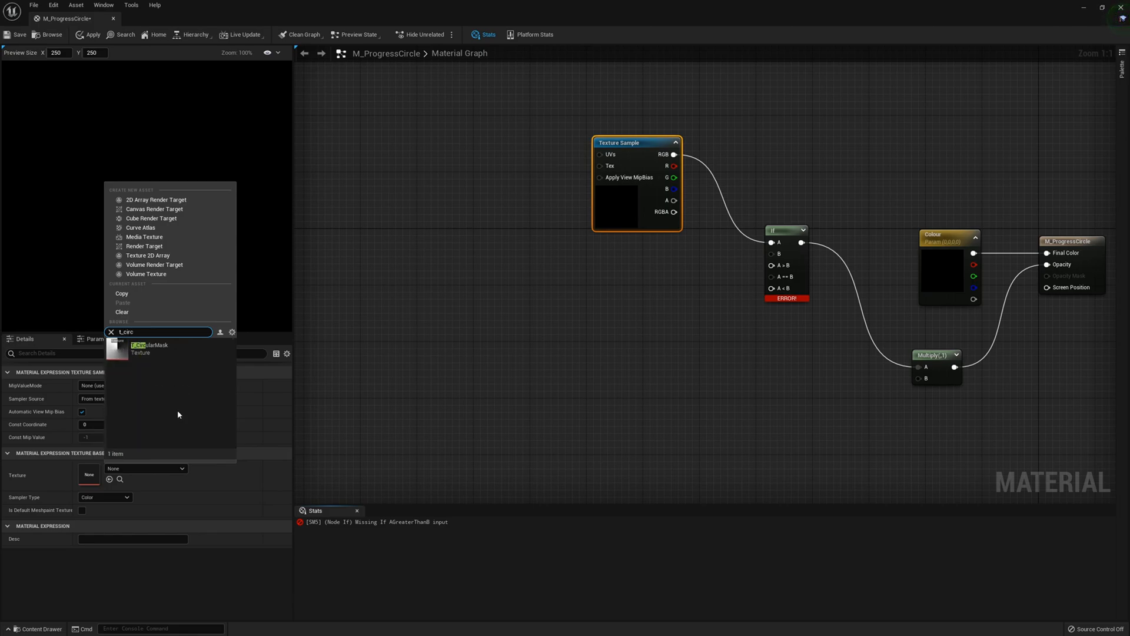
left_click(145, 348)
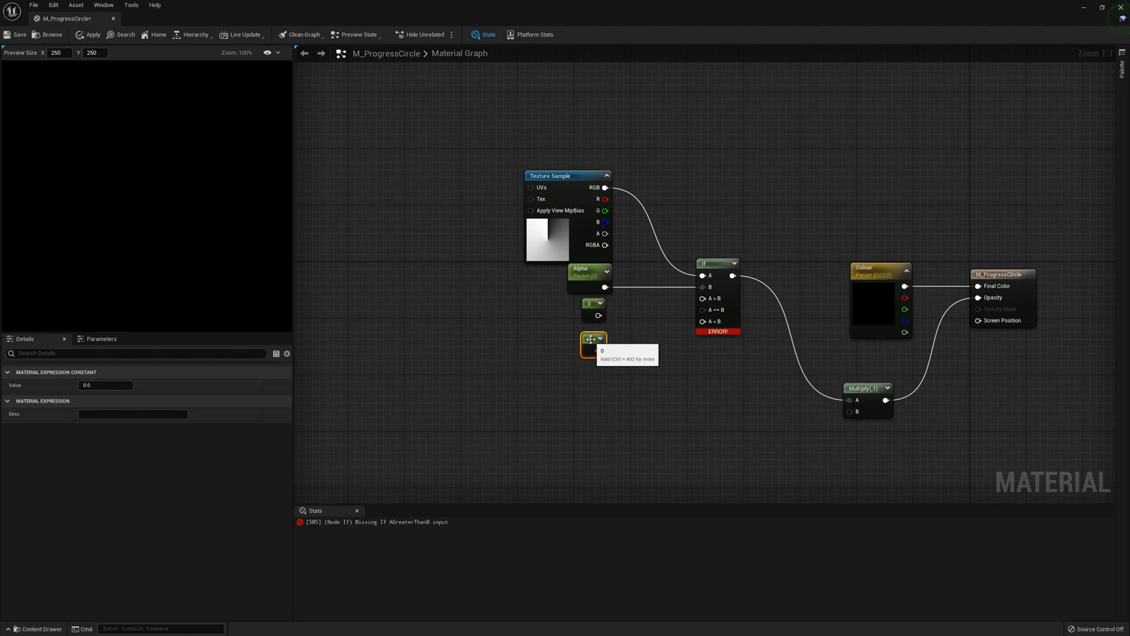
Add a second constant set to 1 for the If node's comparison inputs.
left_click(591, 304)
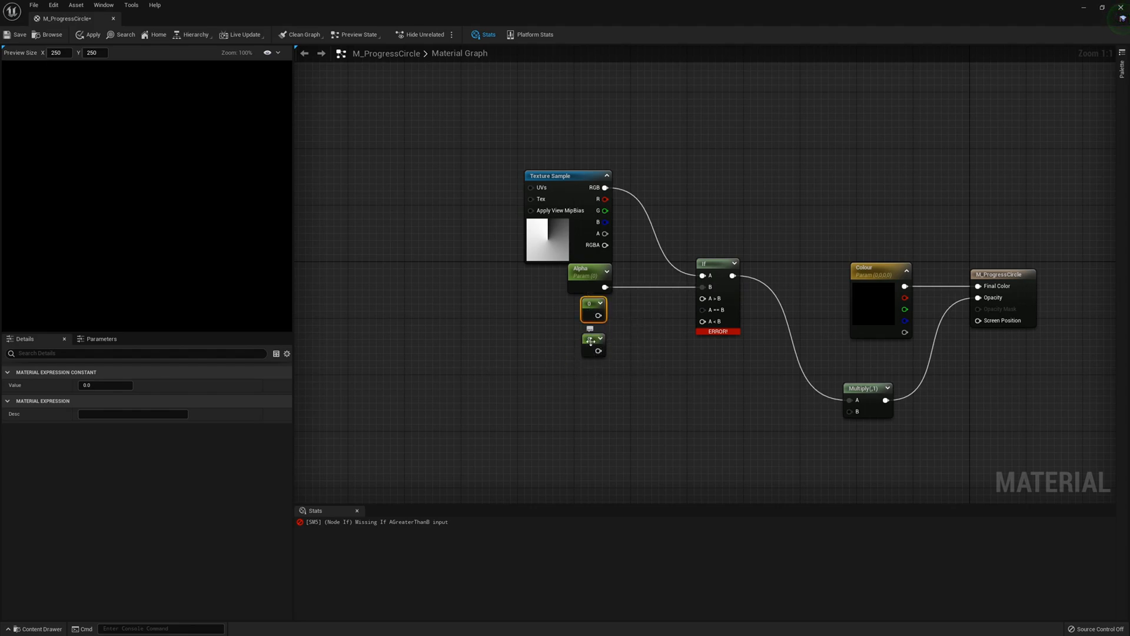
left_click(592, 339)
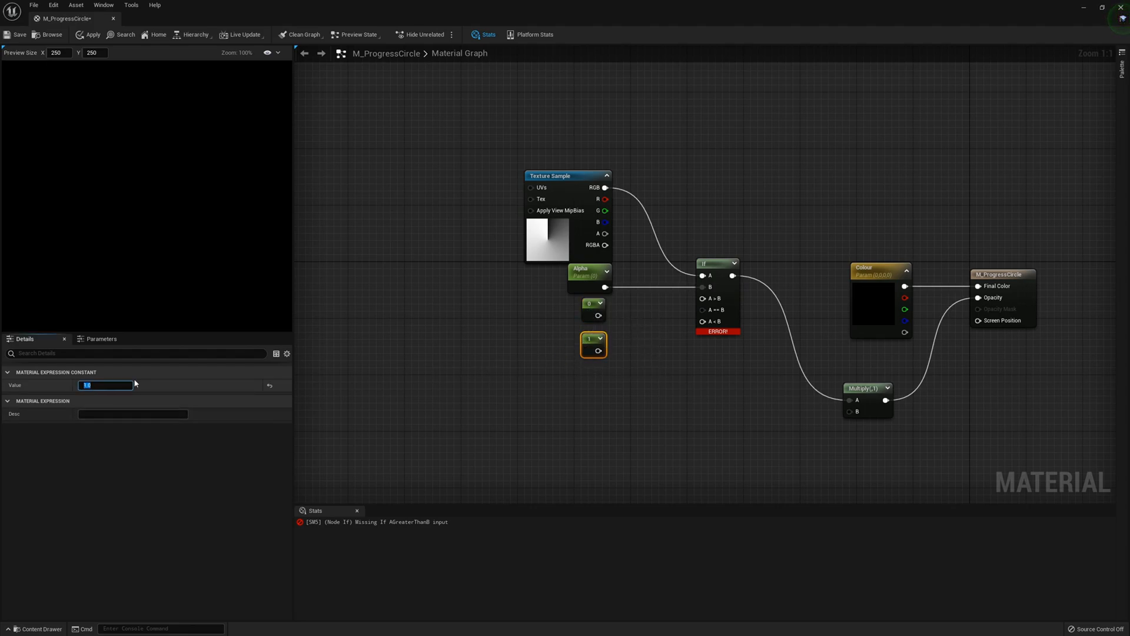
left_click(595, 374)
type("clam")
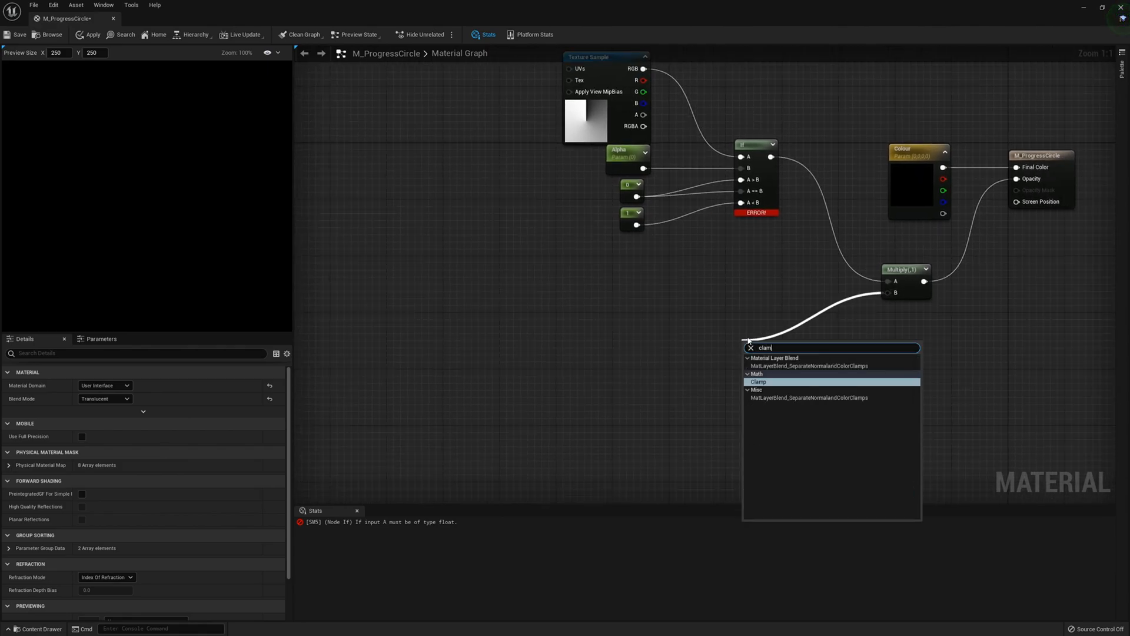
Add a Clamp after the Multiply and set the Multiply's B constant to 4.
left_click(758, 381)
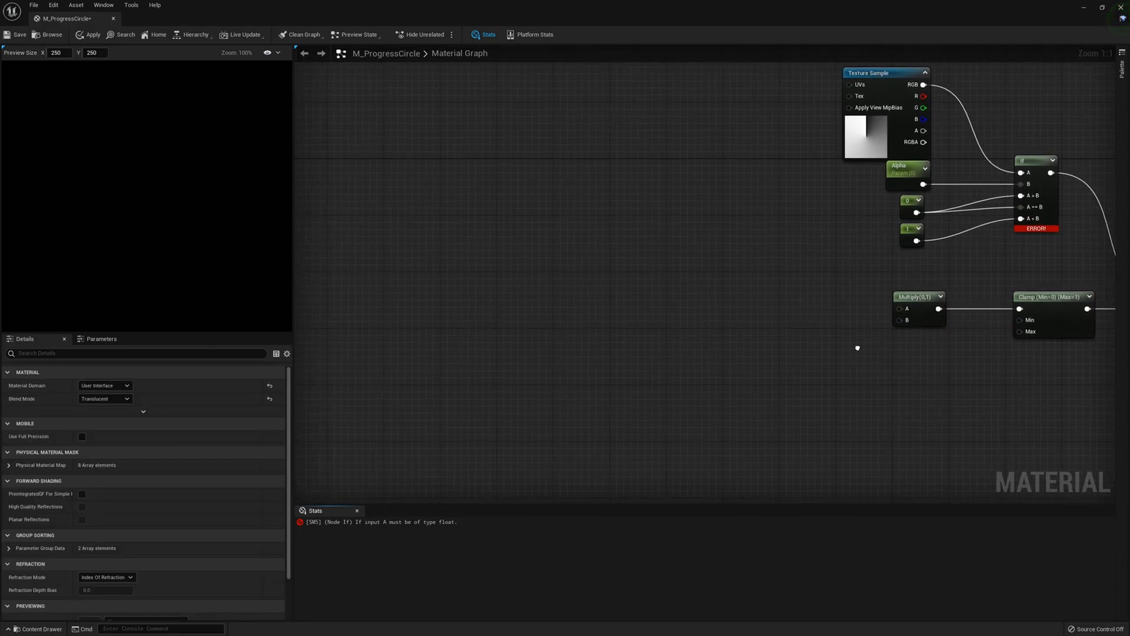
left_click(919, 296)
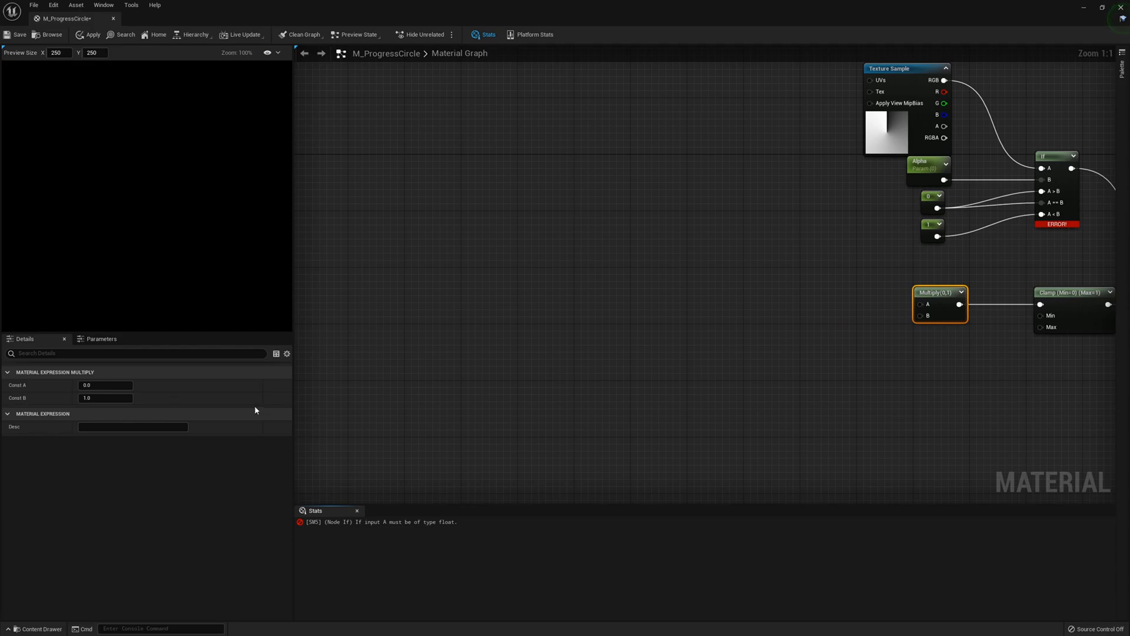
left_click(105, 398)
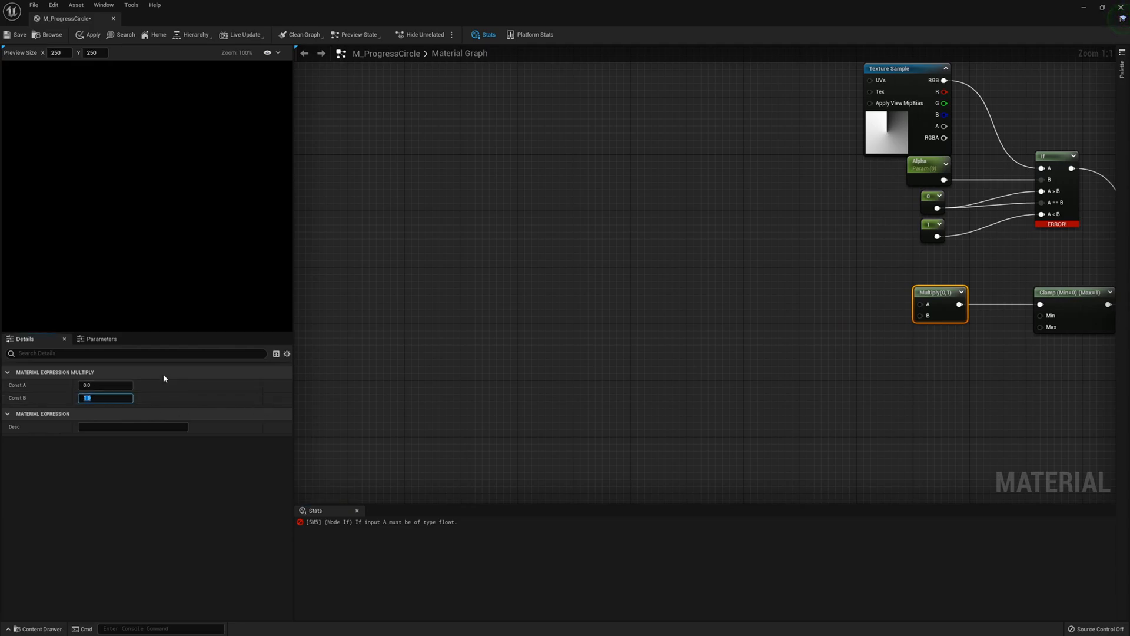
type("4")
type("subt")
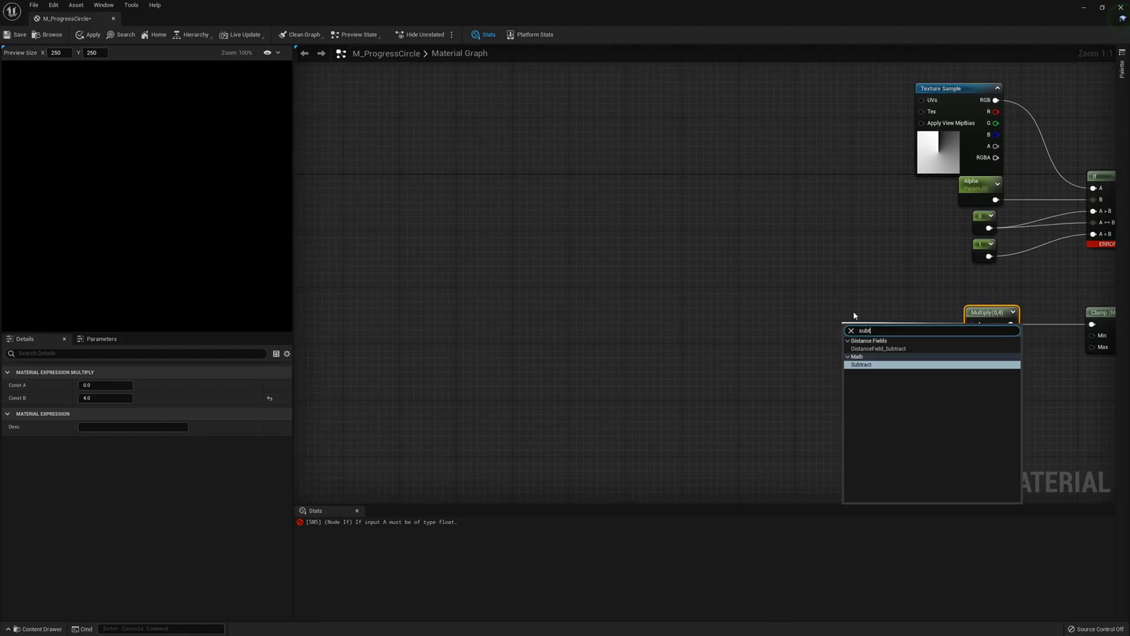
Add a Subtract node and start a search for the Power and One Minus nodes.
left_click(859, 365)
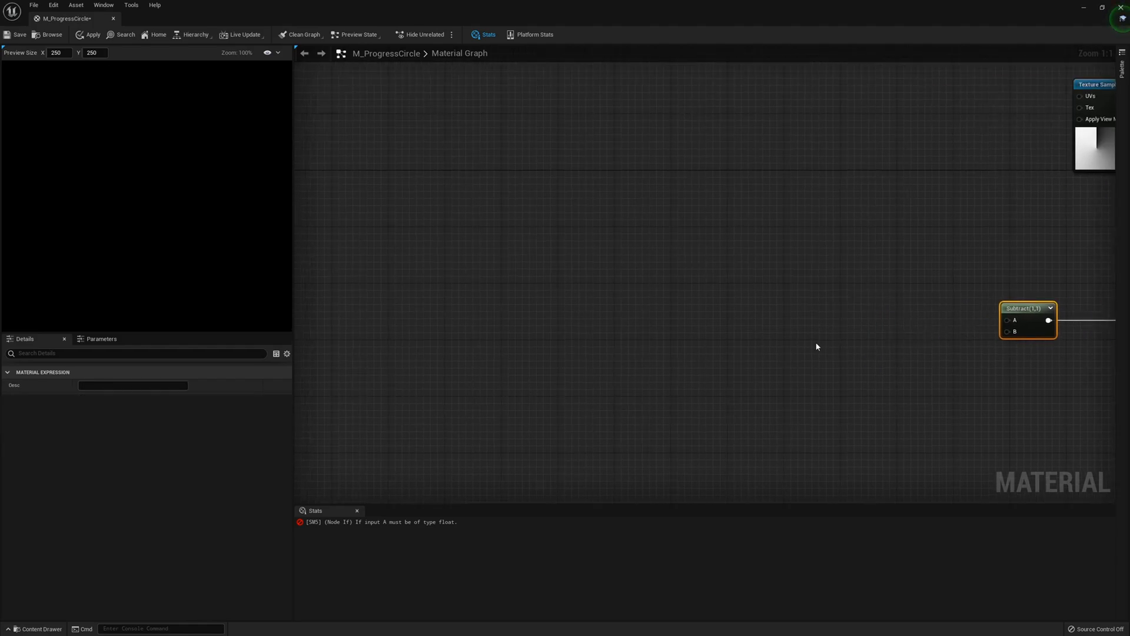
right_click(831, 249)
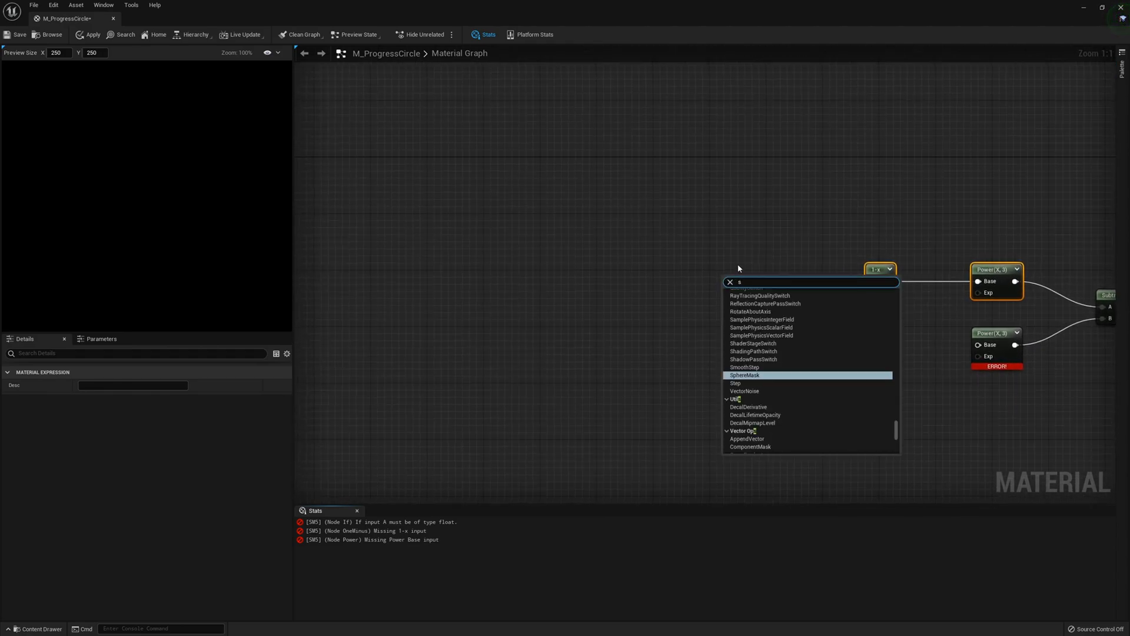
Add a SphereGradient-2D node and an Add node ahead of its radius input.
type("spheregra")
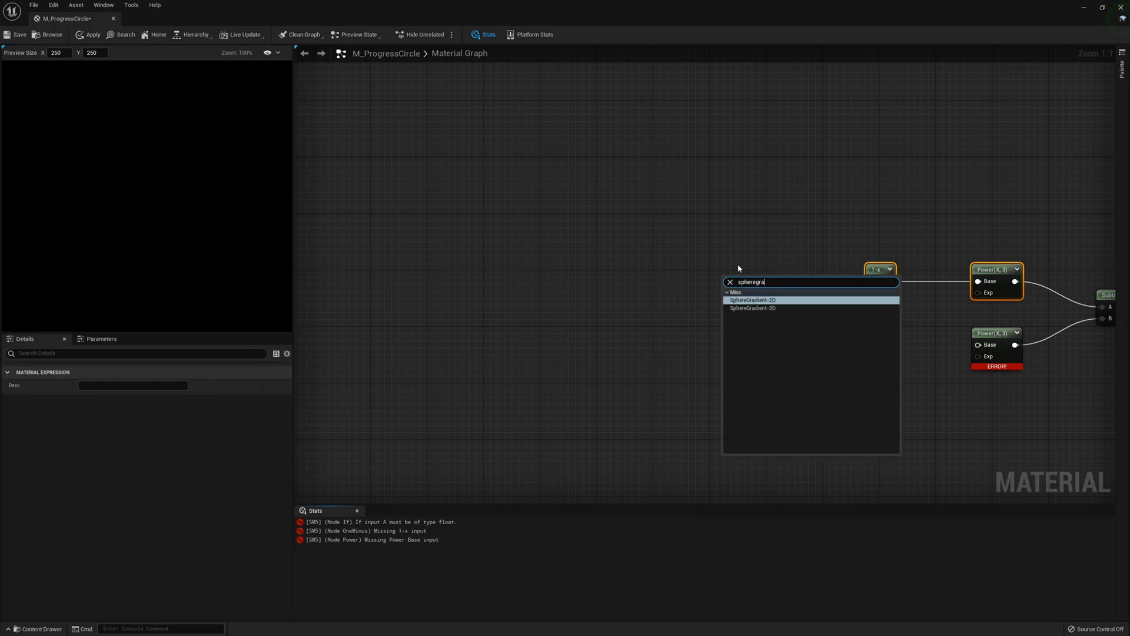
left_click(754, 300)
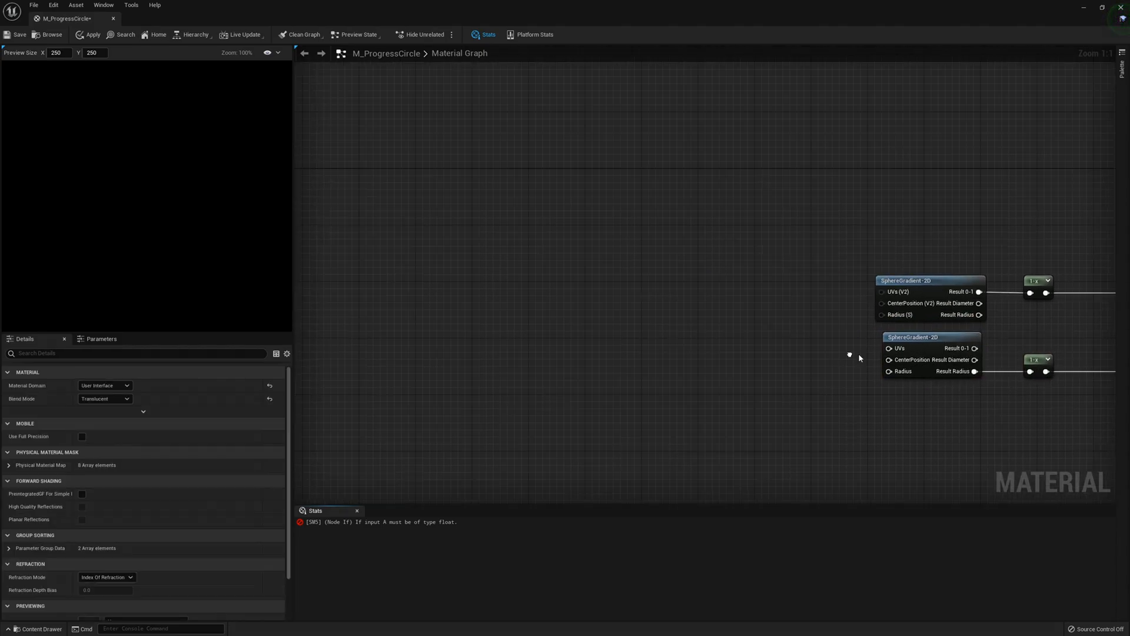
mouse_move(906, 370)
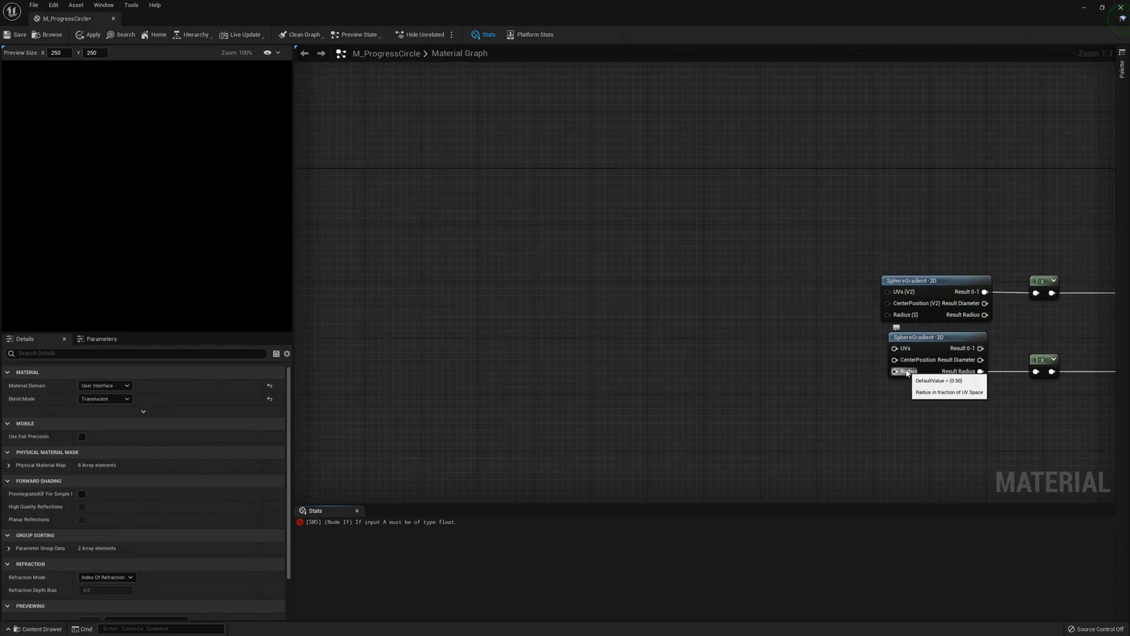
type("add")
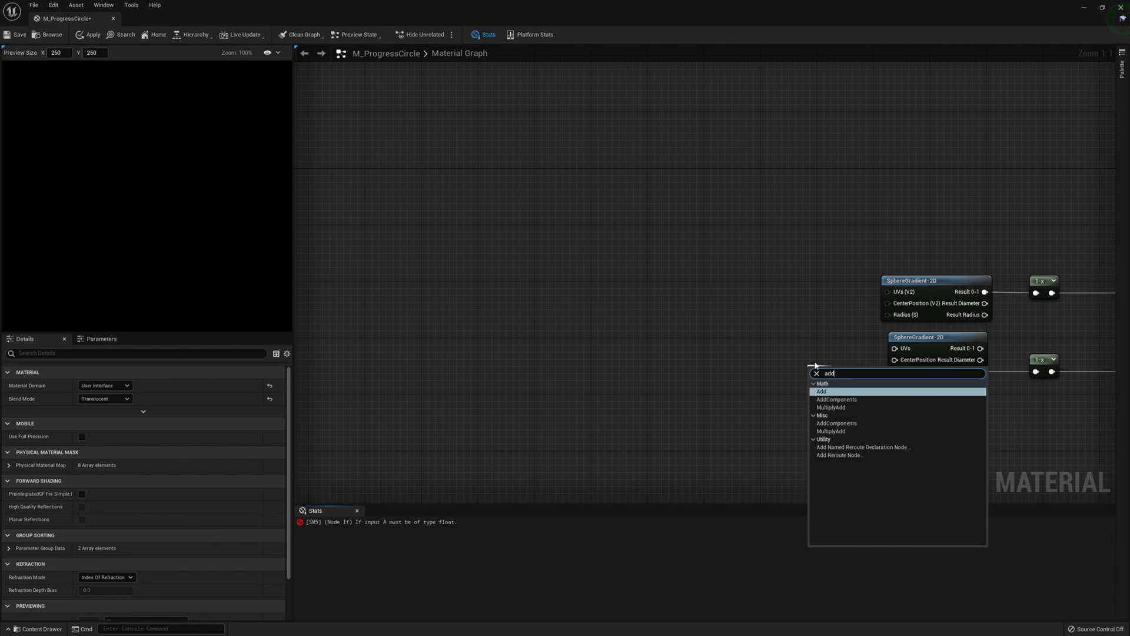
left_click(822, 391)
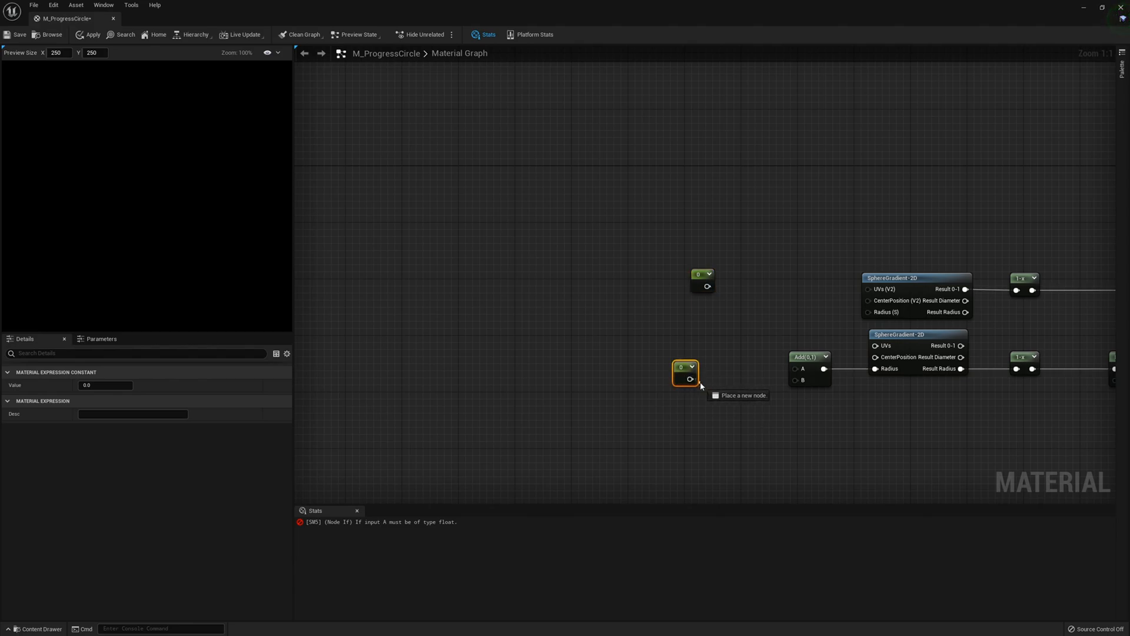
Place a 0.4 constant and wire it into the sphere gradient's Radius pin.
left_click(659, 381)
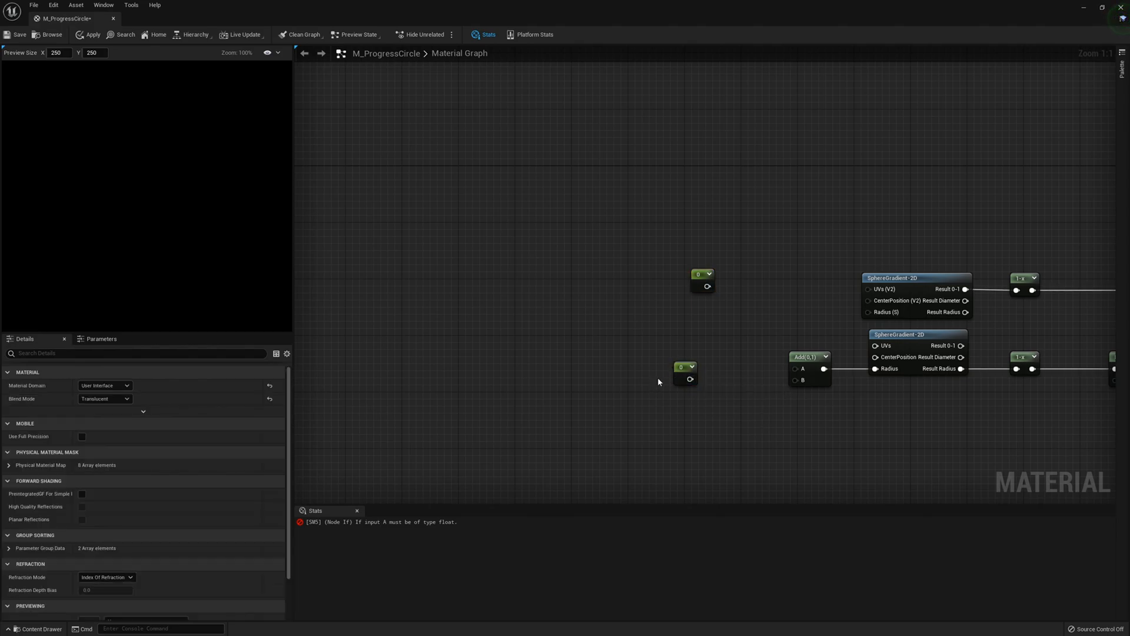
left_click(685, 367)
type("CircleThickness")
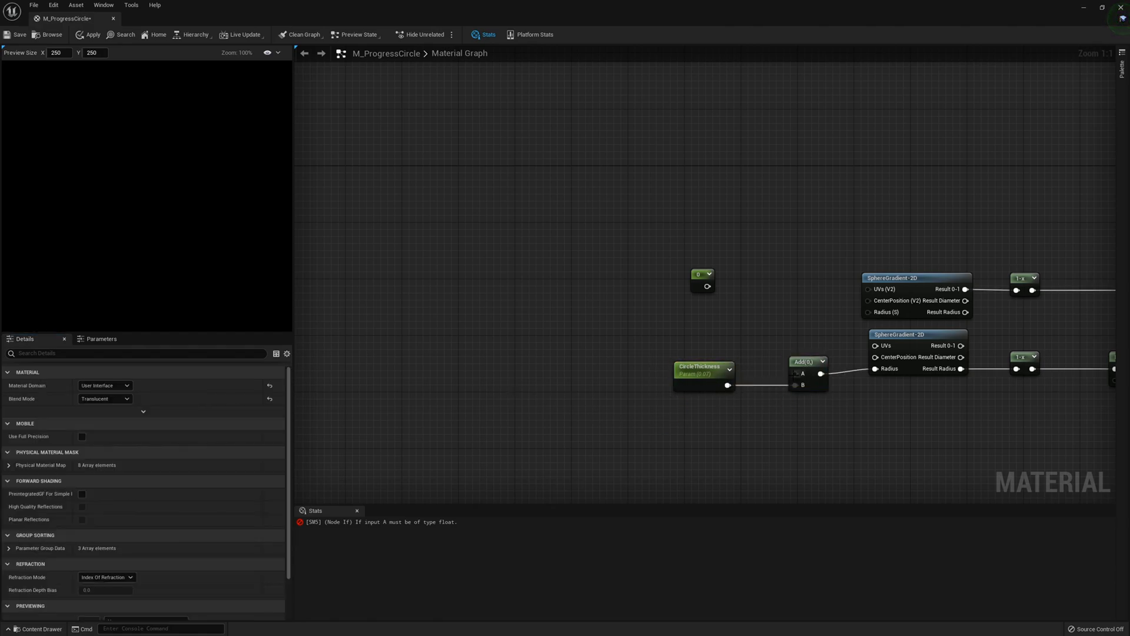
left_click(699, 273)
type("0.4")
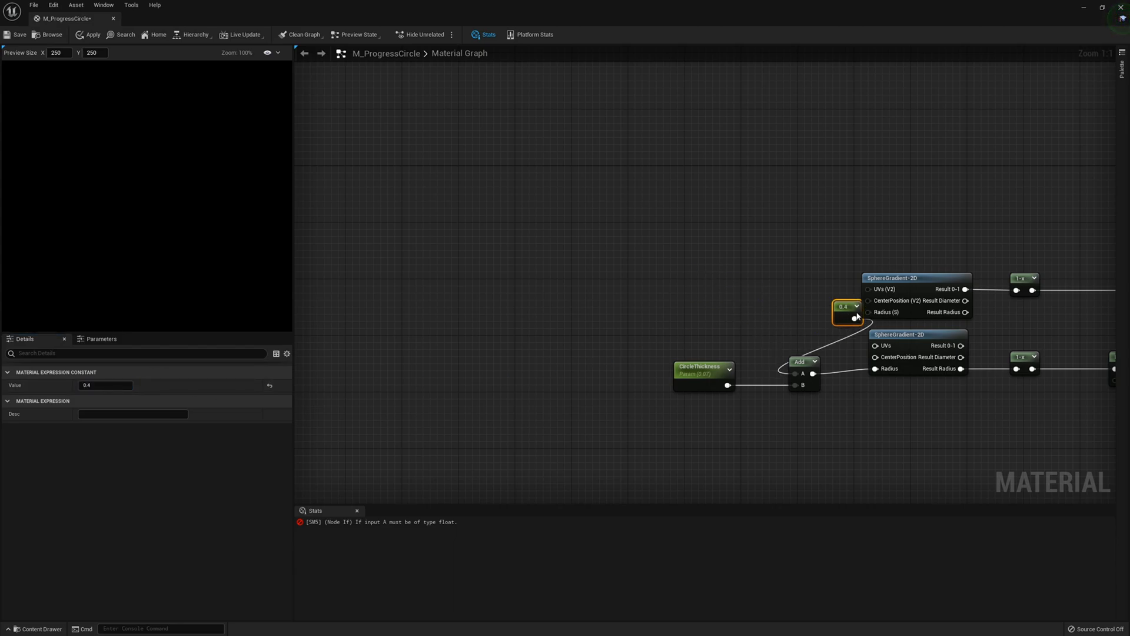
left_click_drag(846, 307, 685, 281)
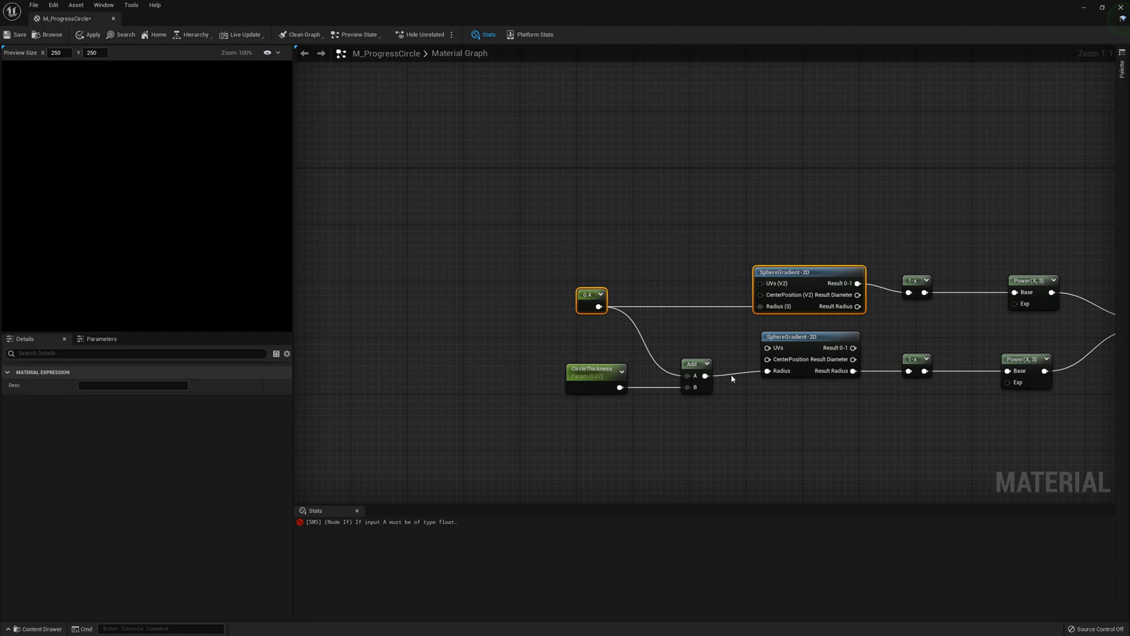
Continue past the warning, wire Texture Sample R into the If node's A, and save M_ProgressCircle.
scroll("down", 3)
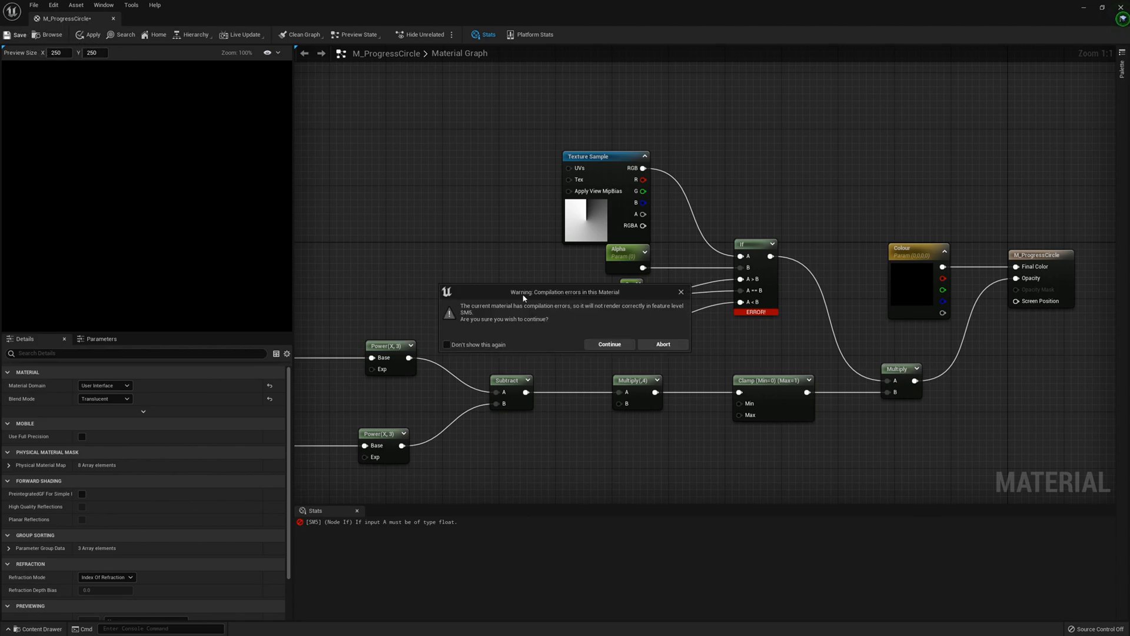
left_click(610, 344)
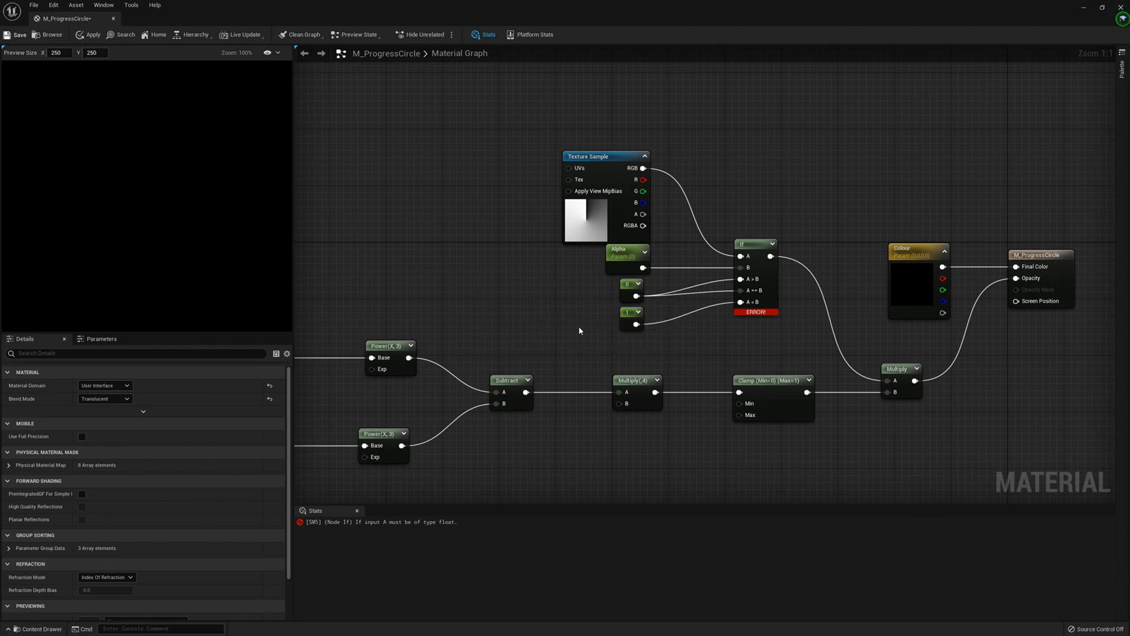
mouse_move(584, 322)
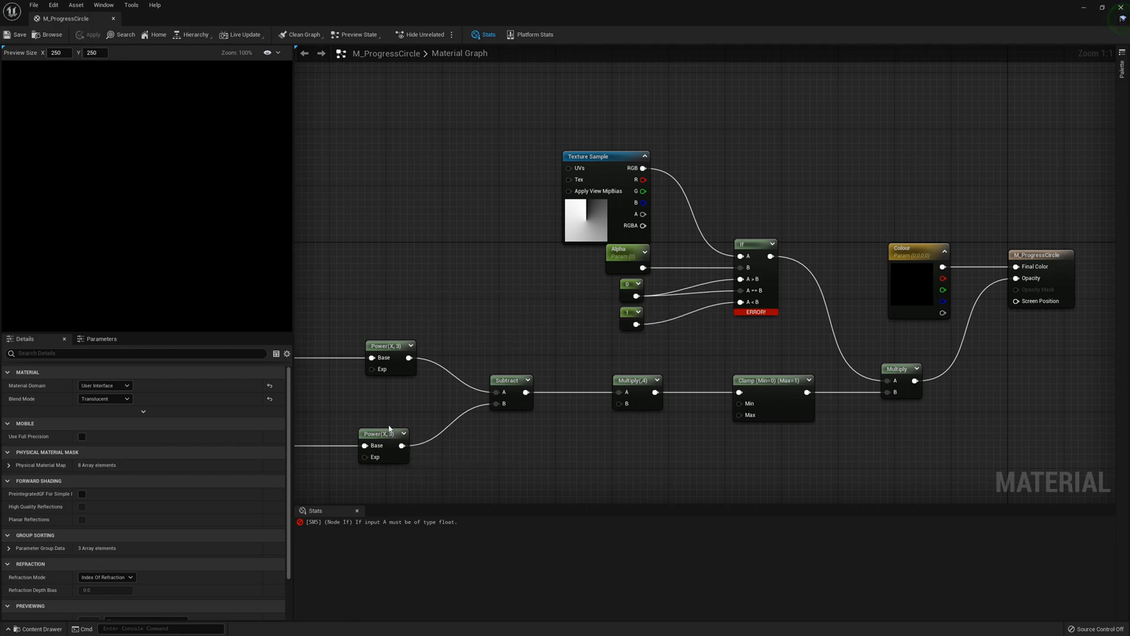
mouse_move(586, 304)
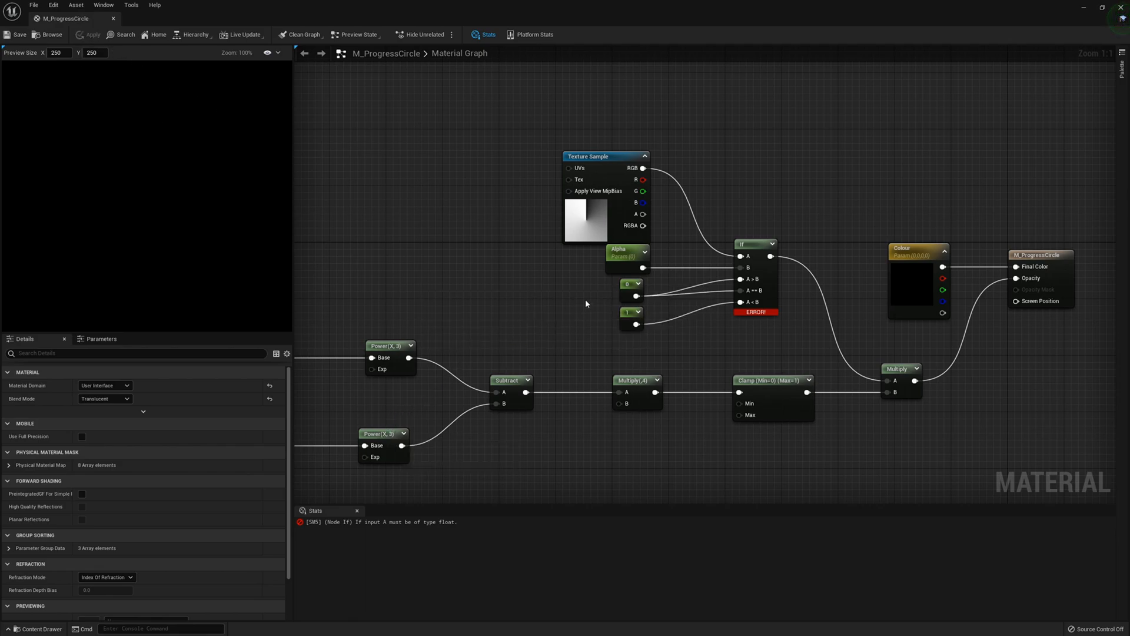
mouse_move(371, 529)
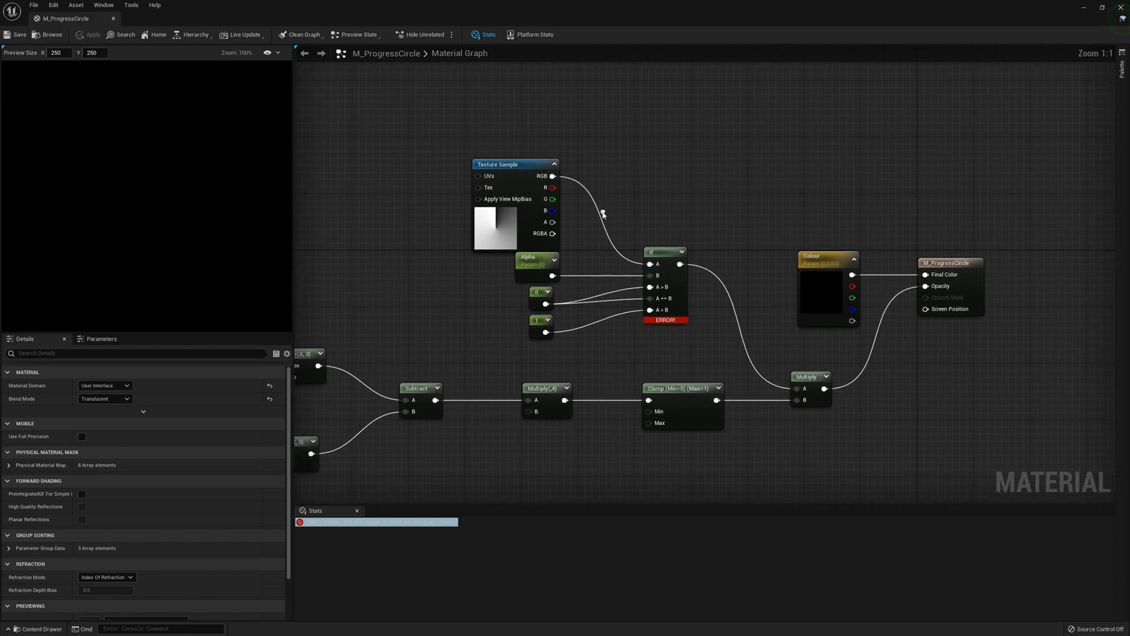
left_click_drag(553, 175, 650, 263)
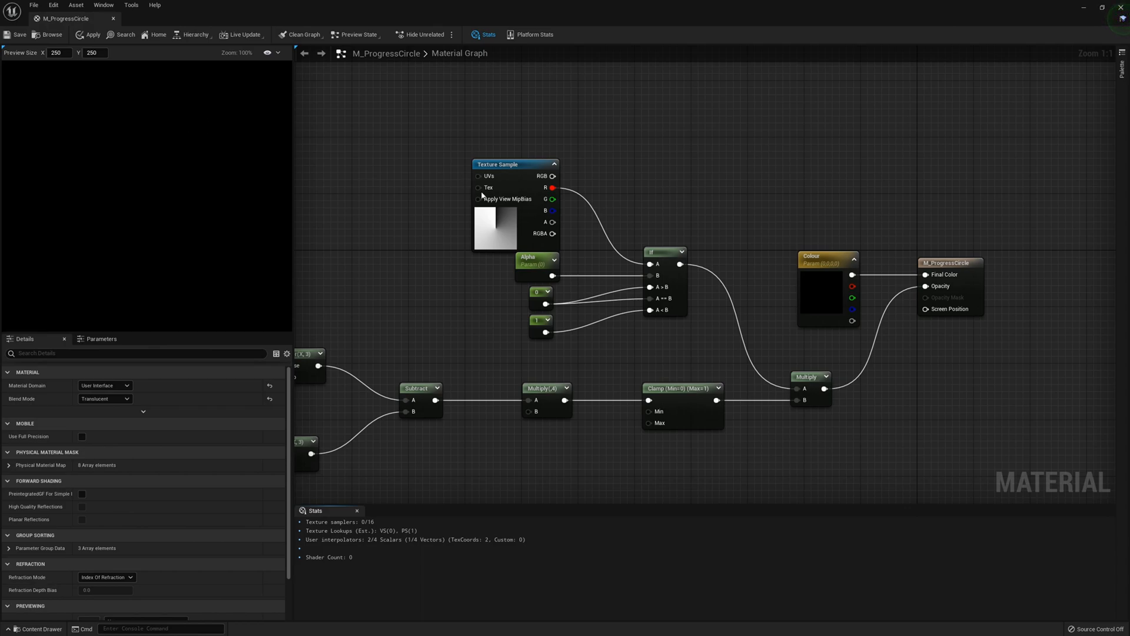
left_click(511, 163)
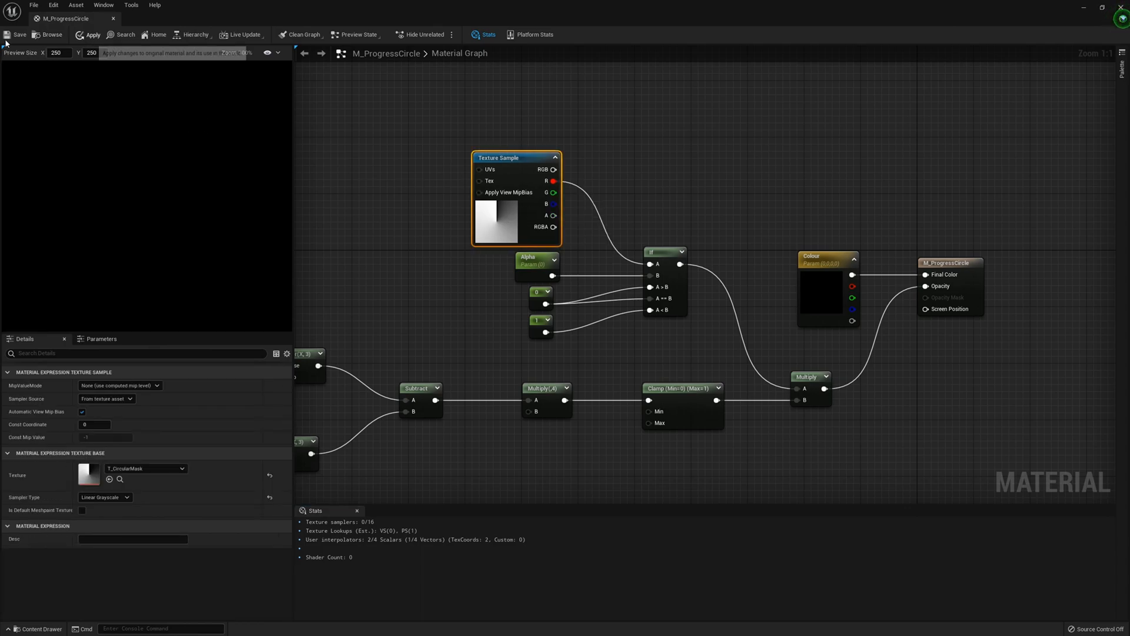
mouse_move(654, 143)
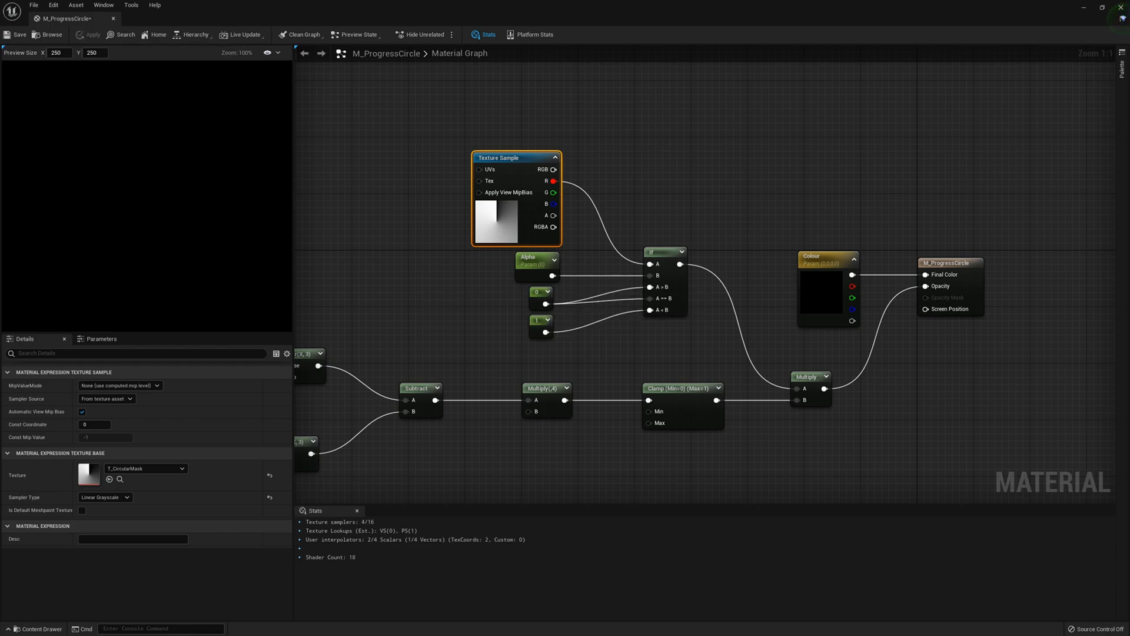
left_click(23, 33)
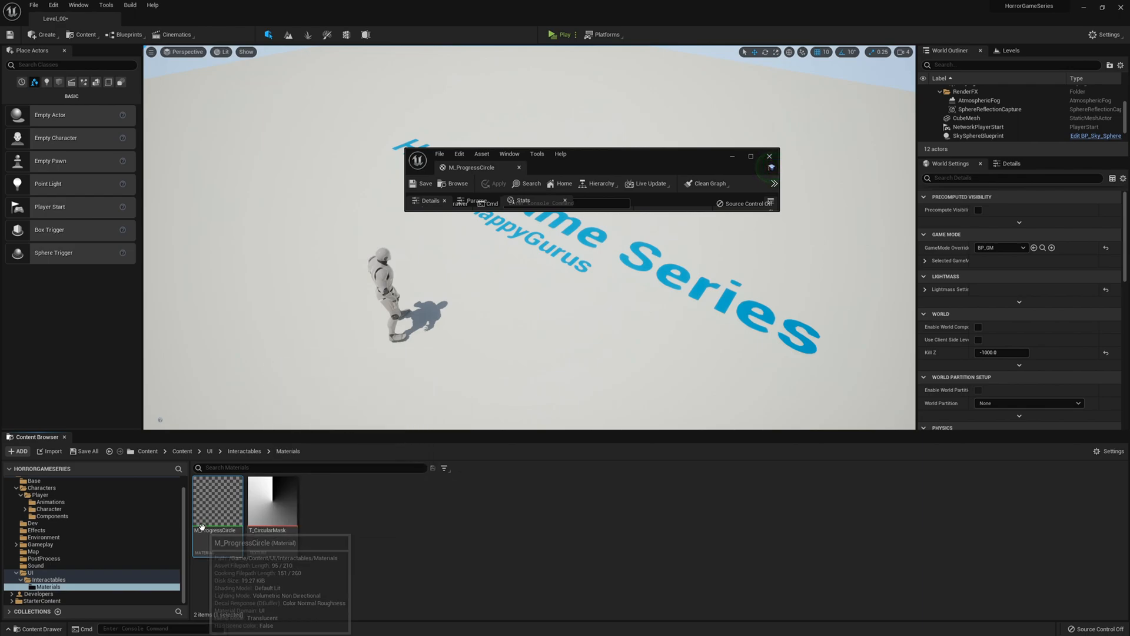
Create a material instance from M_ProgressCircle in the Content Browser.
right_click(217, 506)
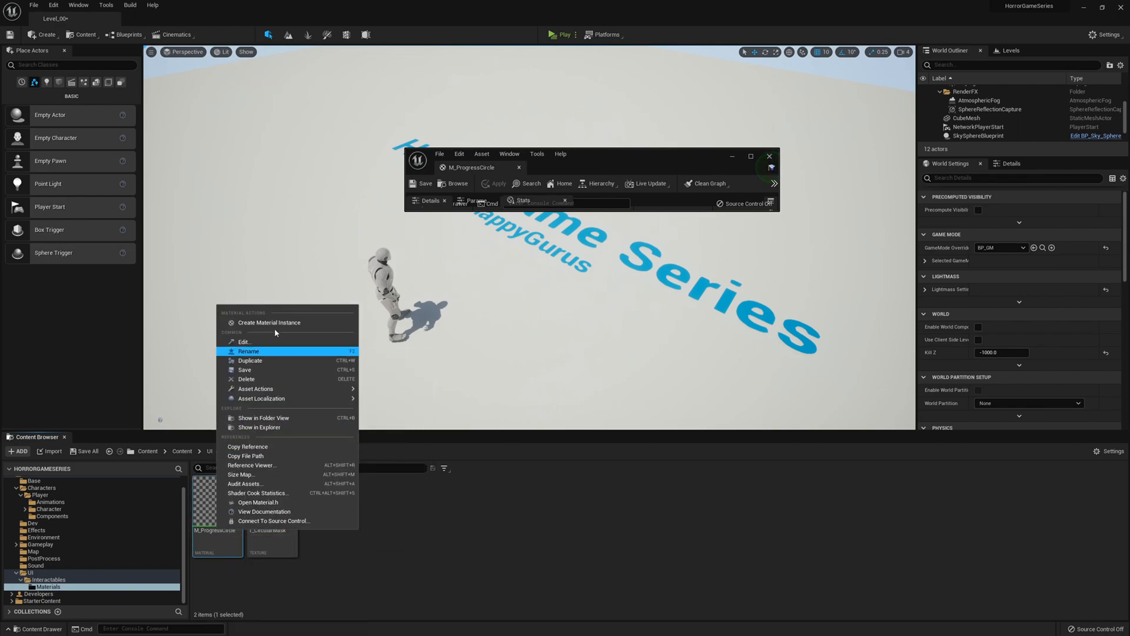
left_click(269, 323)
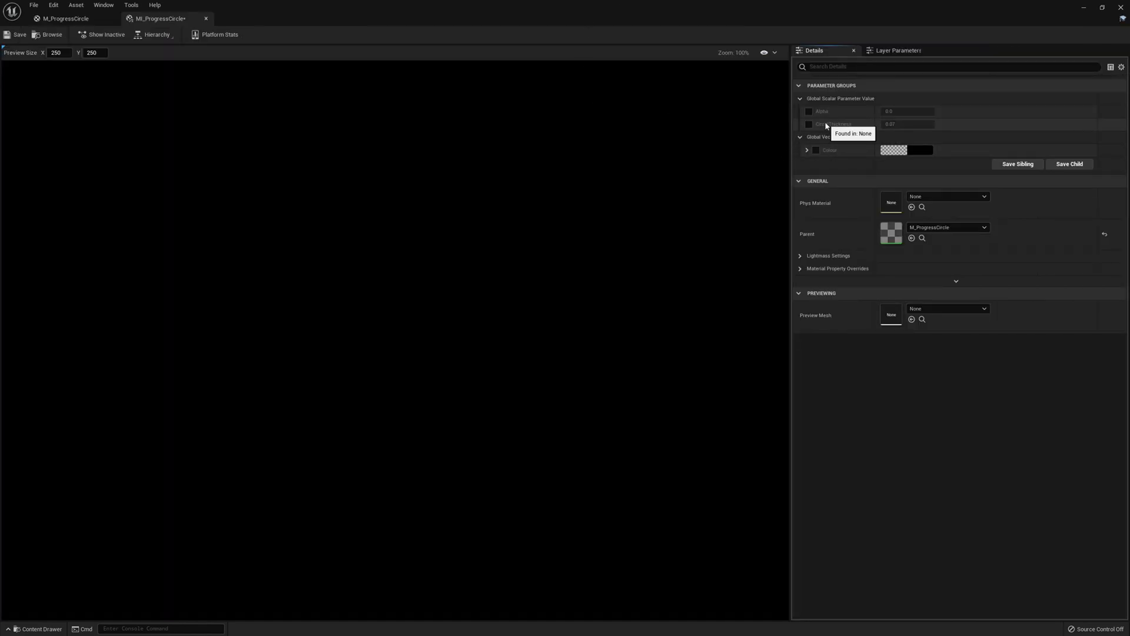
mouse_move(814, 154)
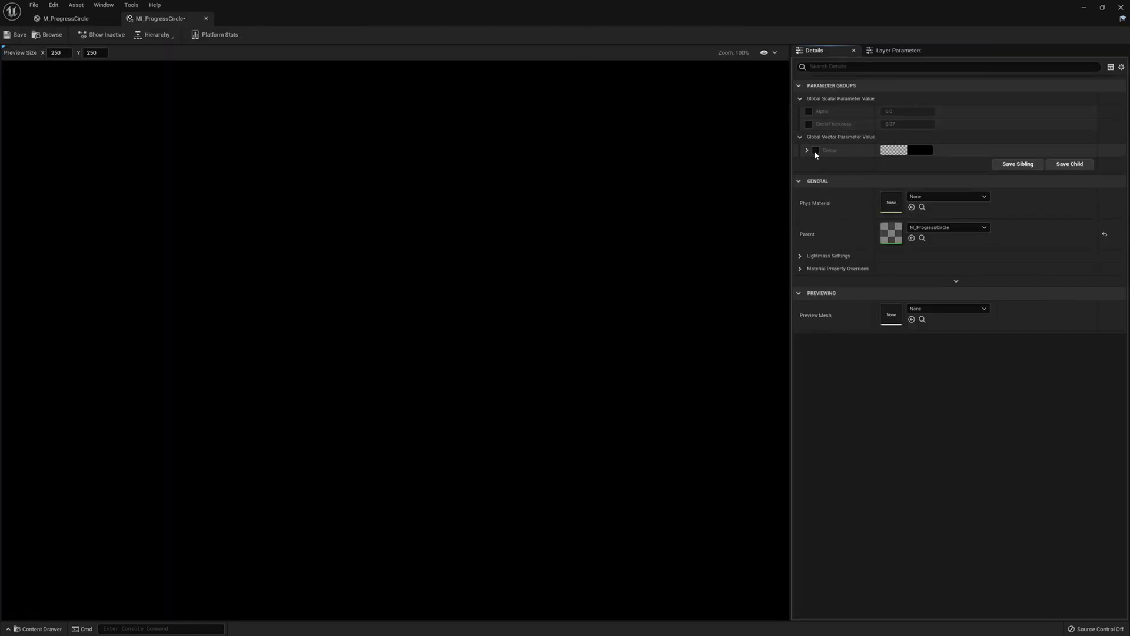
Override Alpha and Colour on the instance, set Colour channels to 1.0, and close the editor.
left_click(809, 110)
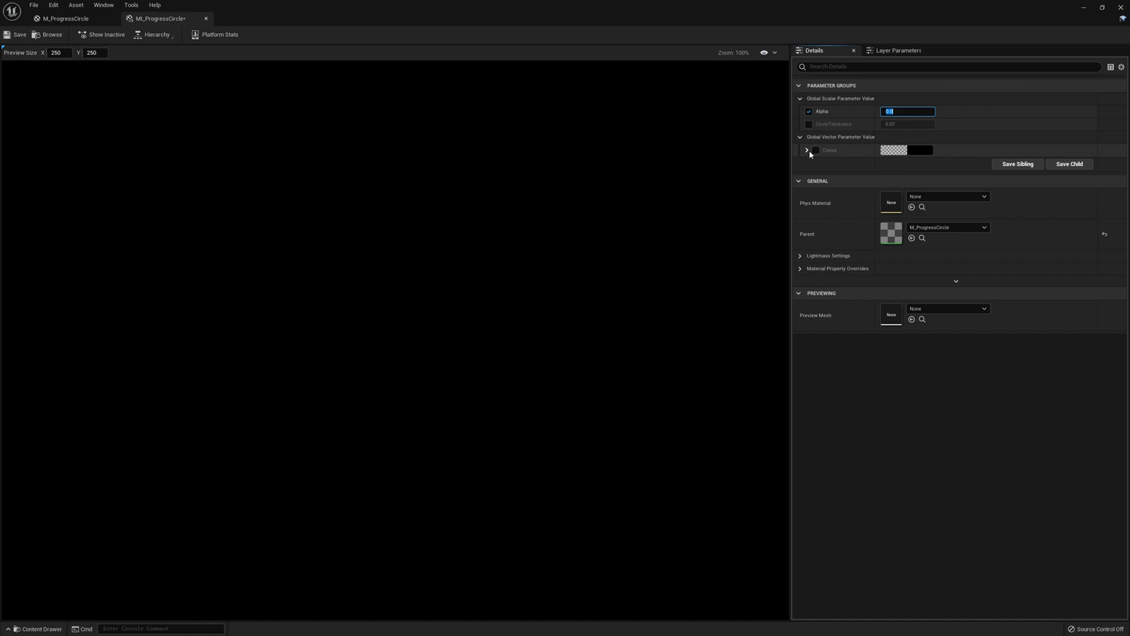
left_click(810, 151)
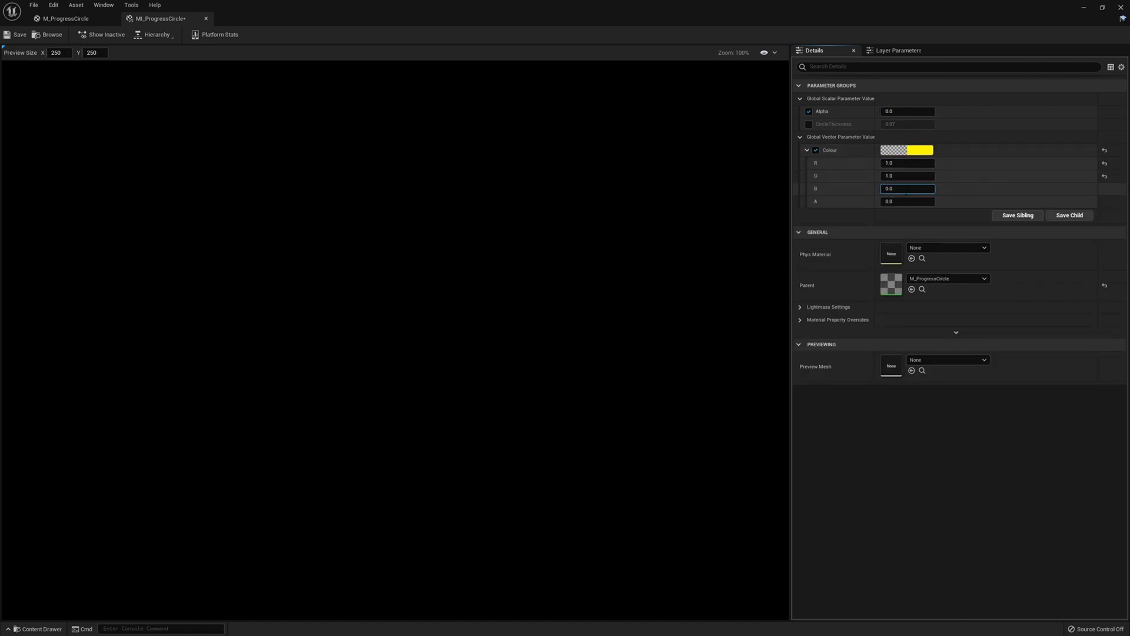
type("1.0")
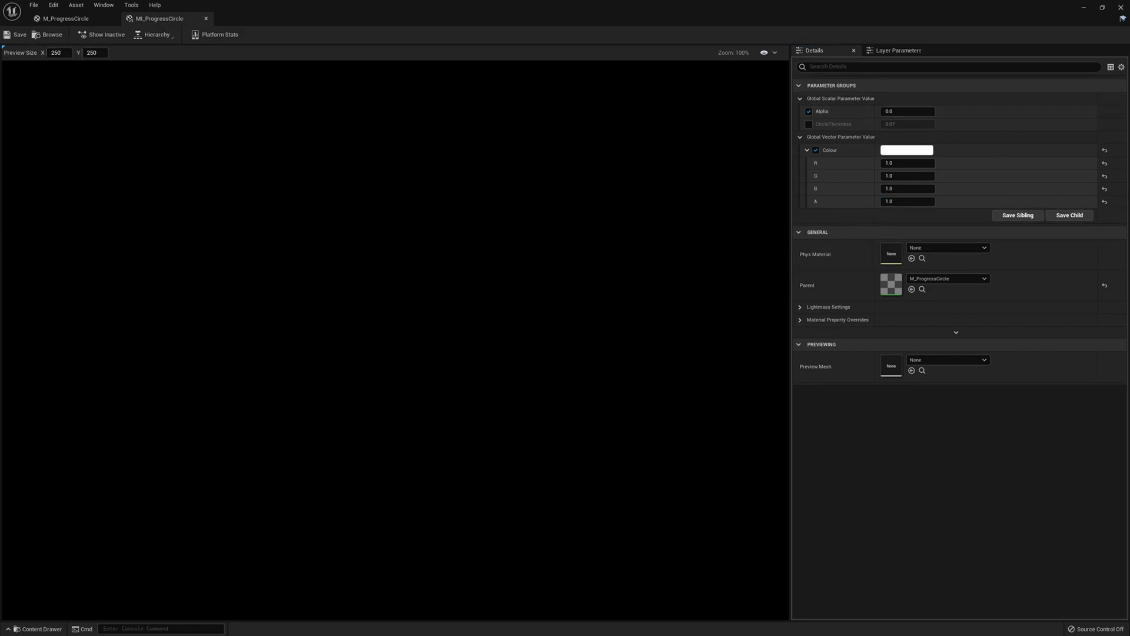
left_click(66, 17)
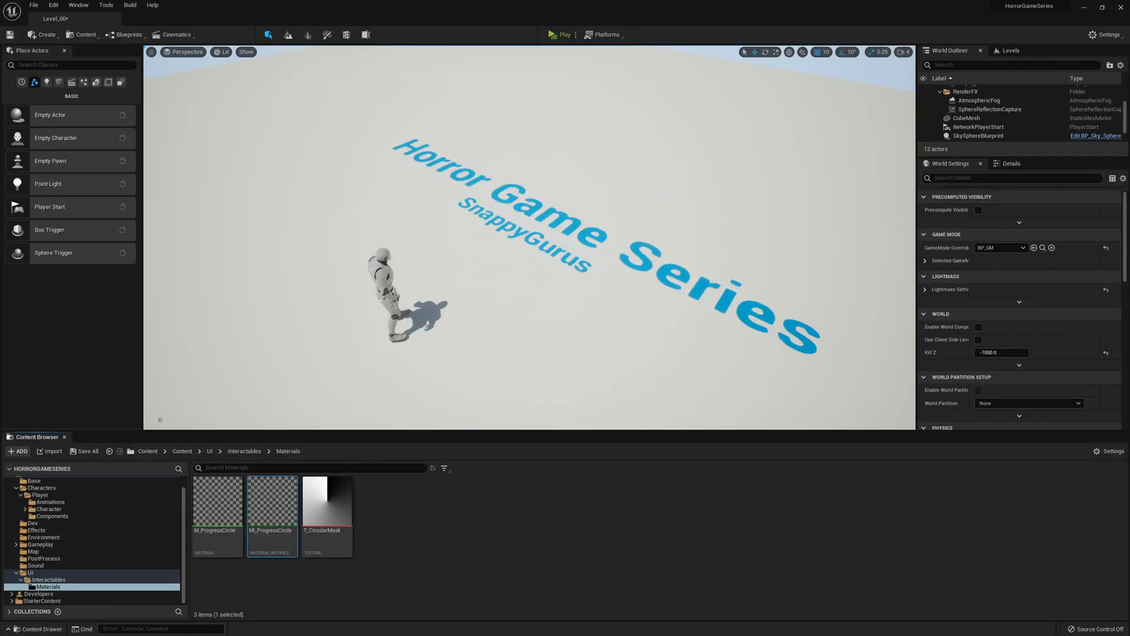
mouse_move(506, 478)
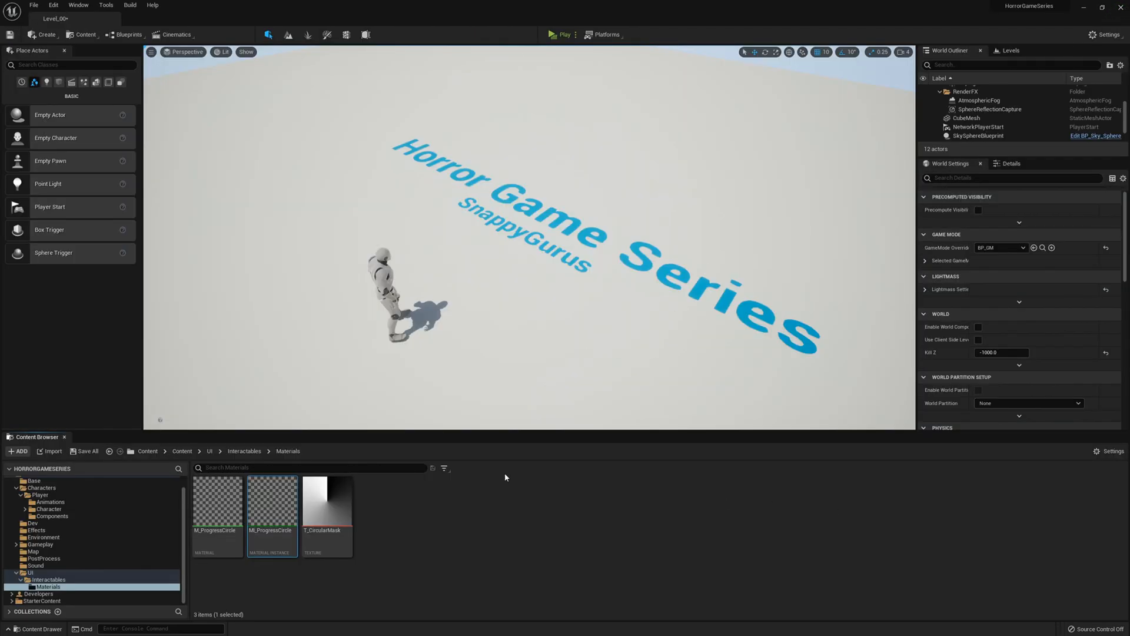
Open the W_Interact_Loadbar widget blueprint from the UI/Interactables folder.
left_click(244, 451)
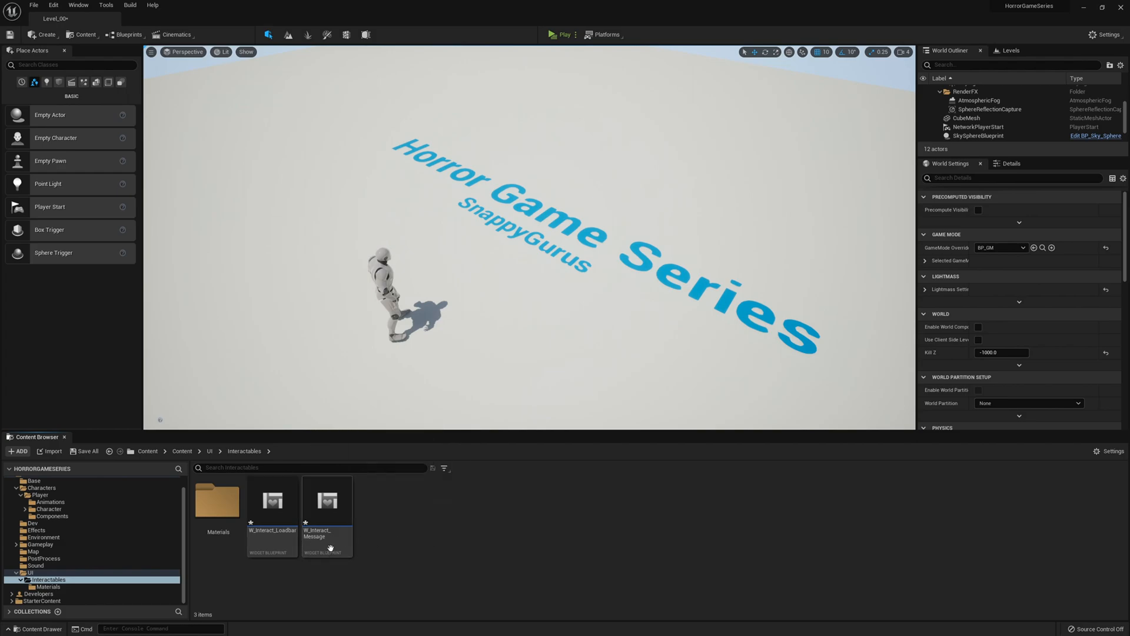
mouse_move(274, 501)
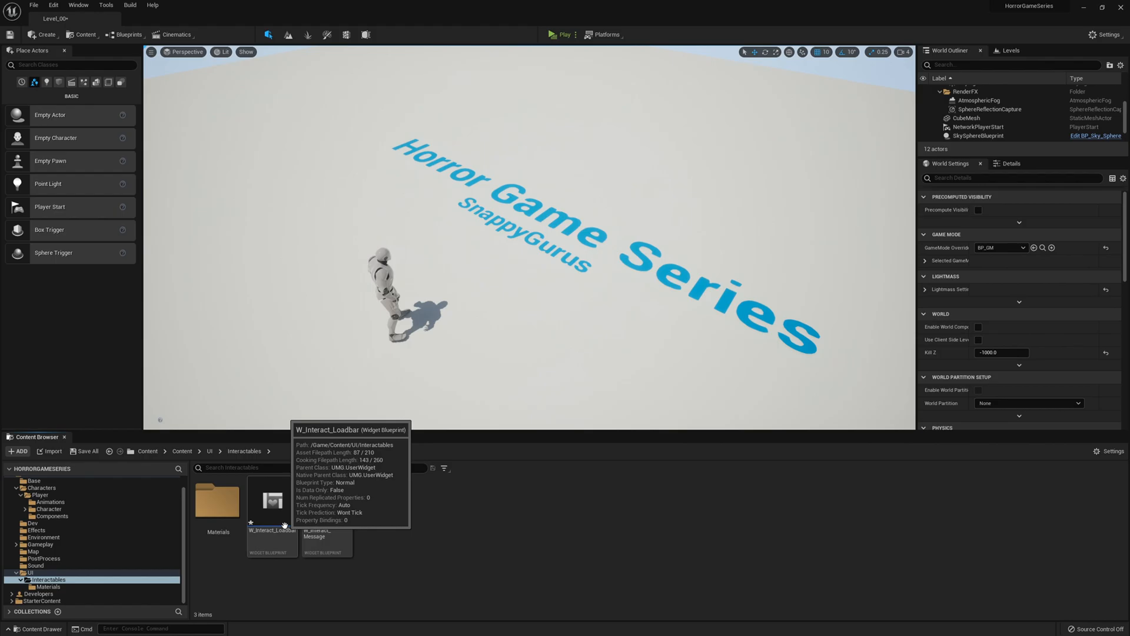
left_click(272, 501)
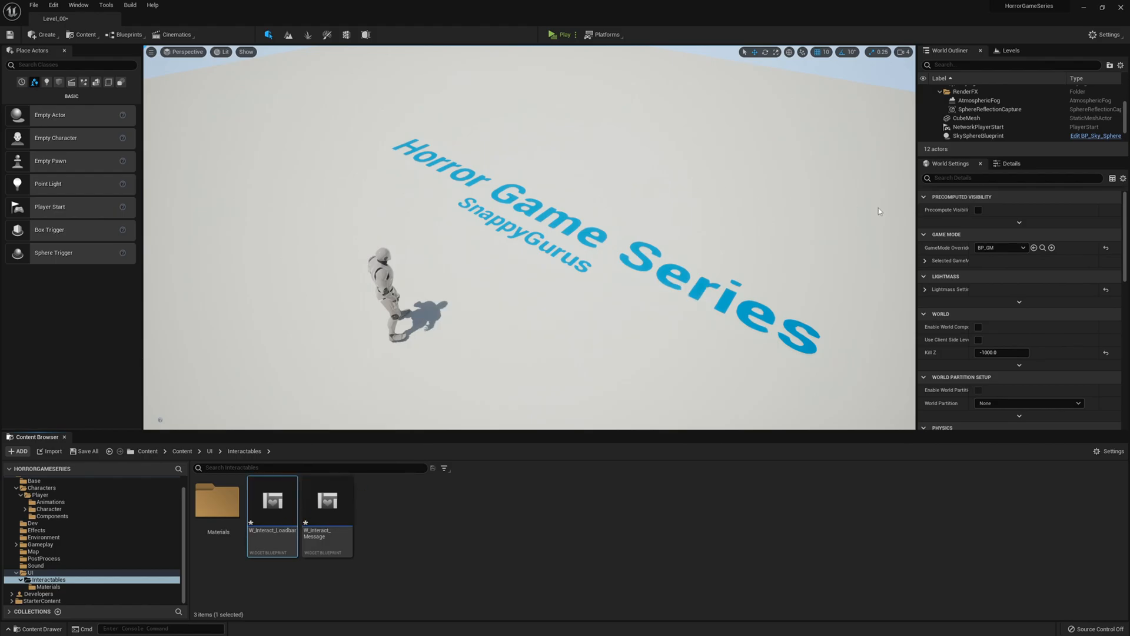
double_click(272, 502)
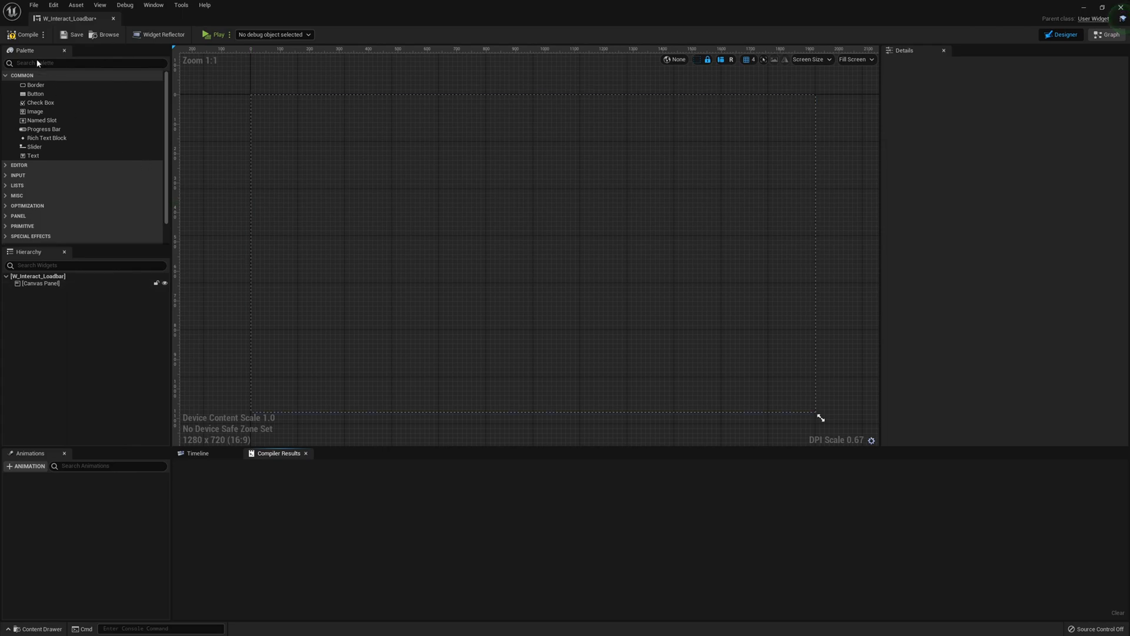
Add an Image to the Canvas Panel with Brush Image MI_ProgressCircle, centred at 100x100.
left_click(82, 62)
type("imag")
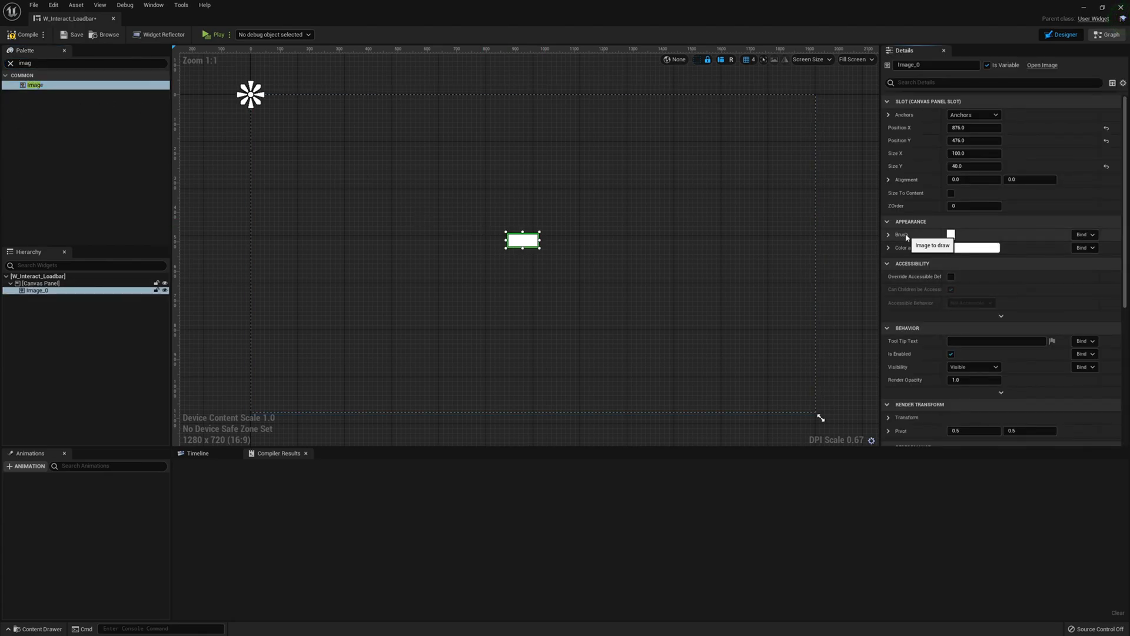
left_click(1015, 249)
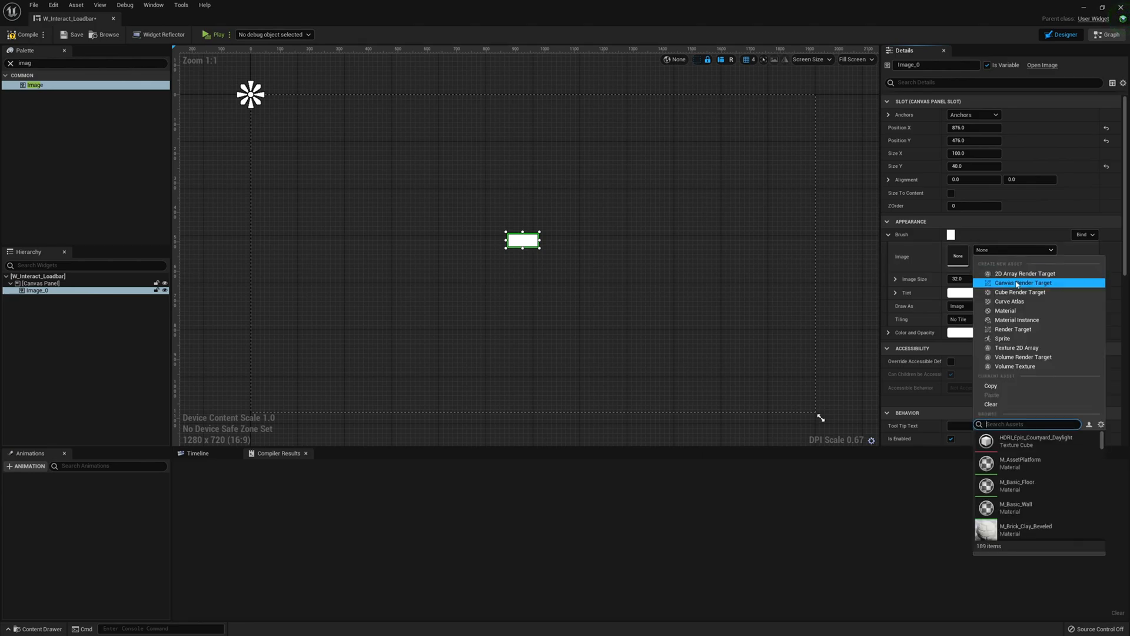
mouse_move(1023, 283)
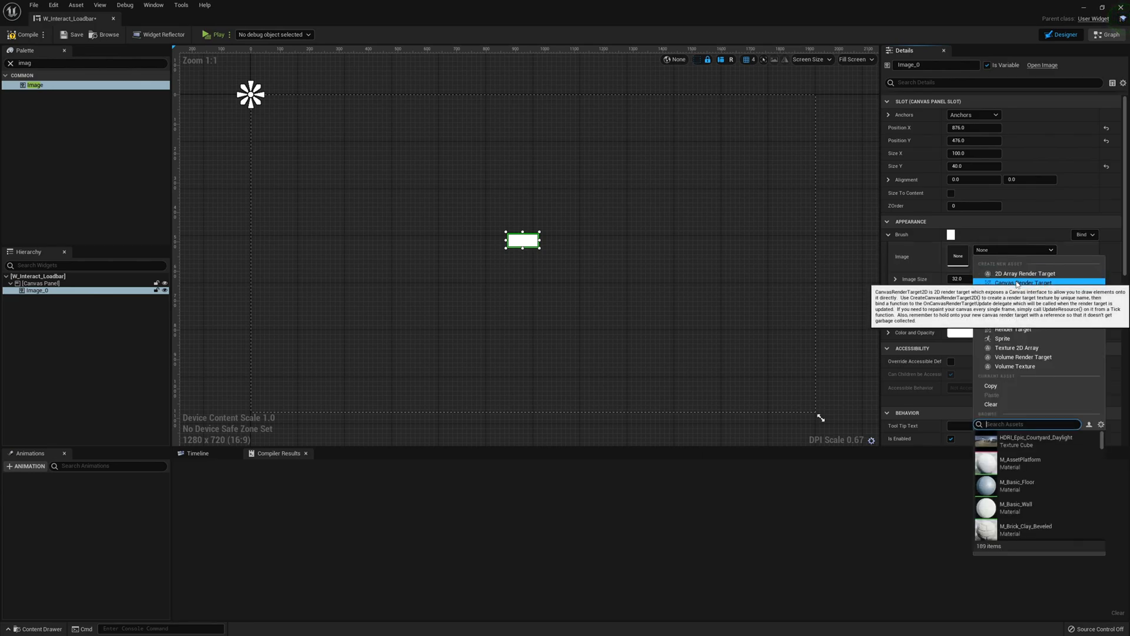
type("pro")
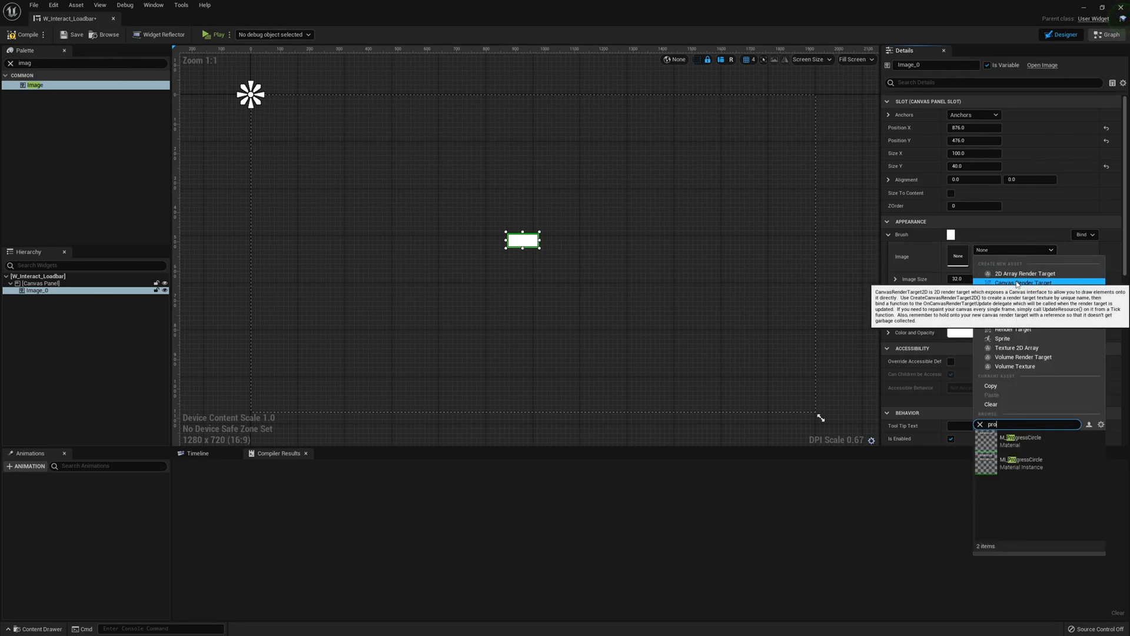
left_click(1005, 466)
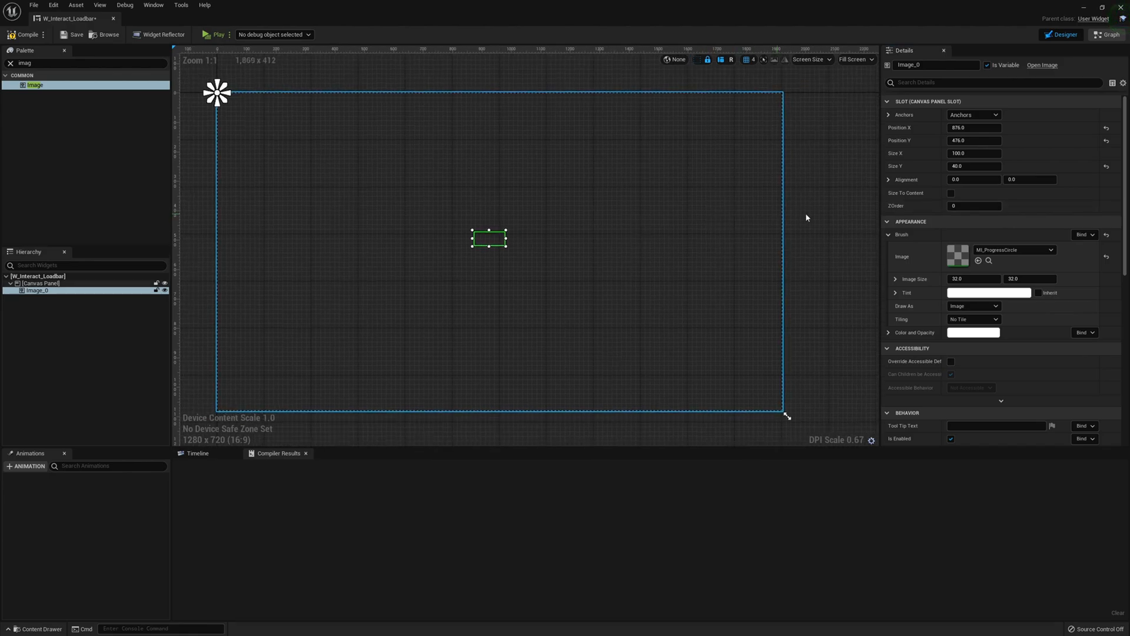
left_click(974, 127)
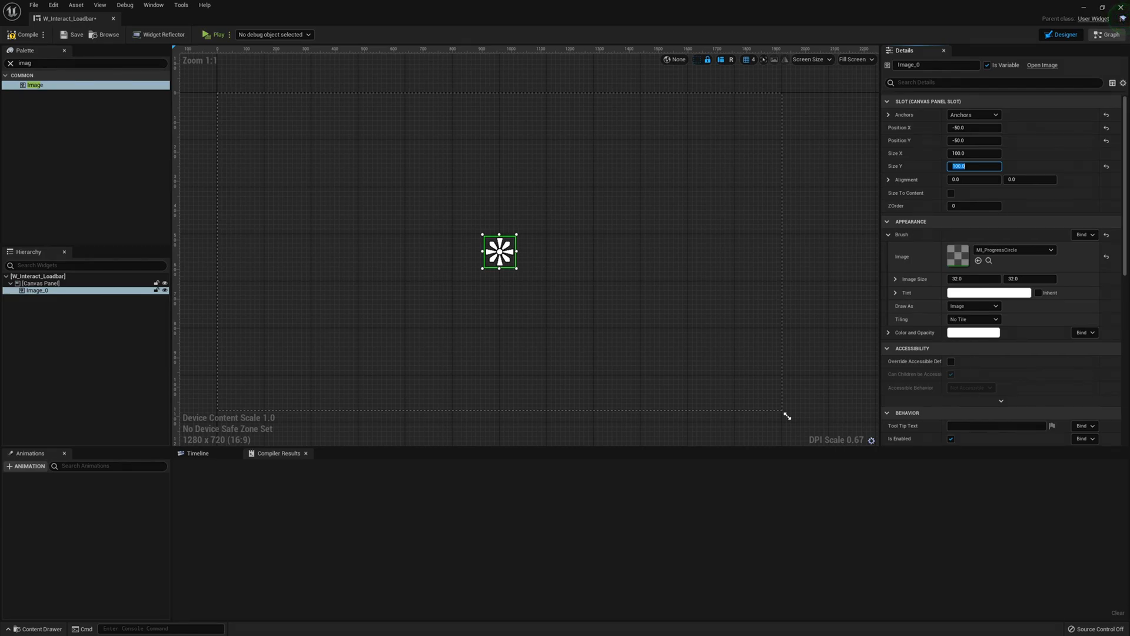
left_click(1107, 34)
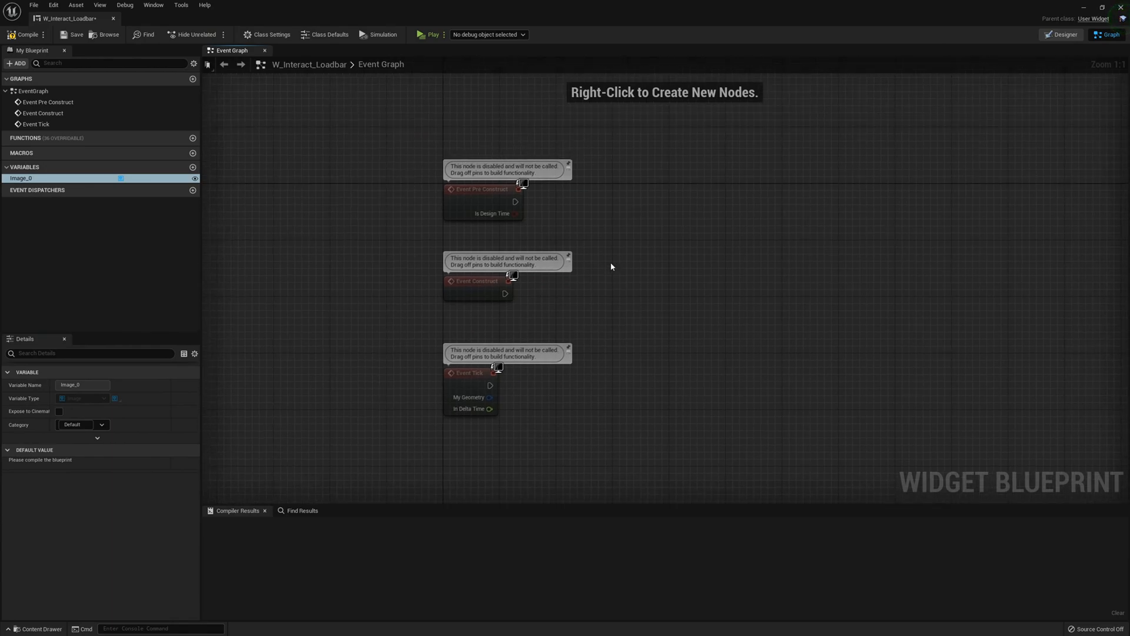
Add Get Dynamic Material on Image_0 after Event Pre Construct.
left_click_drag(516, 201, 611, 203)
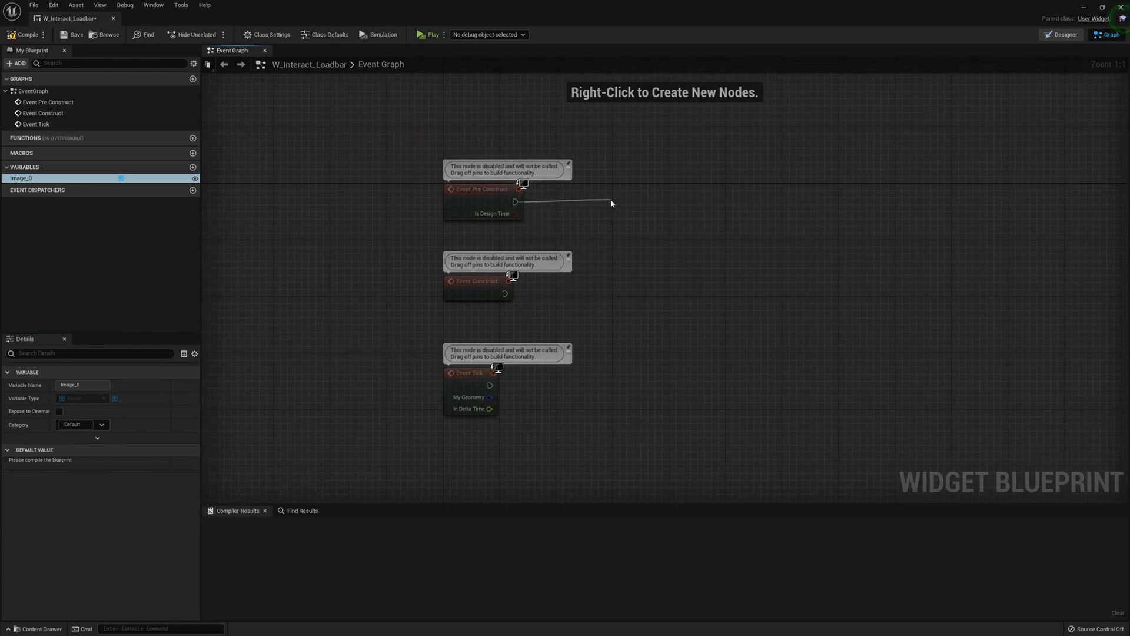
type("get dynam")
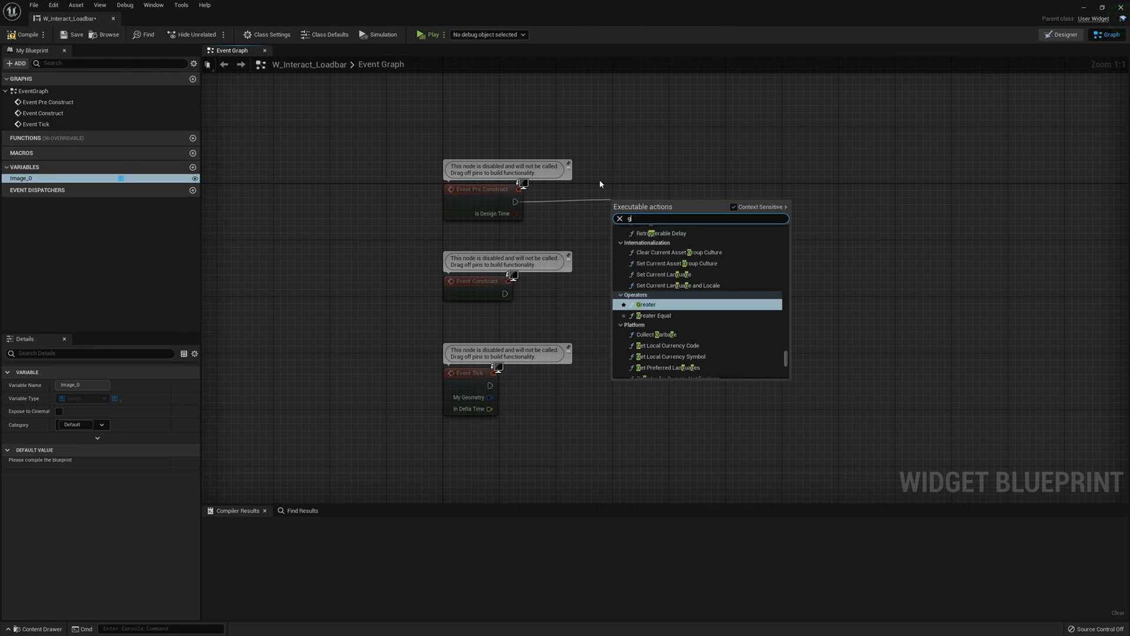
type("et dyna")
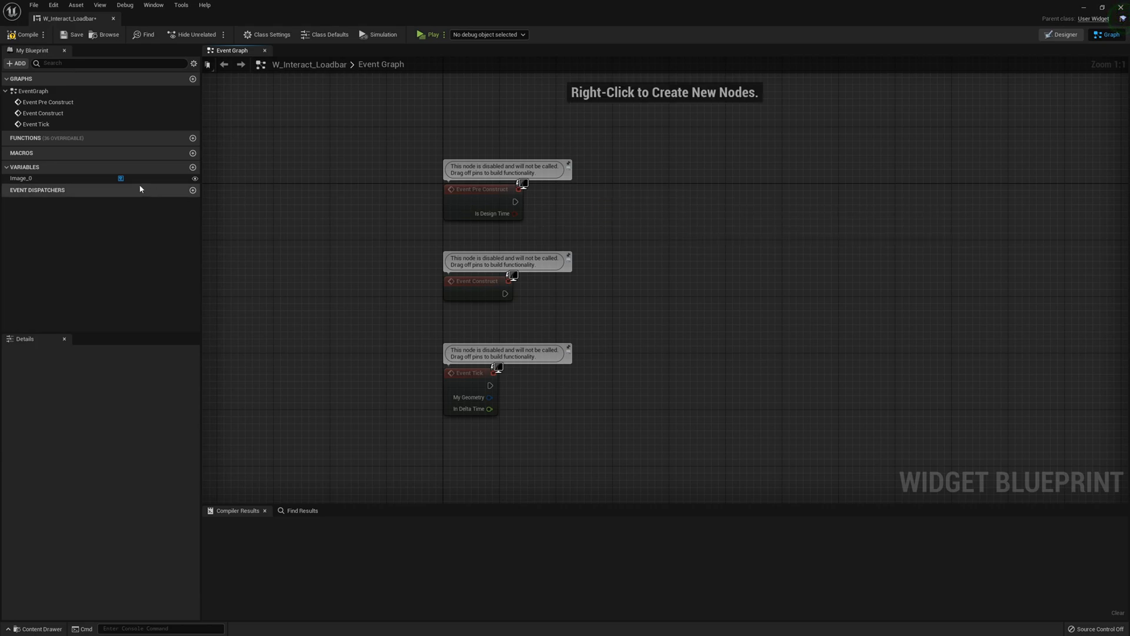
left_click_drag(21, 178, 495, 232)
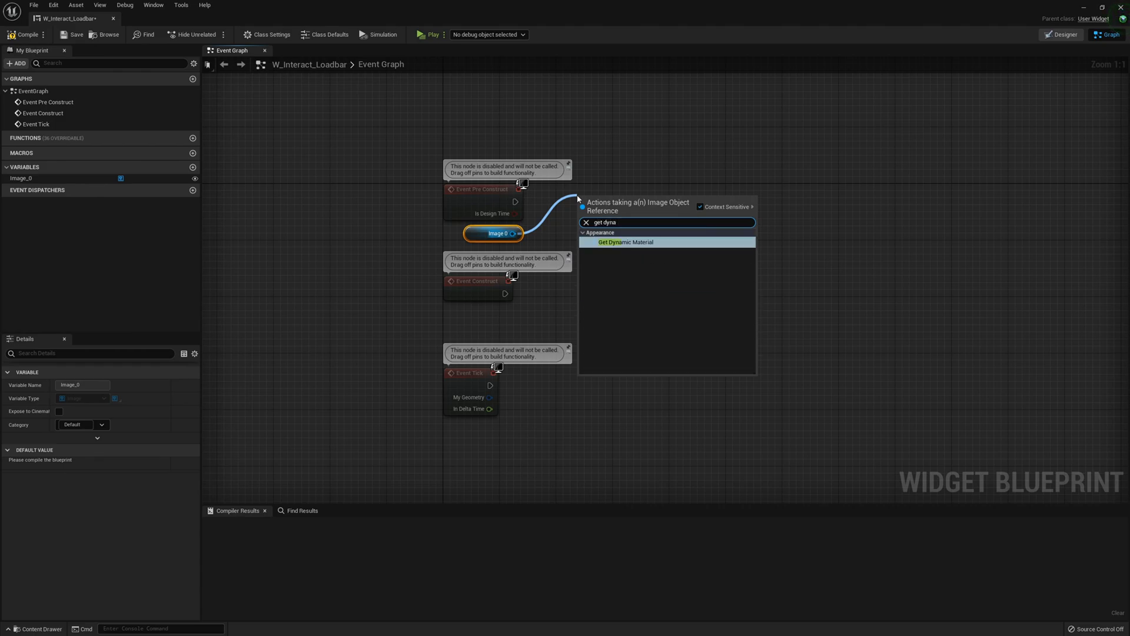
left_click(626, 243)
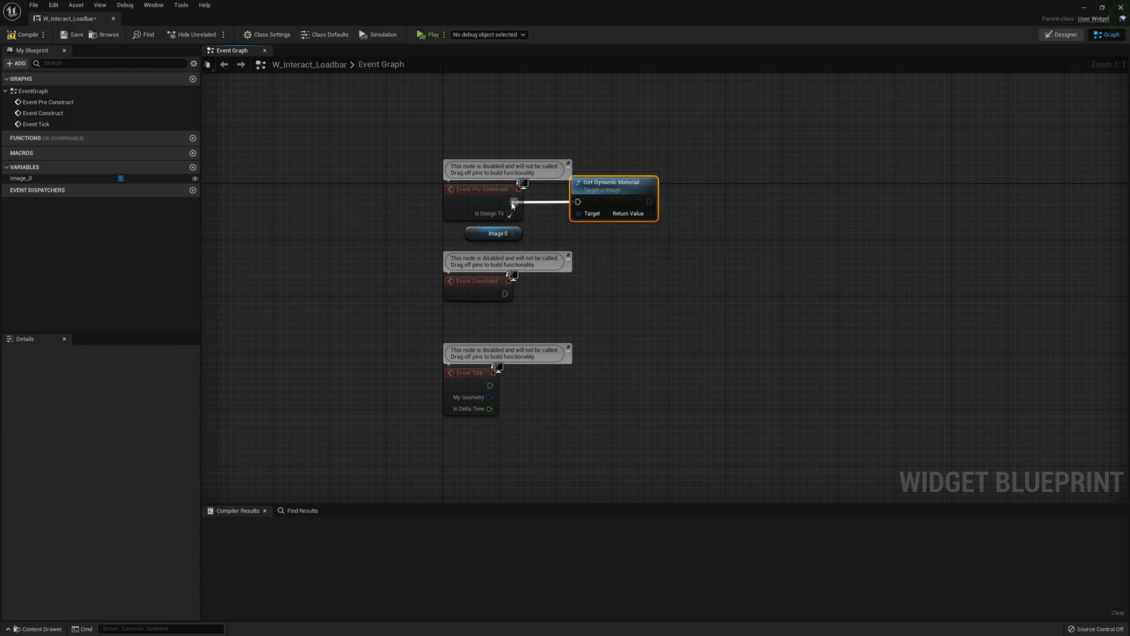
Promote the dynamic material return value to a MaterialRef variable and go back to the designer.
right_click(573, 205)
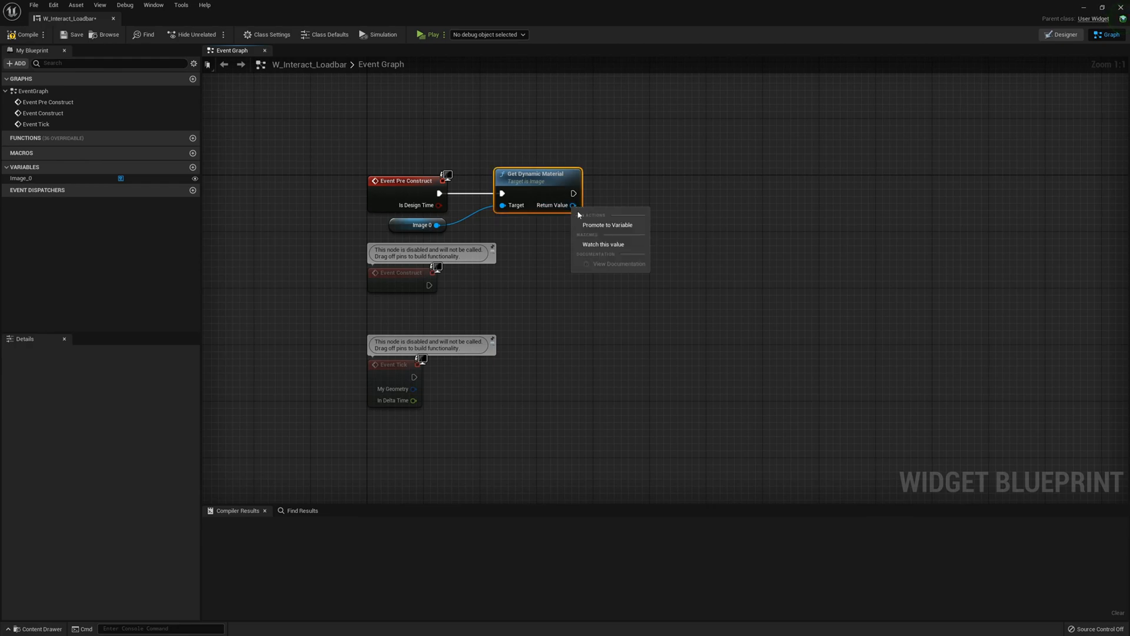
left_click(608, 223)
type("Mat")
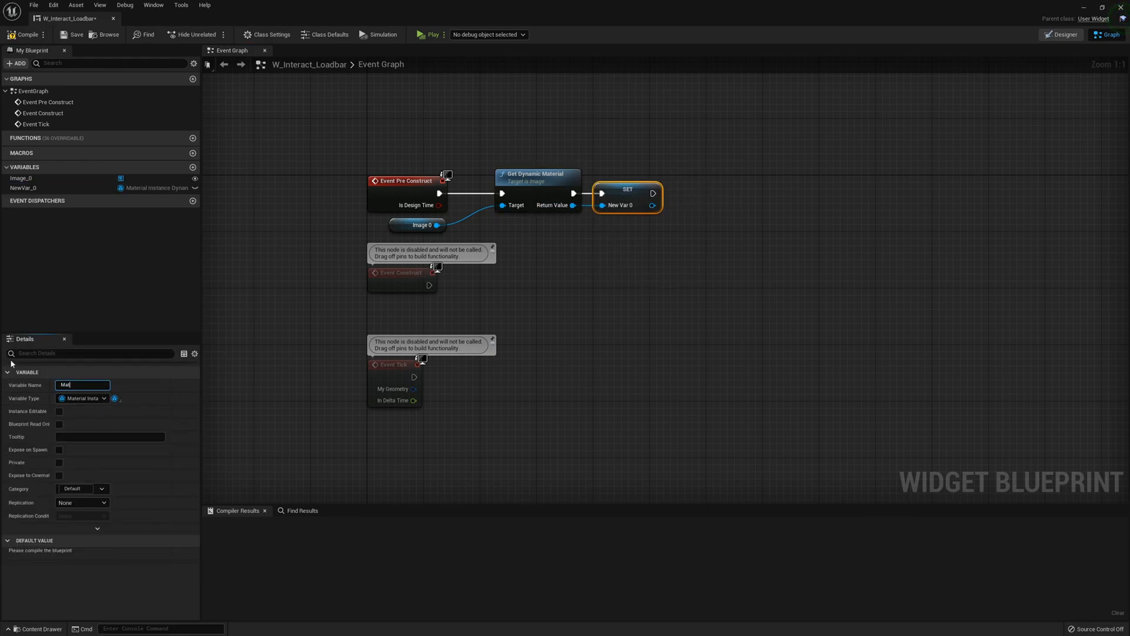
key("Enter")
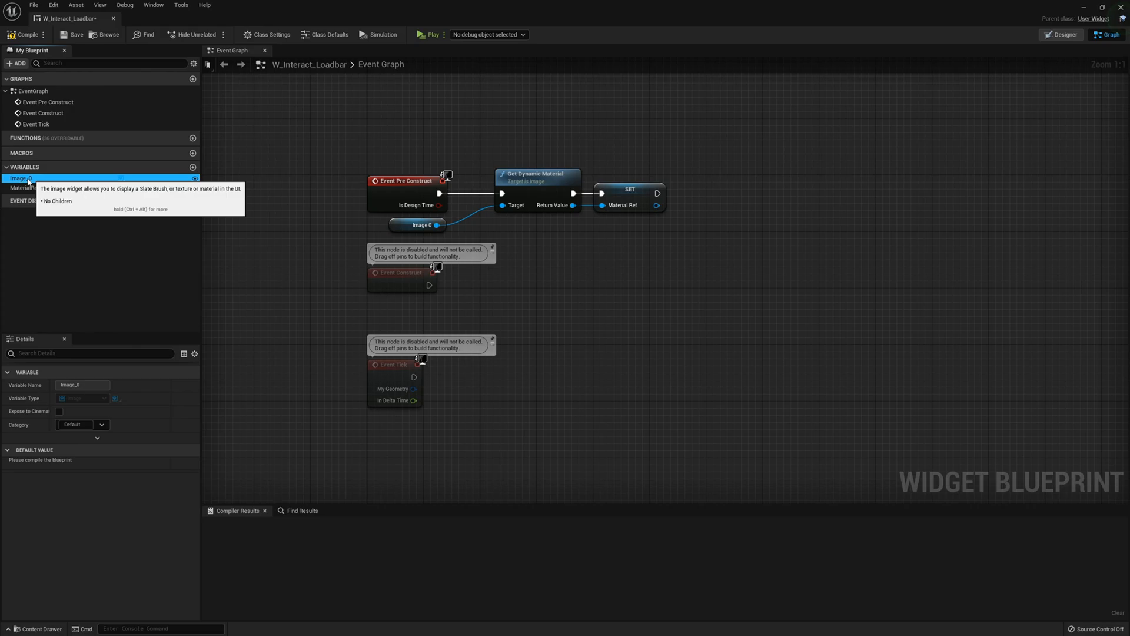
left_click(1062, 35)
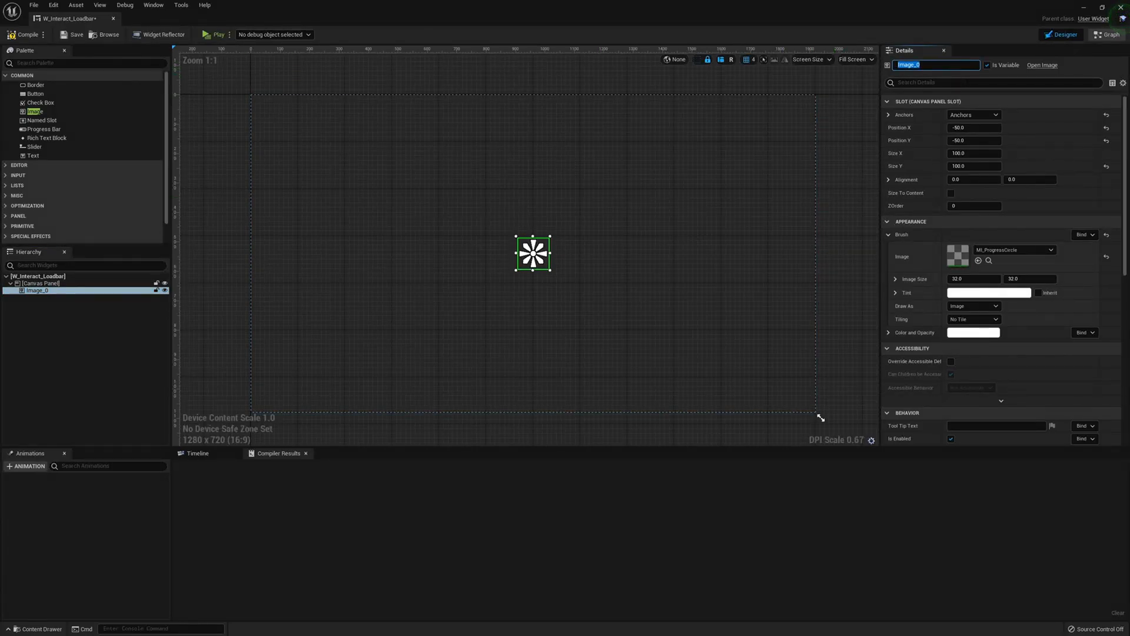
Rename Image_0 to ProgressBarHoldTime and return to the event graph.
type("ProgressBarHoldTime")
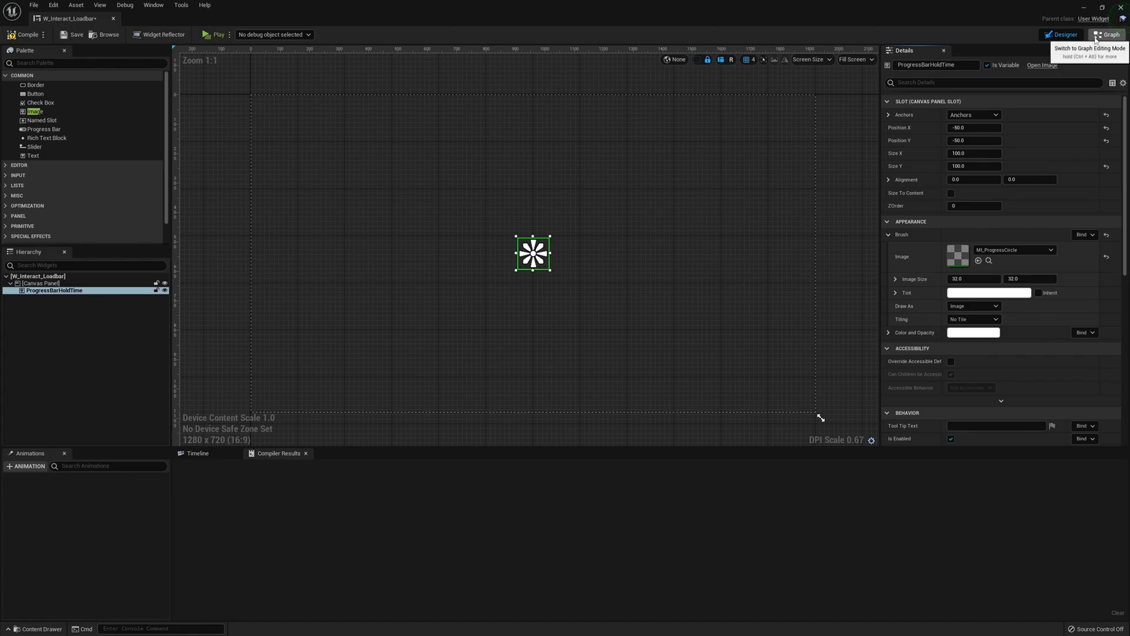
left_click(1106, 36)
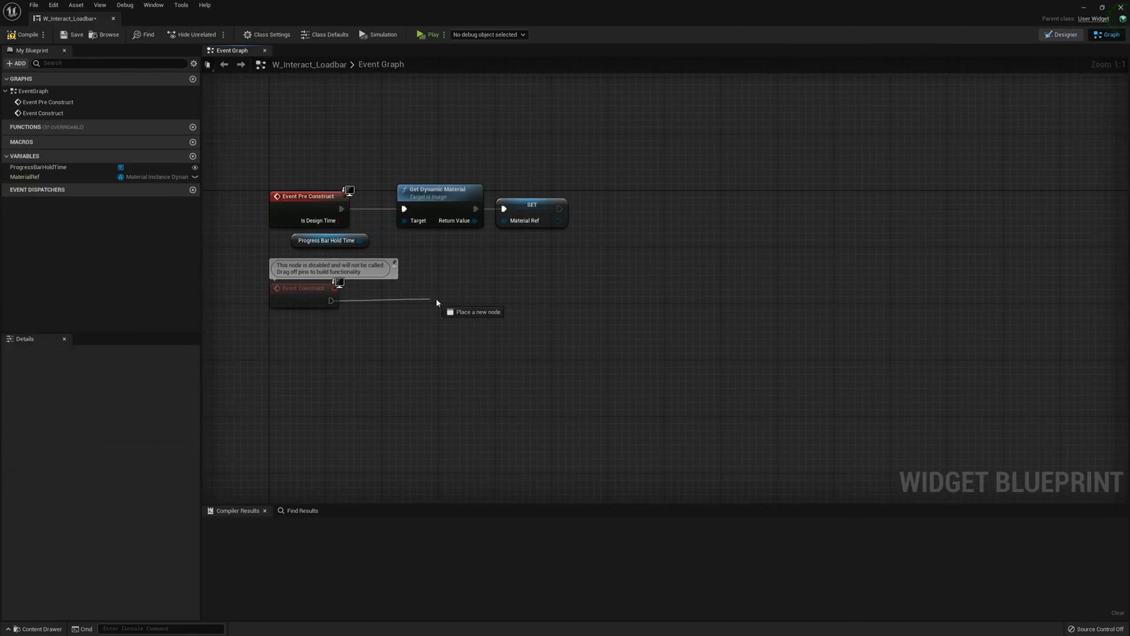
Add a looping 0.01 Set Timer by Function Name calling HoldPercentage from Event Construct, and add a new function.
type("settimer")
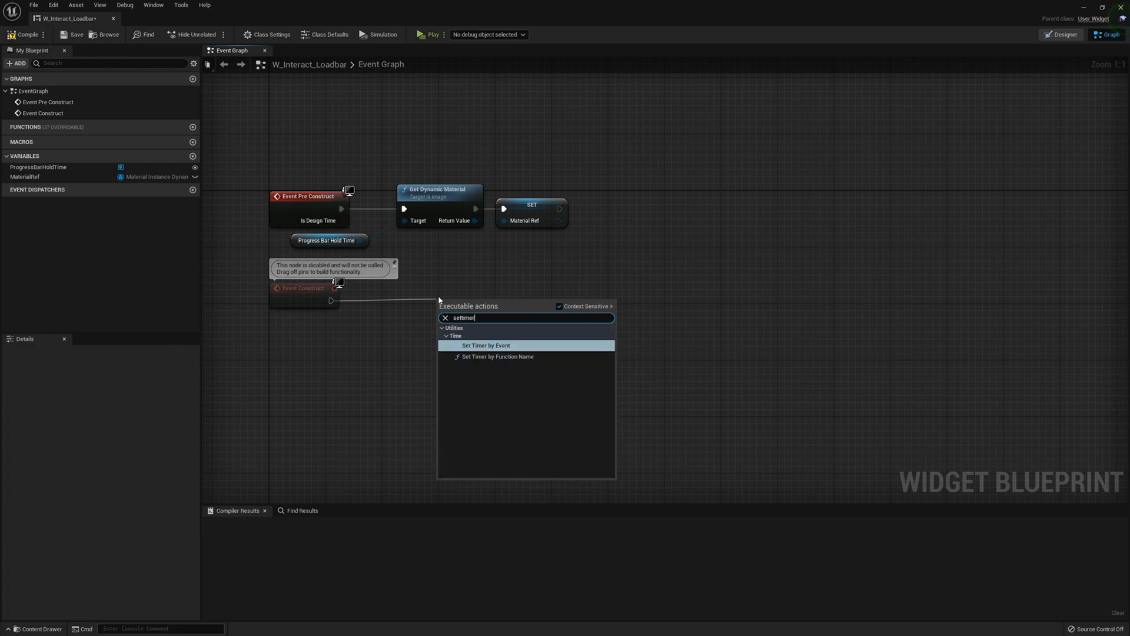
left_click(497, 355)
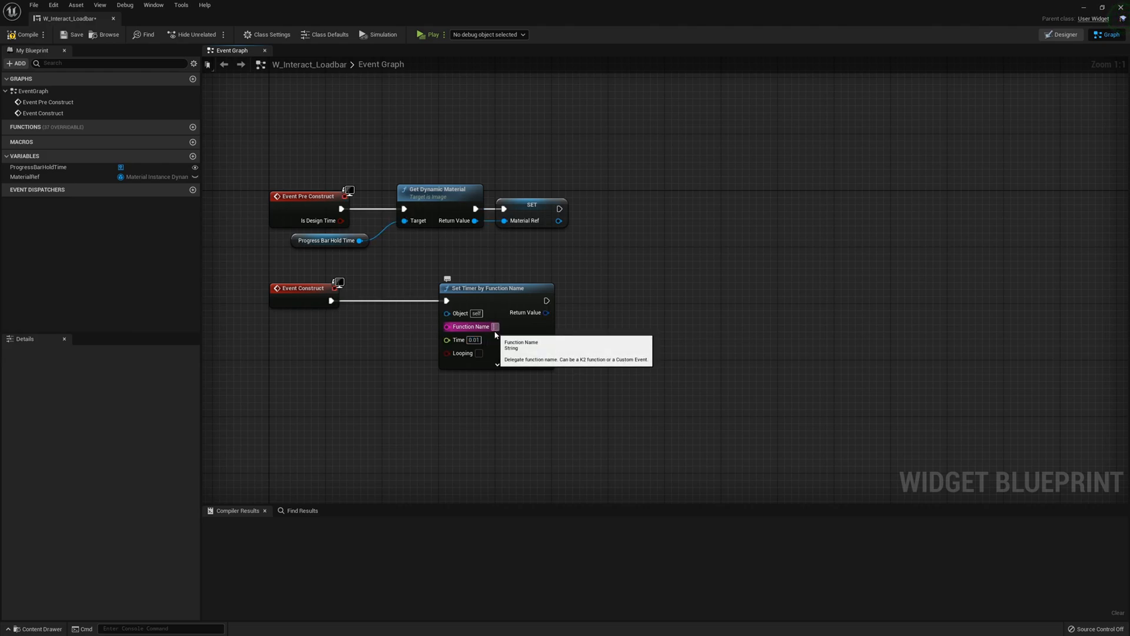
mouse_move(521, 357)
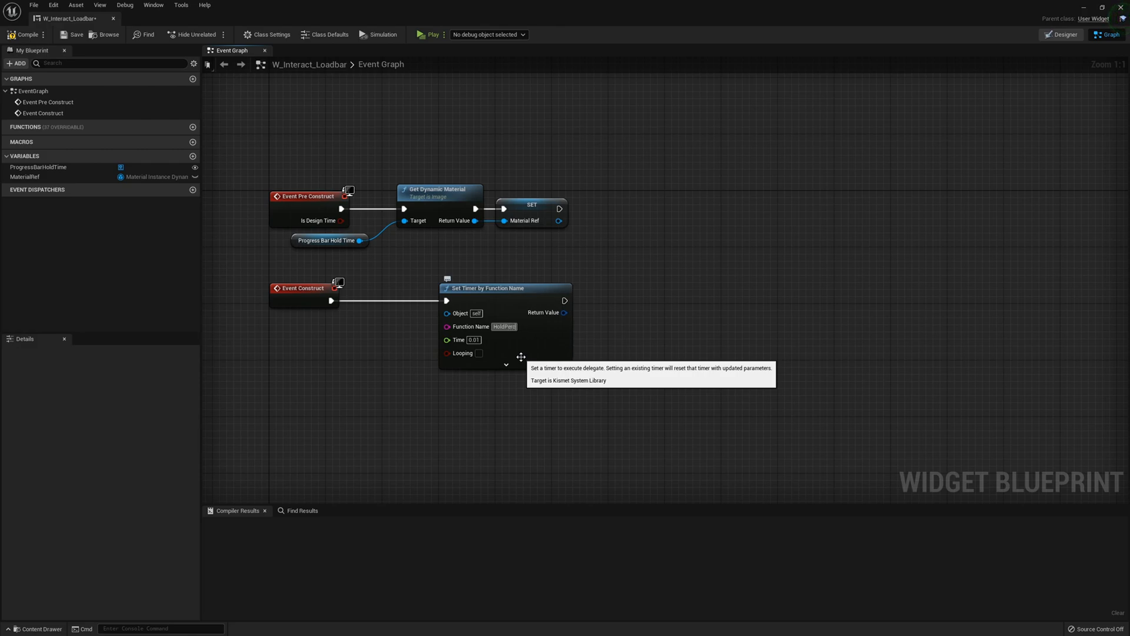
type("HoldPercentage")
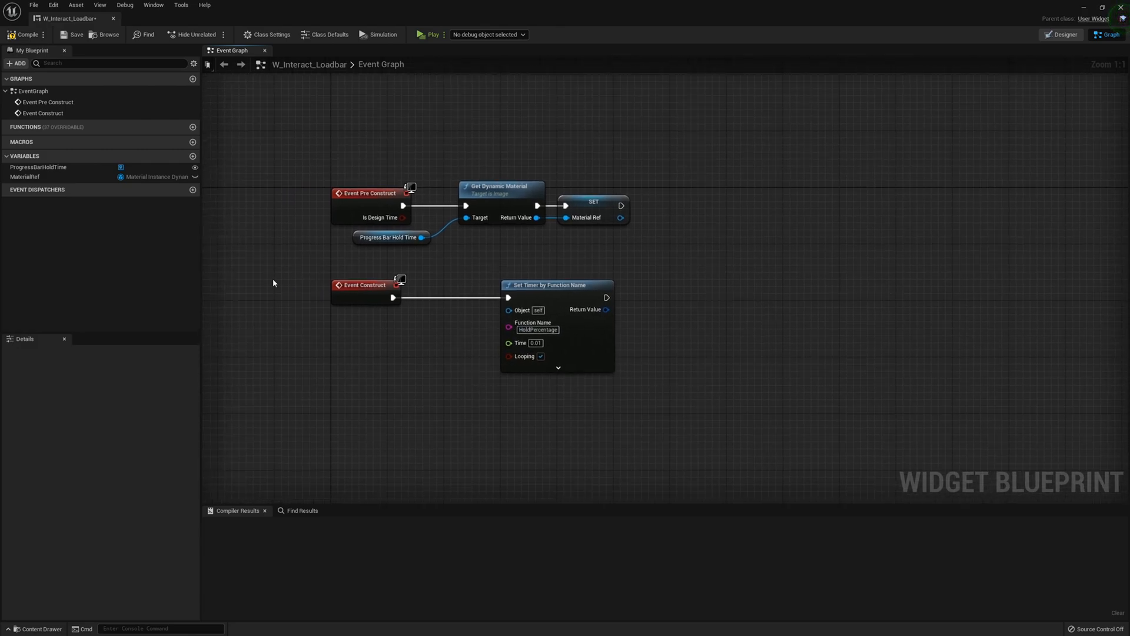
left_click(193, 127)
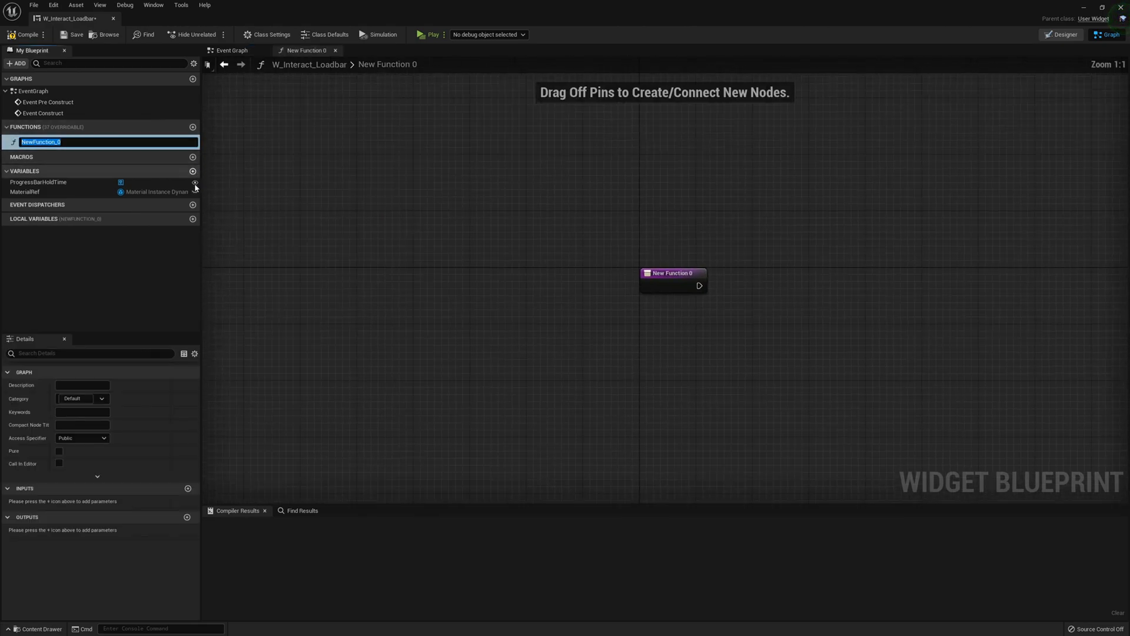
Name the function Hold Percentage and add Set Scalar Parameter Value on MaterialRef after its entry.
type("Hold Percentage")
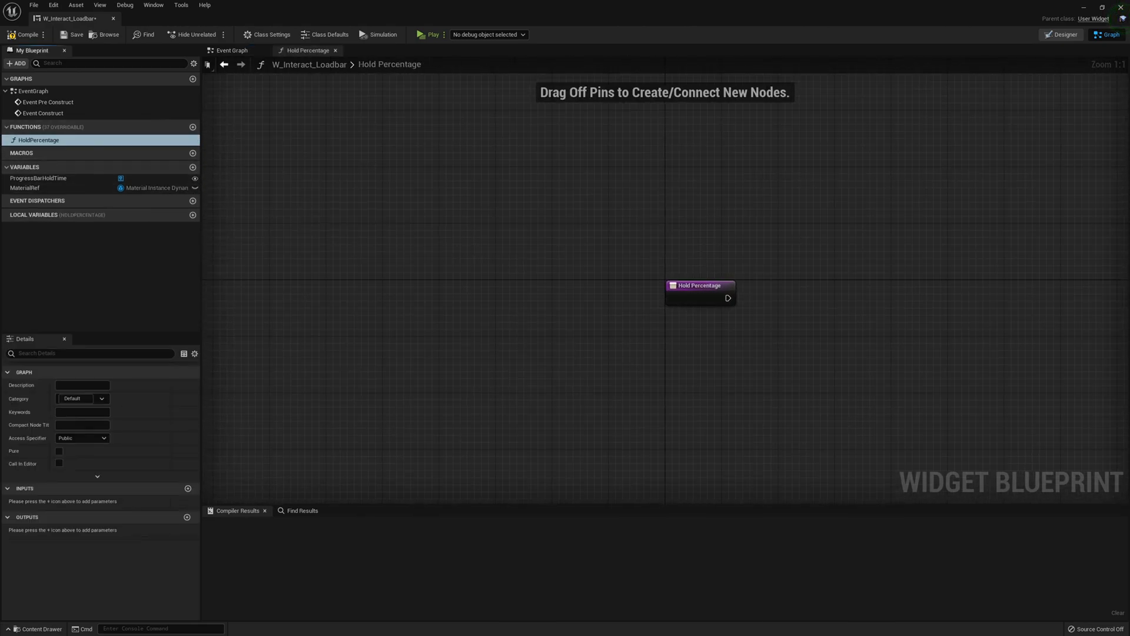
left_click_drag(698, 291, 447, 285)
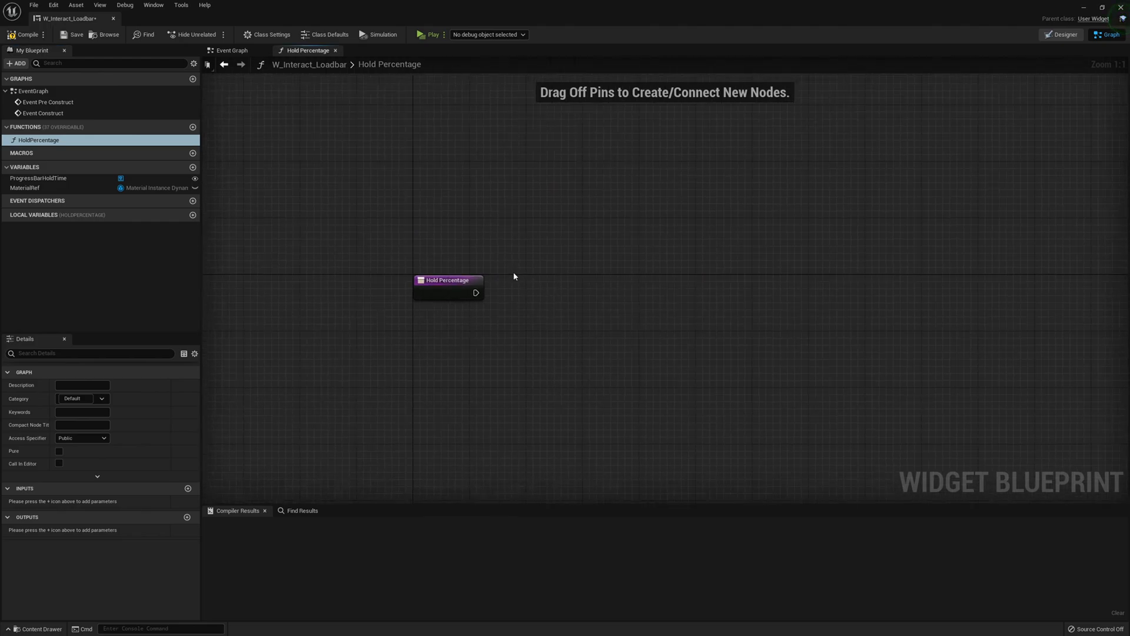
left_click_drag(476, 293, 584, 285)
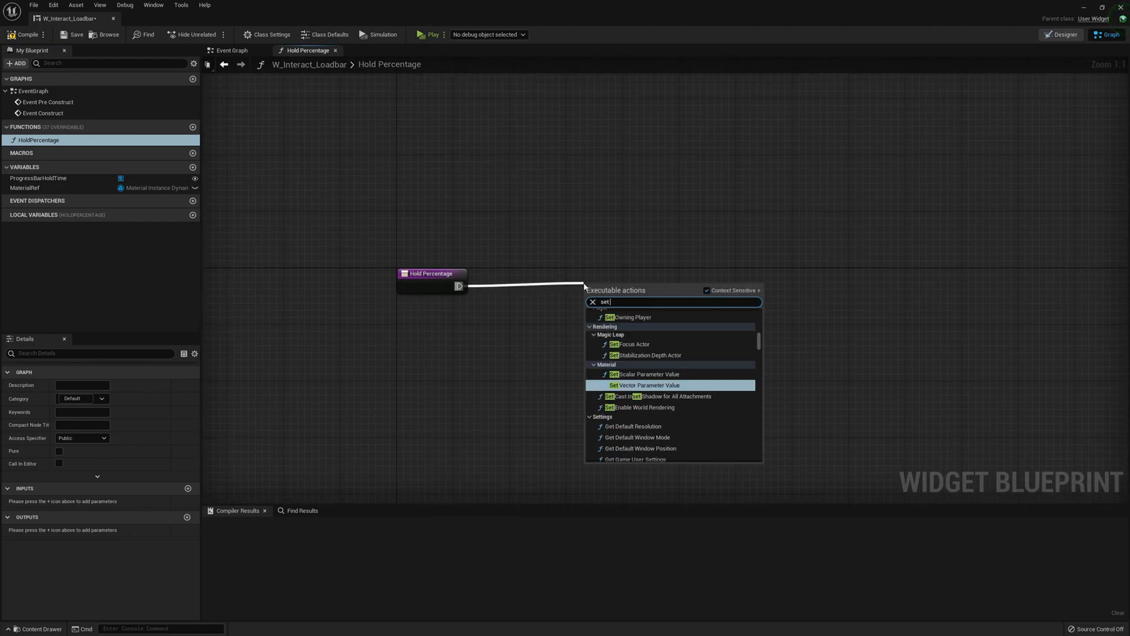
type("scalar")
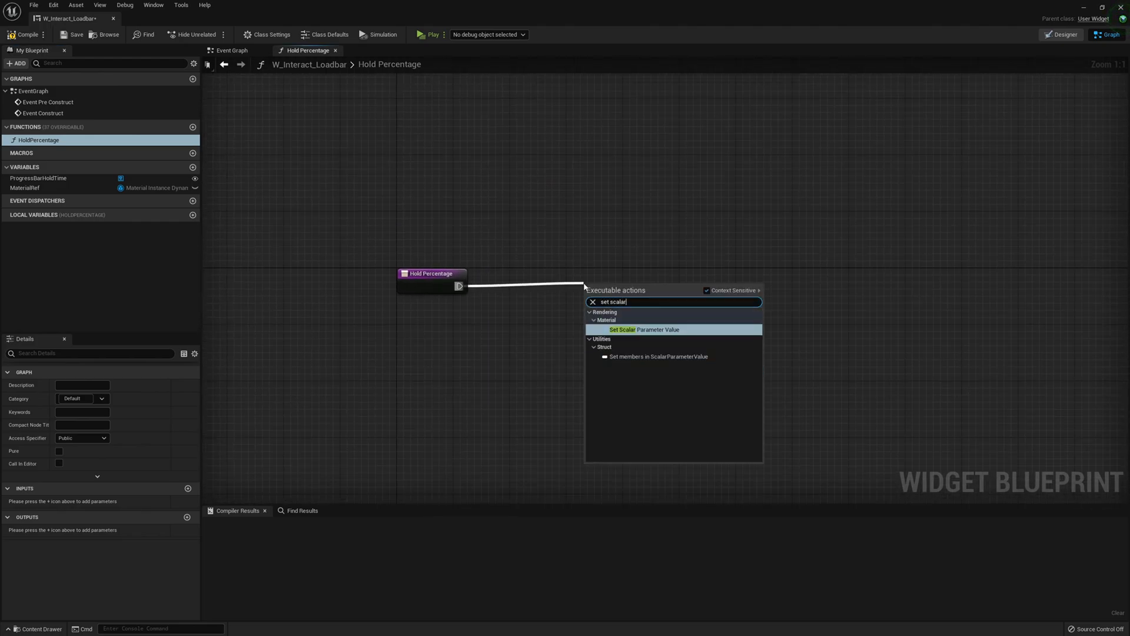
left_click(637, 330)
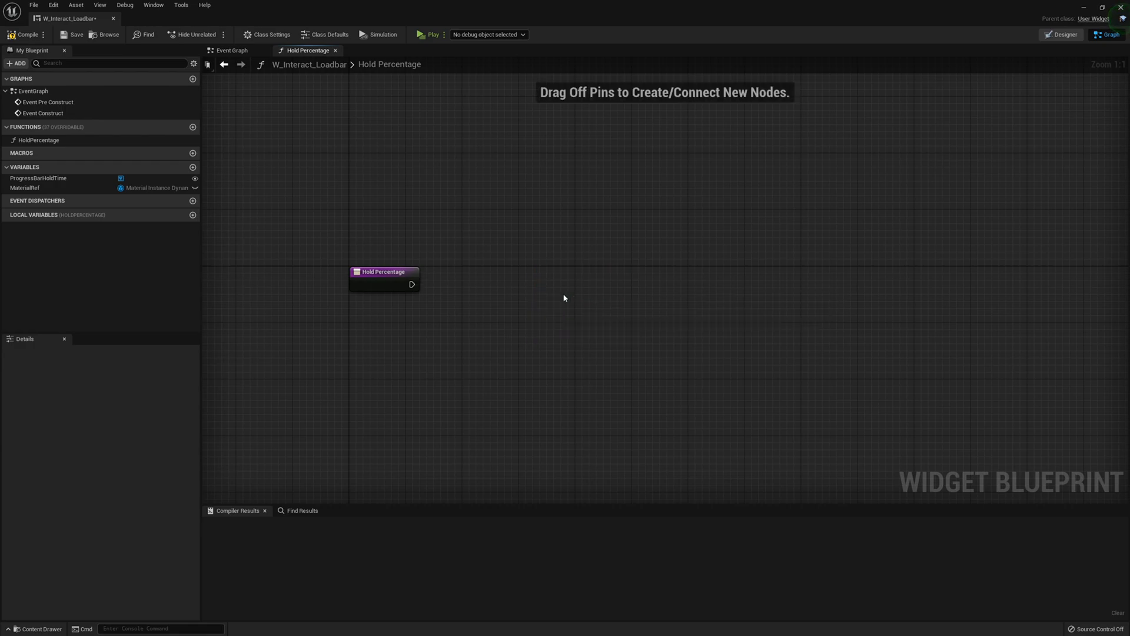
left_click_drag(23, 187, 447, 315)
type("set scala")
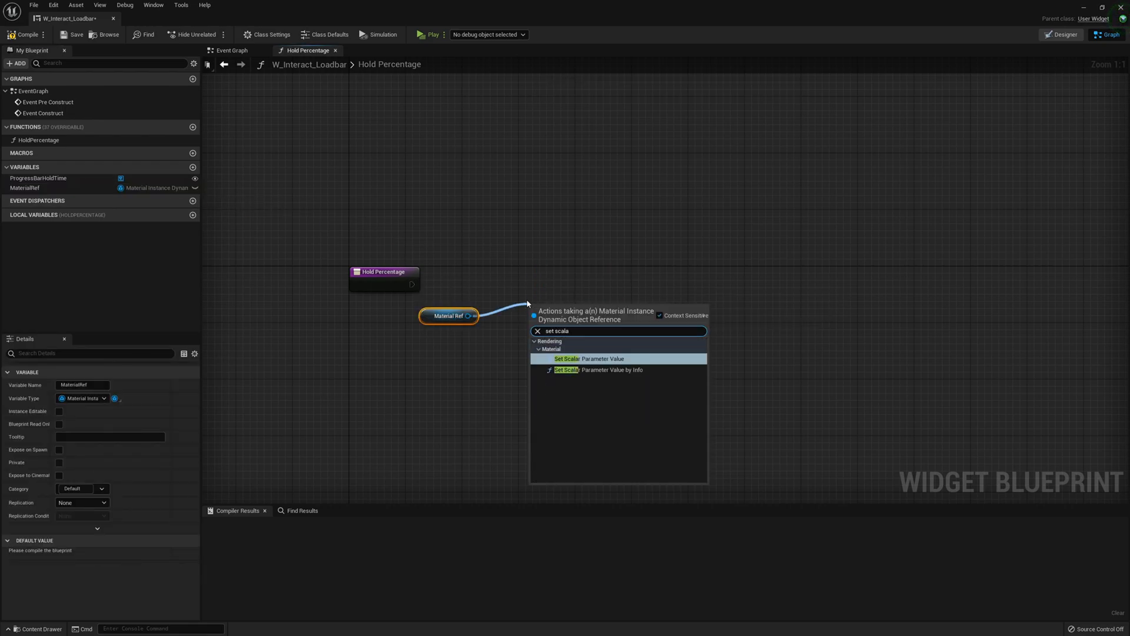
left_click(591, 358)
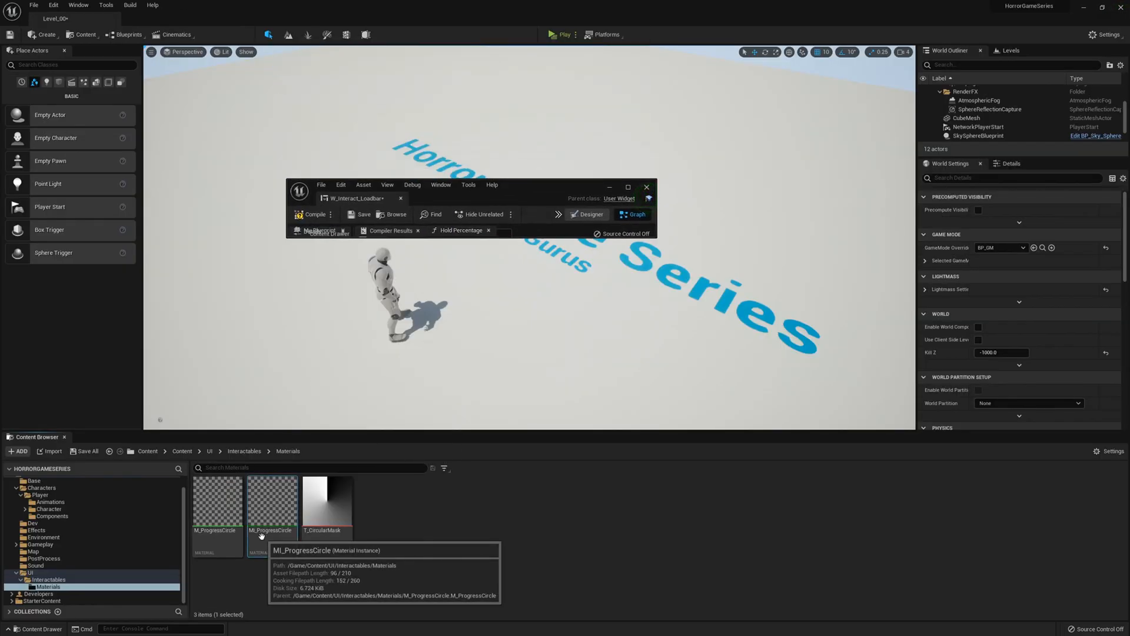
Inspect MI_ProgressCircle's parameters, then return to the W_Interact_Loadbar widget blueprint.
double_click(271, 506)
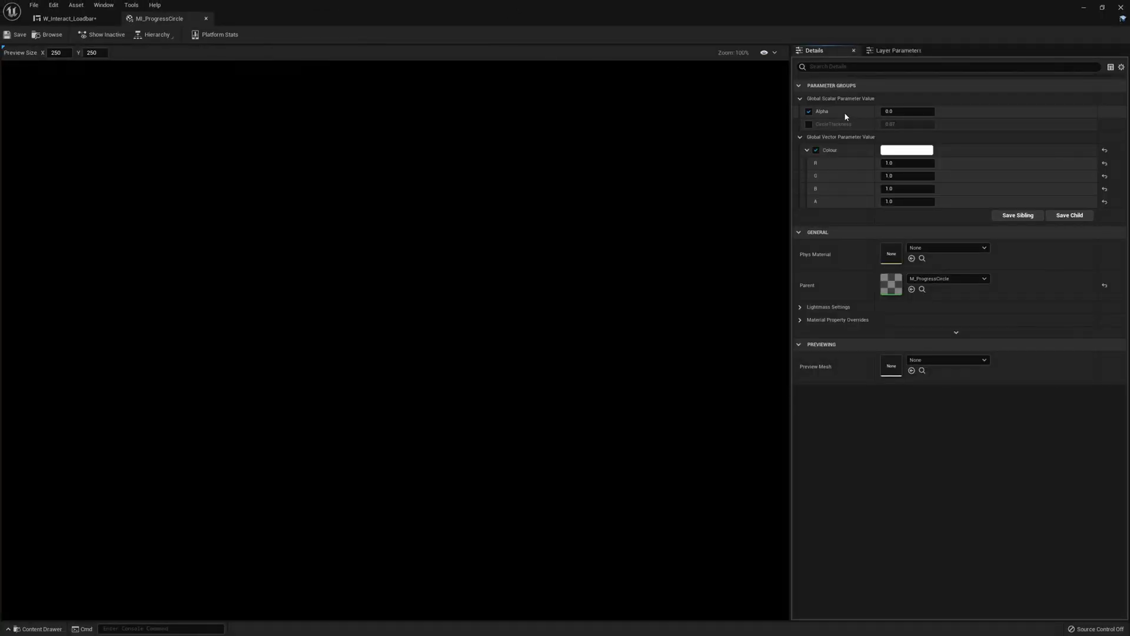
left_click(65, 34)
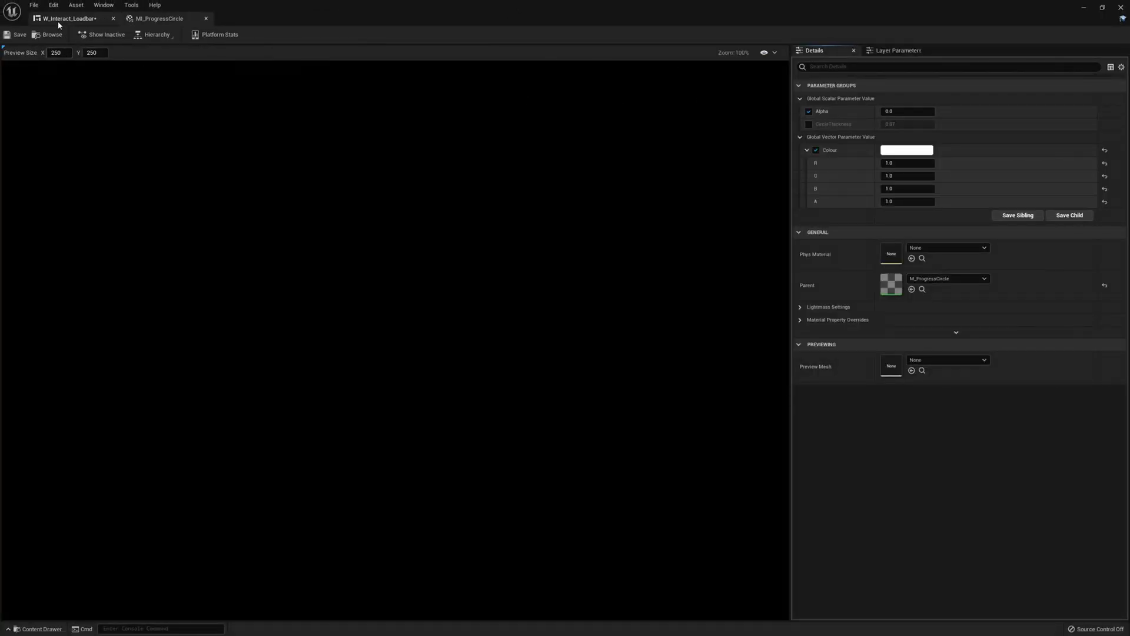
left_click(69, 19)
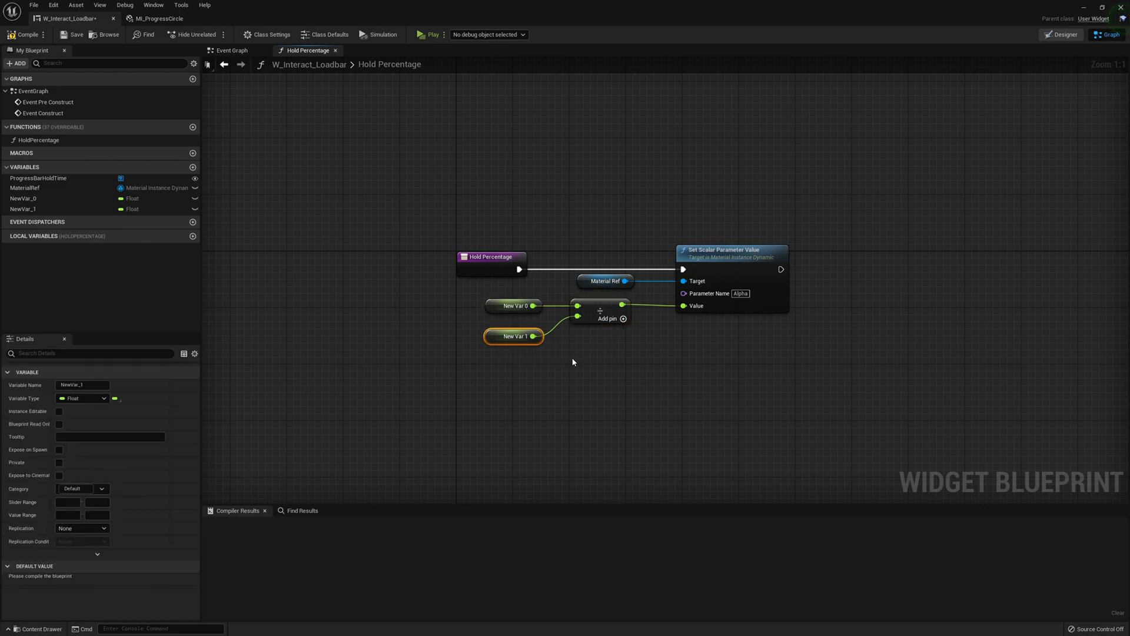
Rename the two floats to ButtonPushHeld and ButtonPushHeldLimit and compile the widget blueprint.
left_click(513, 306)
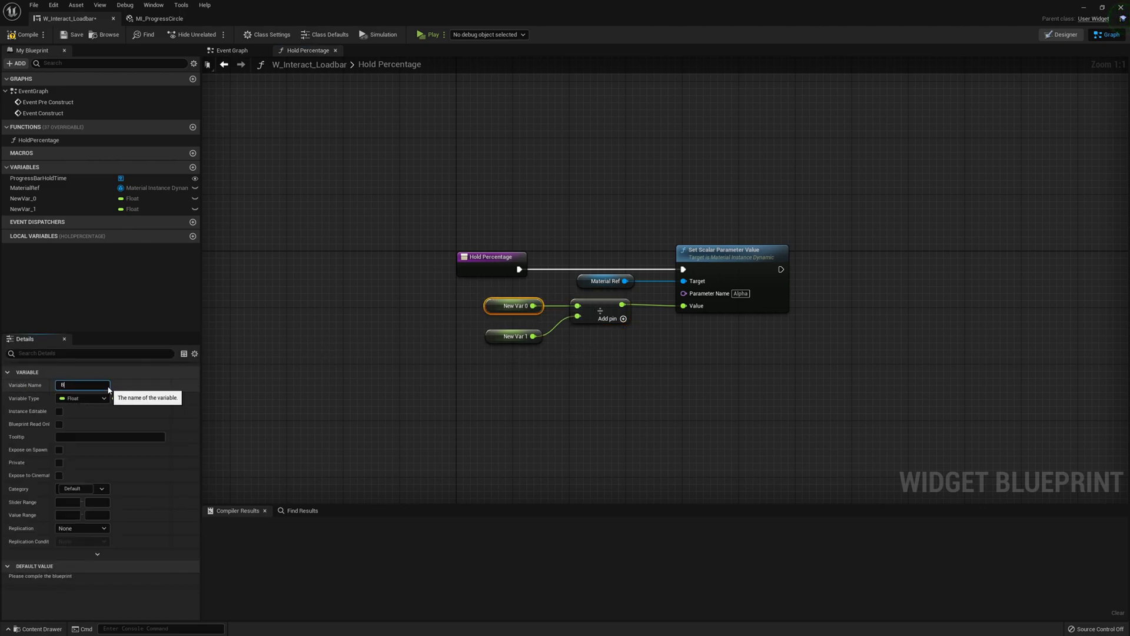
type("ButtonPush")
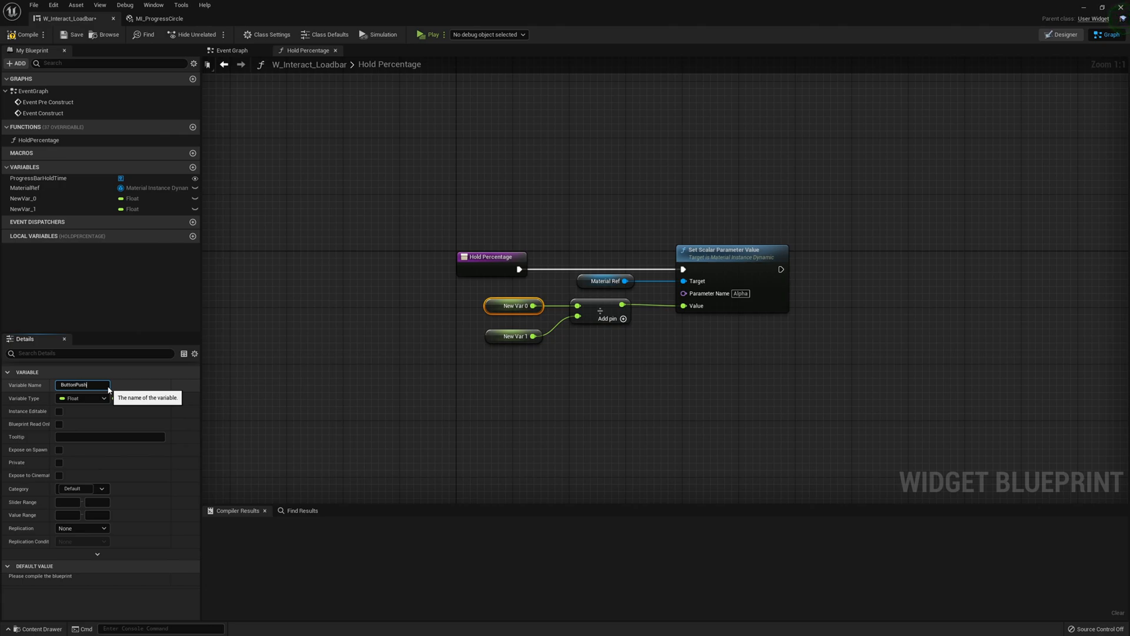
type("ButtonPushHeld")
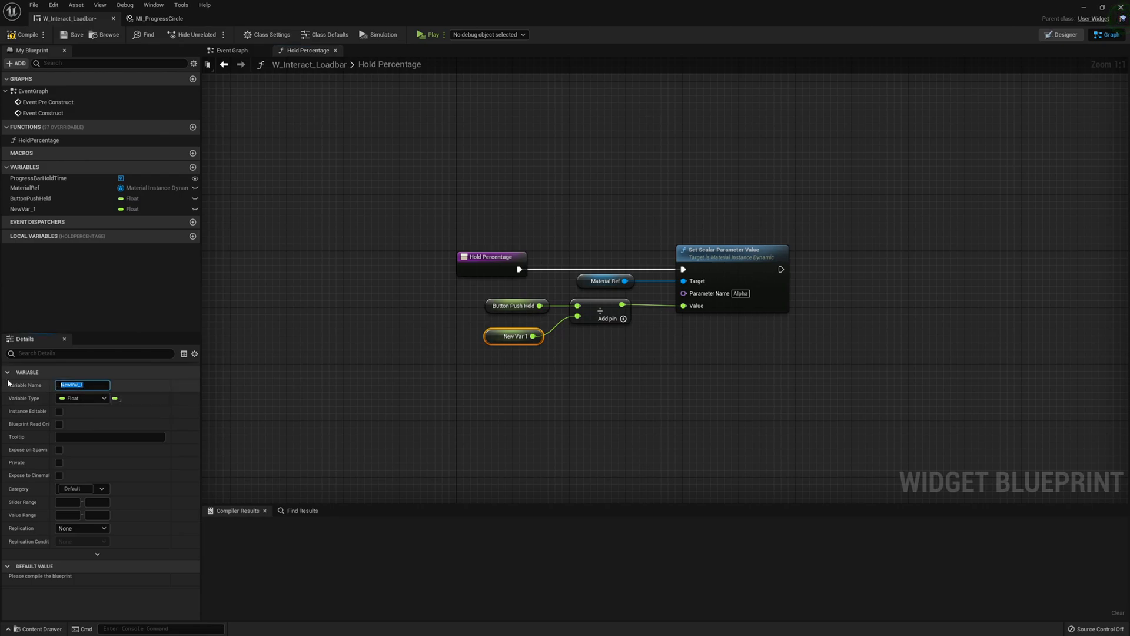
type("ButtonPushHeldM")
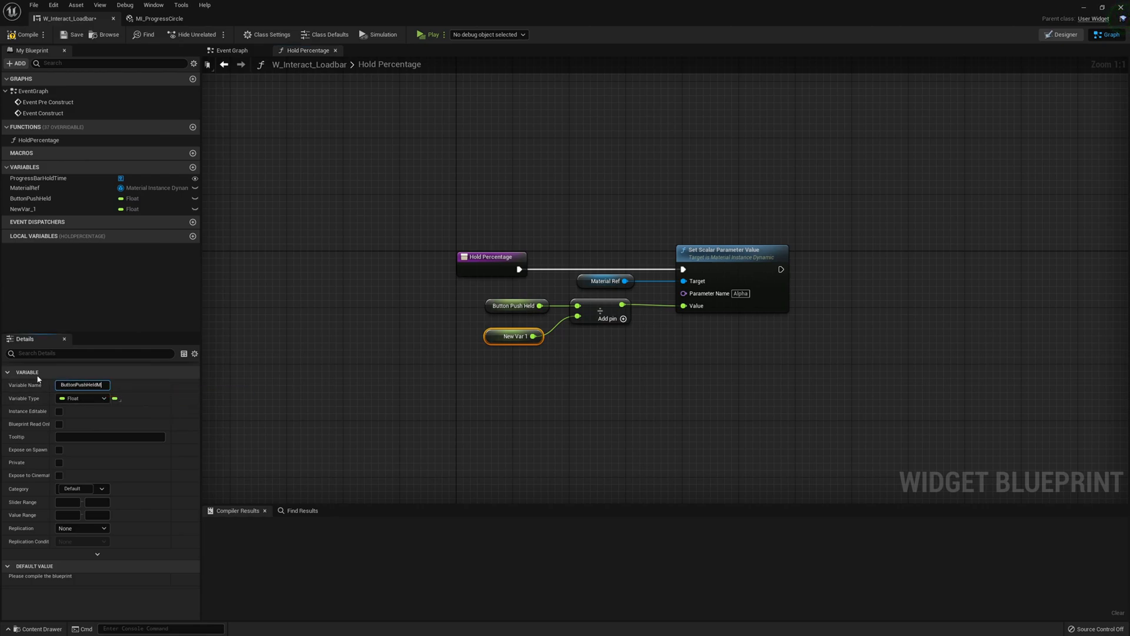
type("ButtonPushHeldLimit")
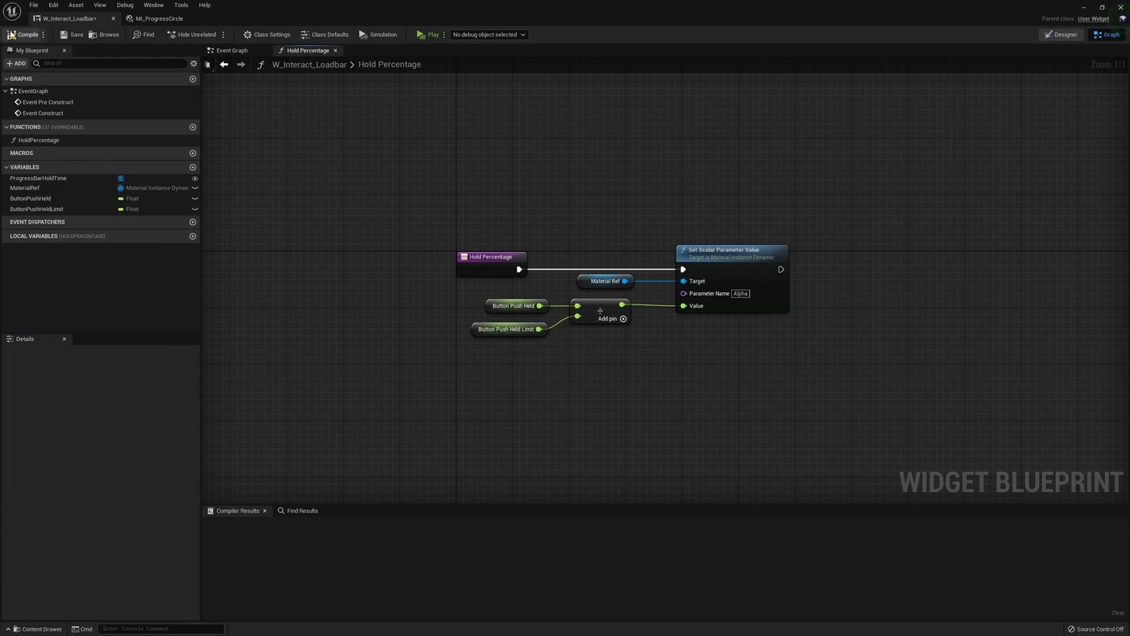
left_click(508, 330)
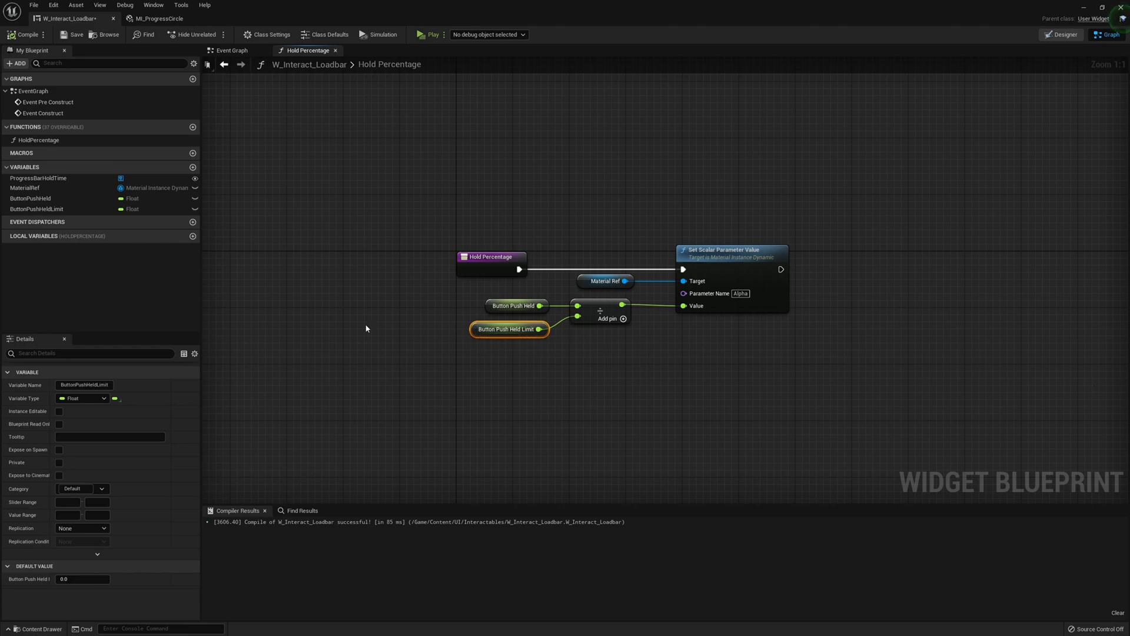
mouse_move(58, 411)
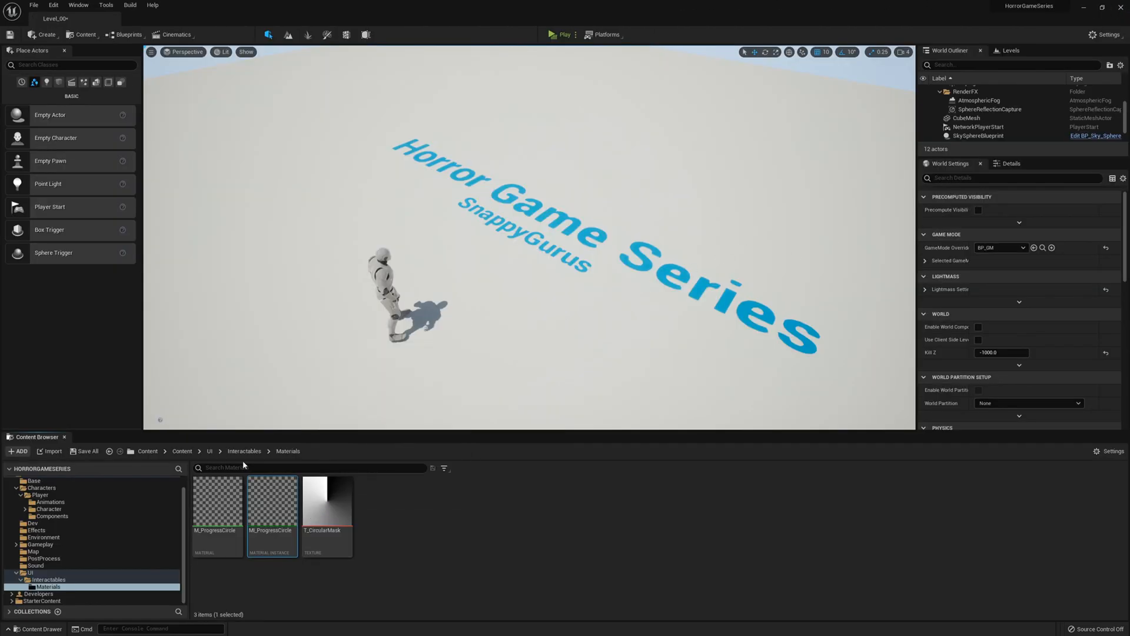
Add a Text block reading 'E' to the W_Interact_Message widget canvas.
left_click(243, 451)
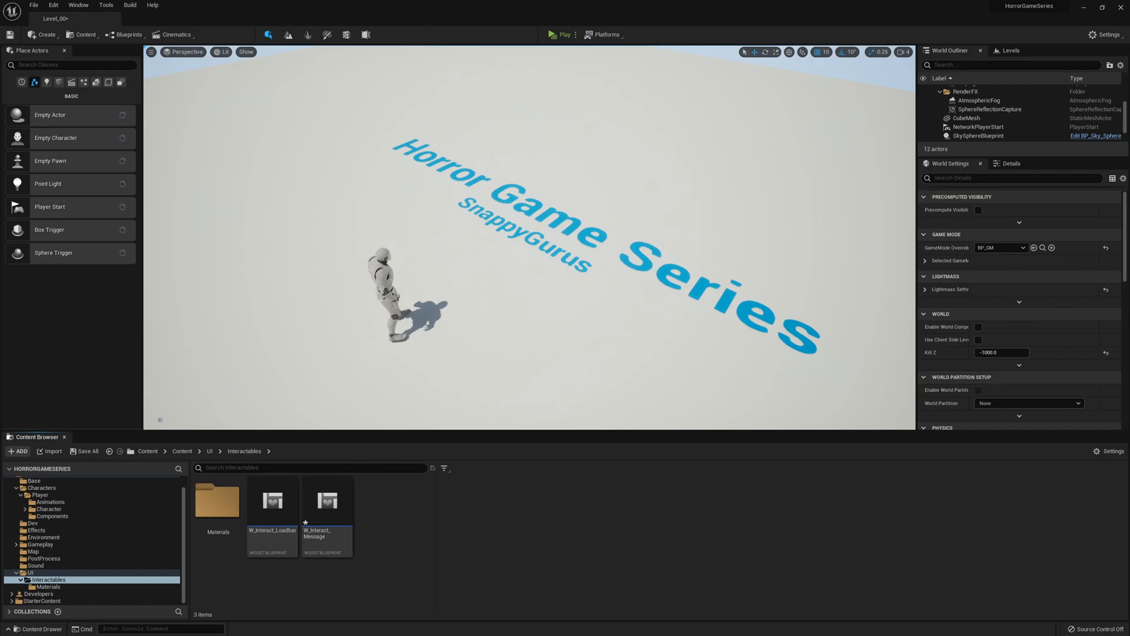
mouse_move(320, 527)
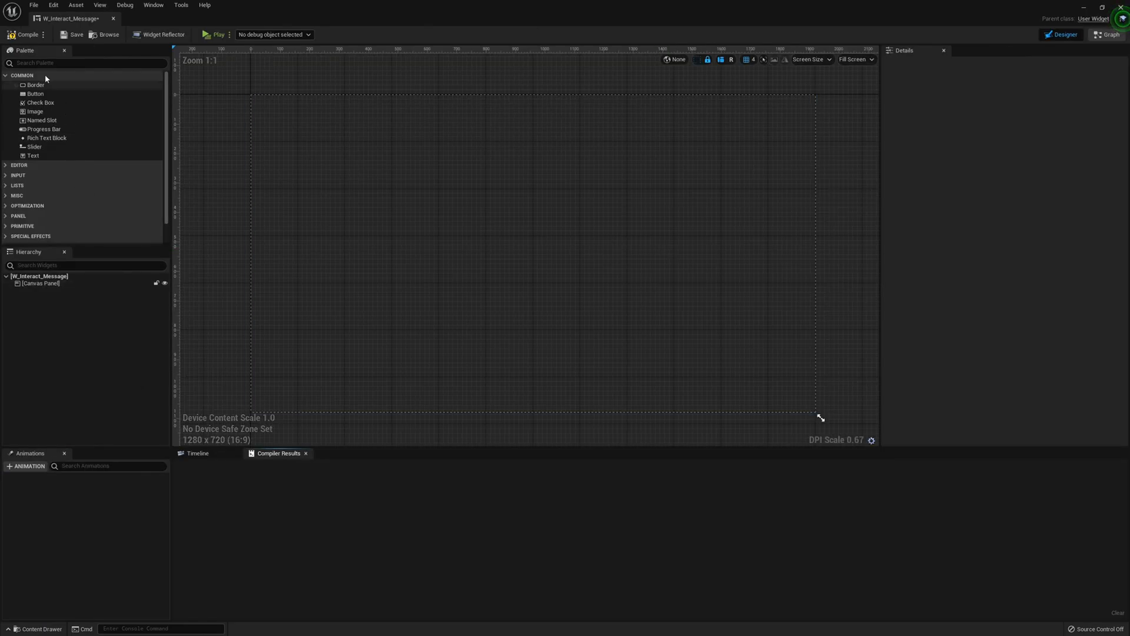
type("textt")
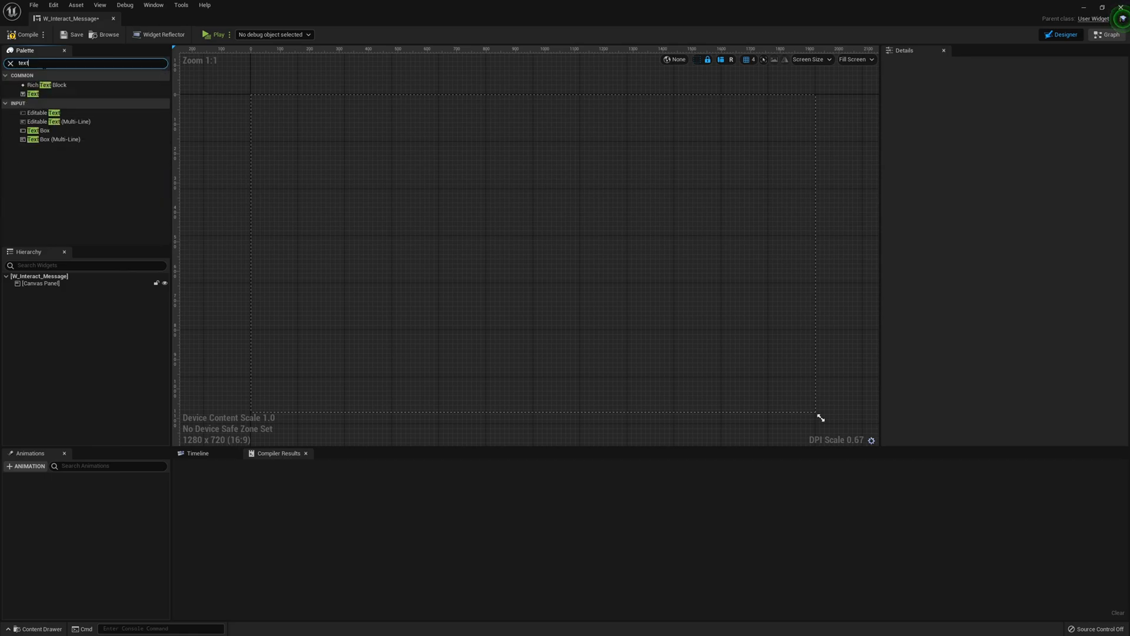
left_click_drag(33, 94, 522, 219)
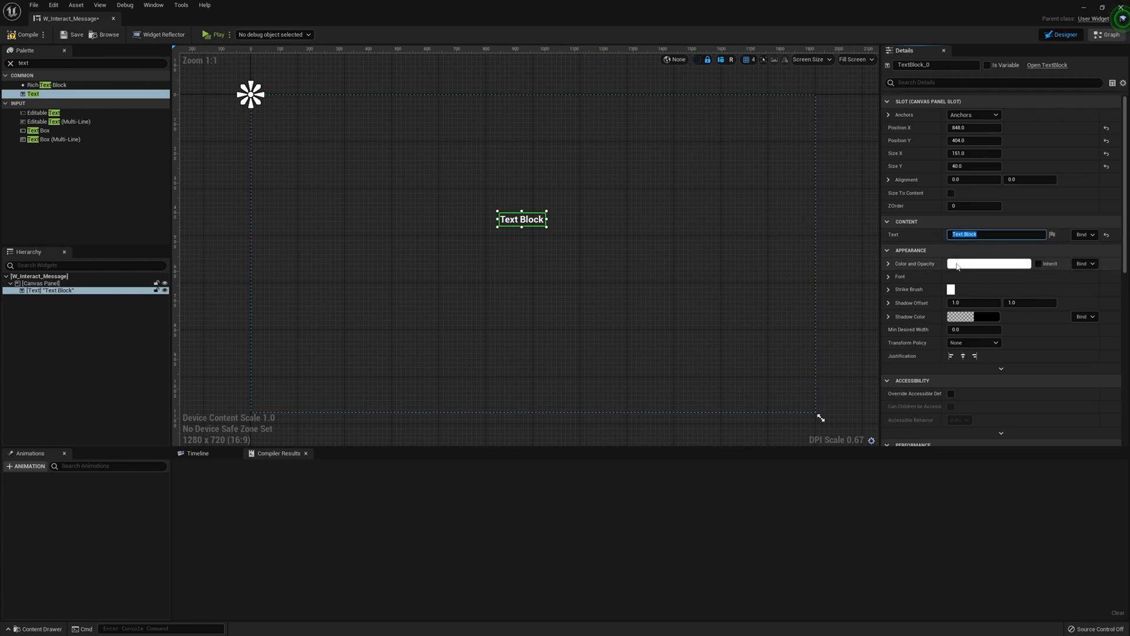
type("E")
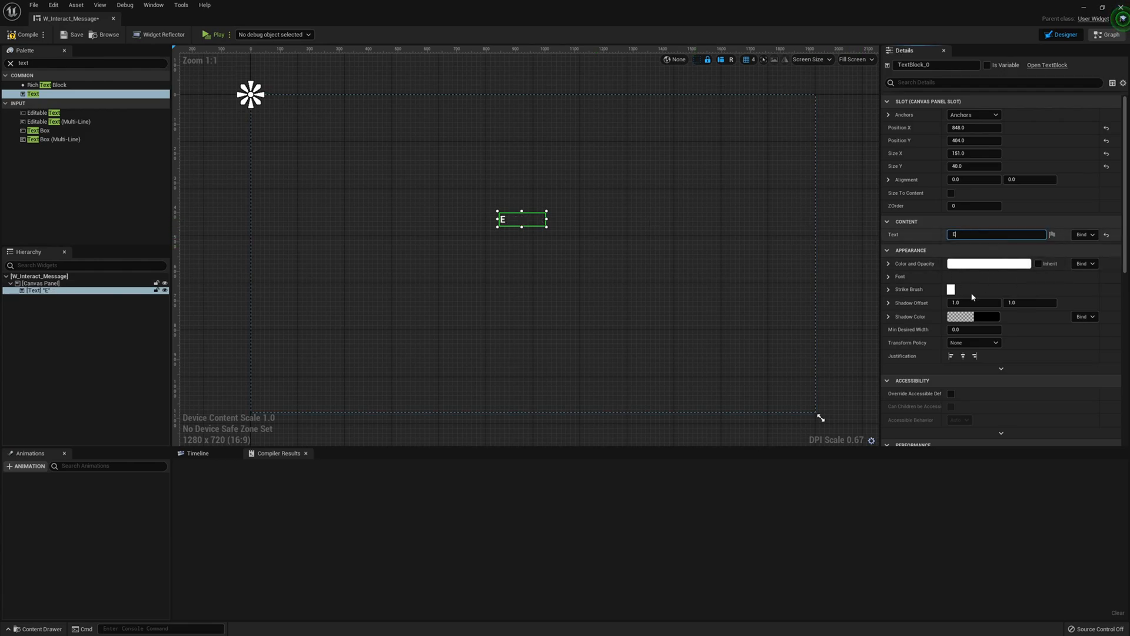
Make the 'E' bold at font size 50 and centre it on the canvas.
left_click(887, 275)
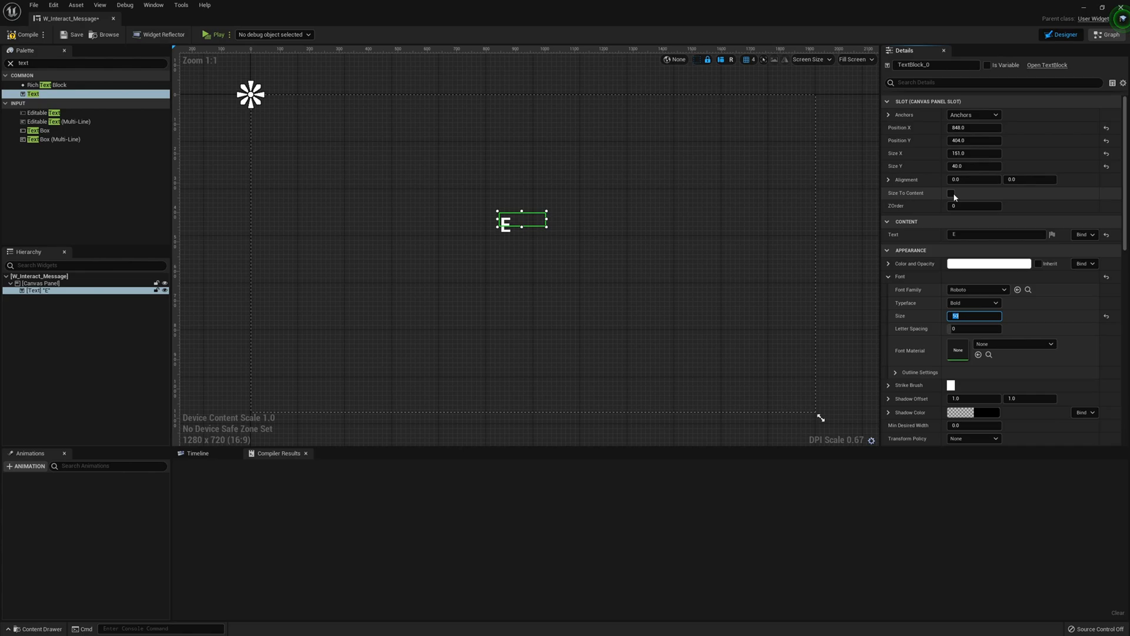
left_click(951, 193)
type("0.5")
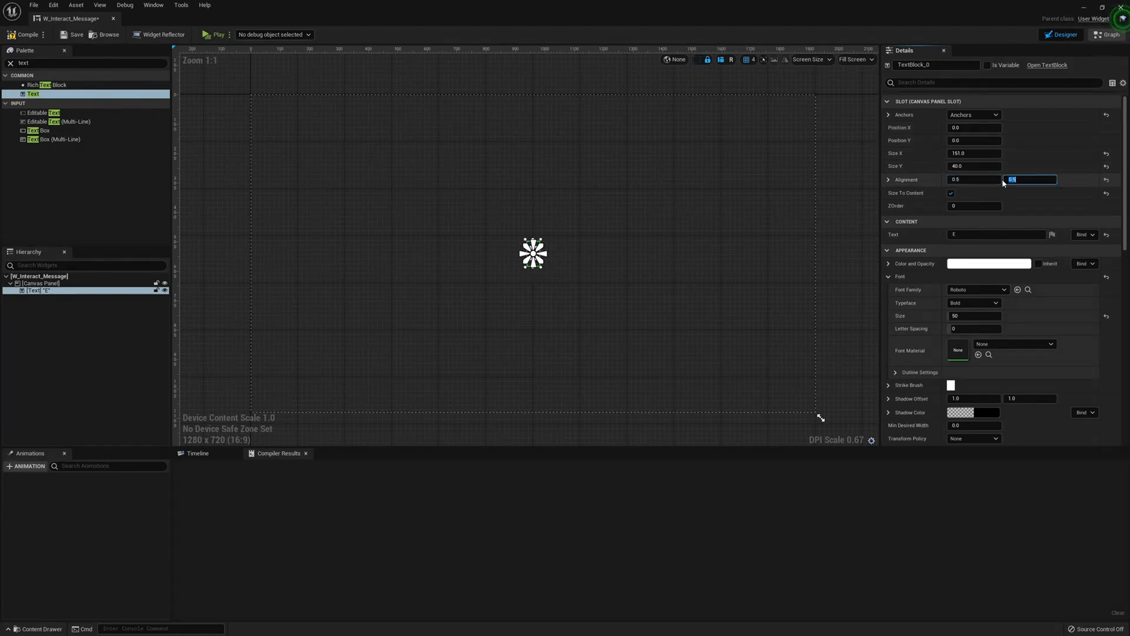
left_click(39, 283)
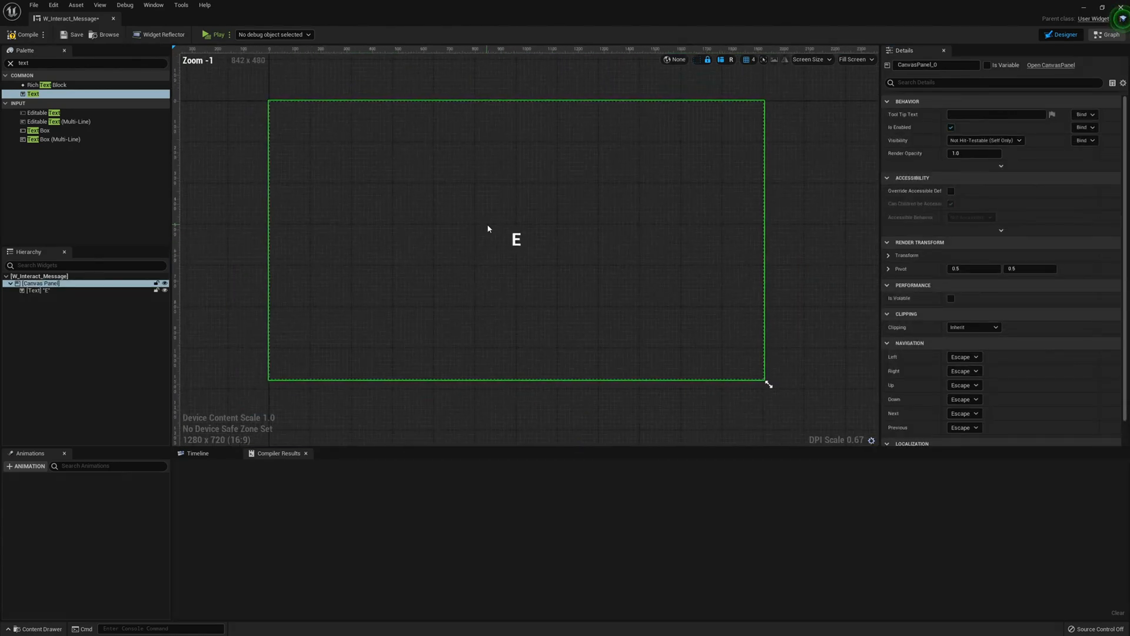
left_click(19, 34)
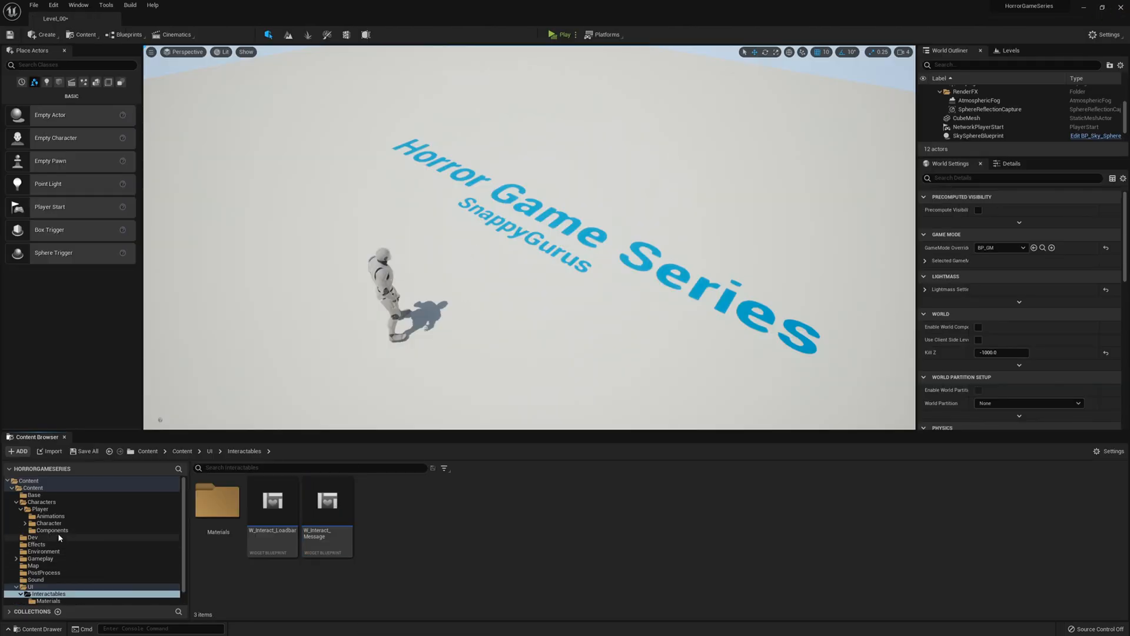
In BP_Interactable_Master, feed ButtonPushLimit into Create Widget's Button Push Held Limit pin.
left_click(33, 558)
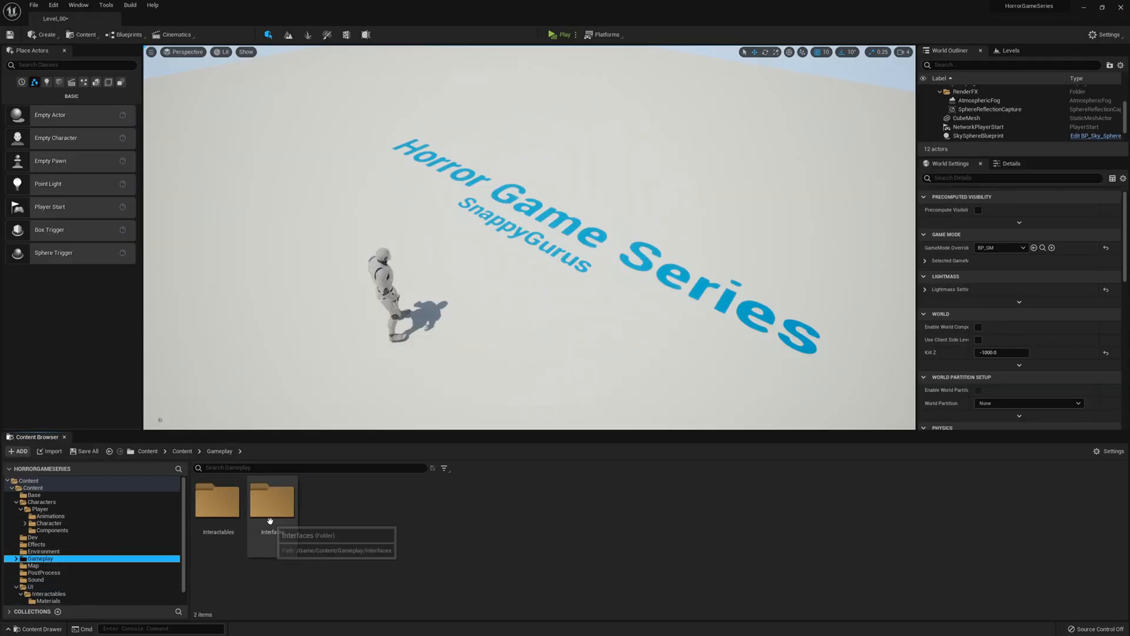
double_click(217, 501)
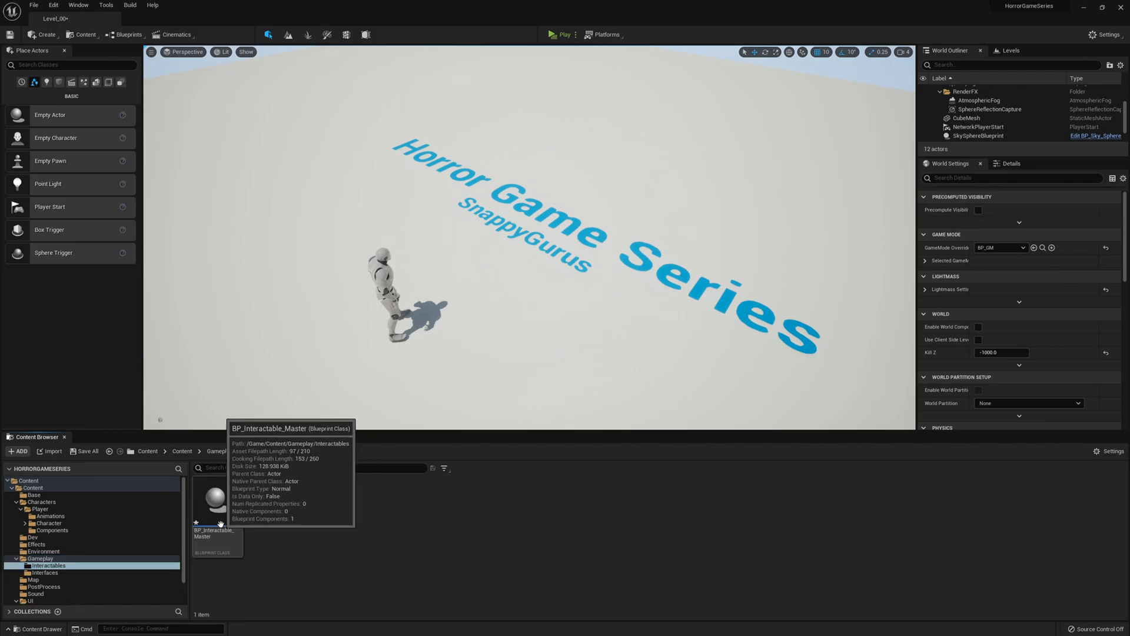
double_click(212, 501)
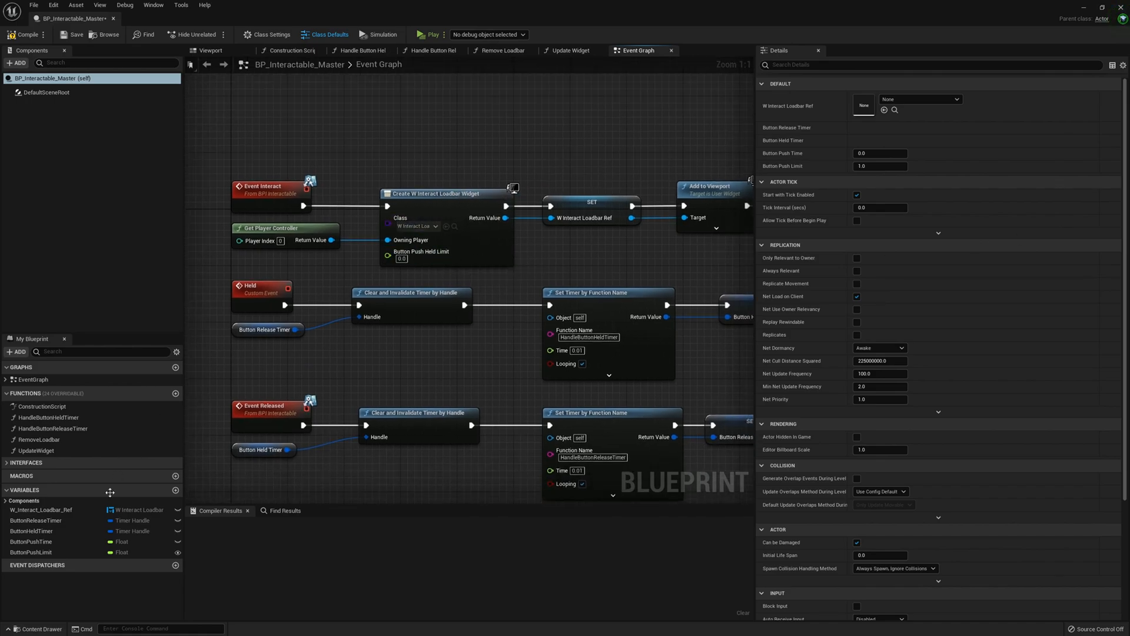
left_click(26, 552)
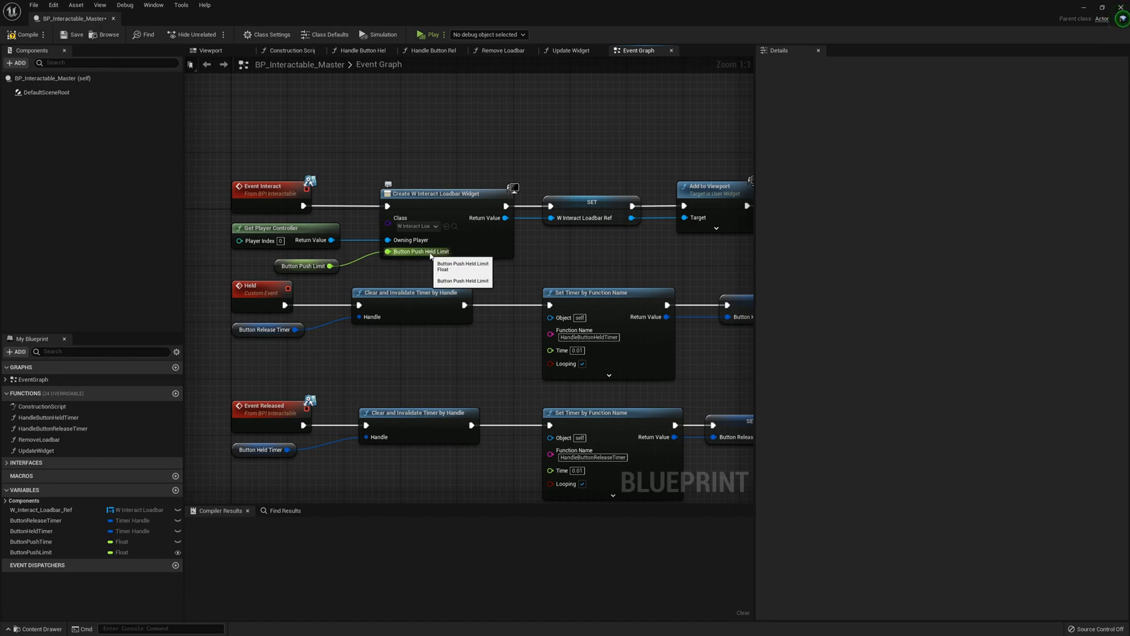
mouse_move(521, 241)
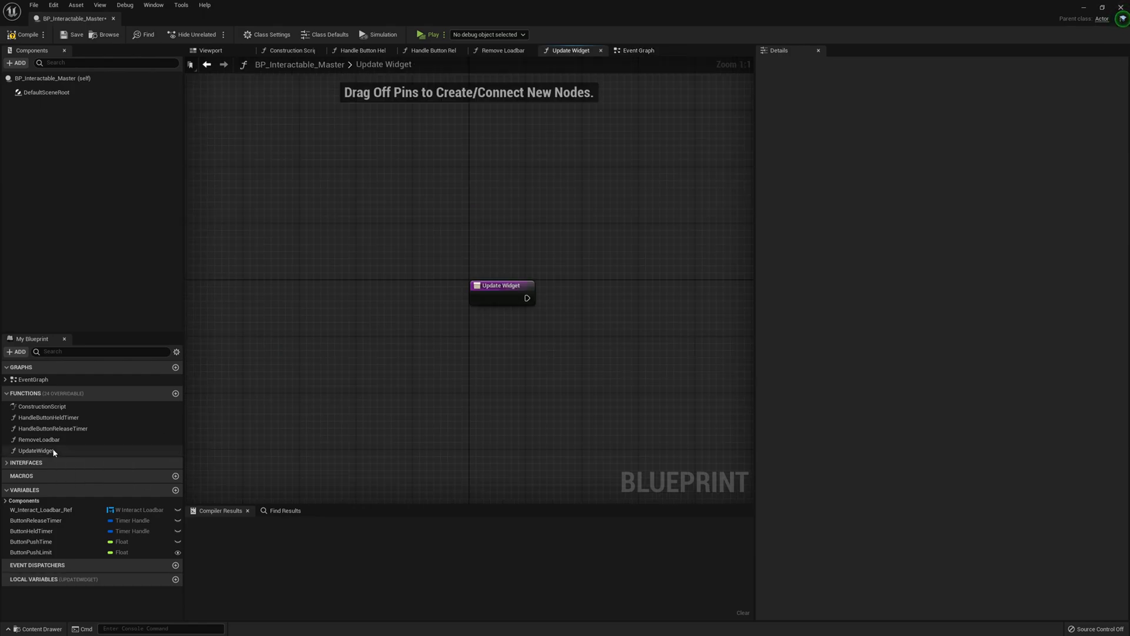
In Update Widget, validate W_Interact_Loadbar_Ref with Is Valid and set its Button Push Held.
left_click_drag(501, 285, 285, 254)
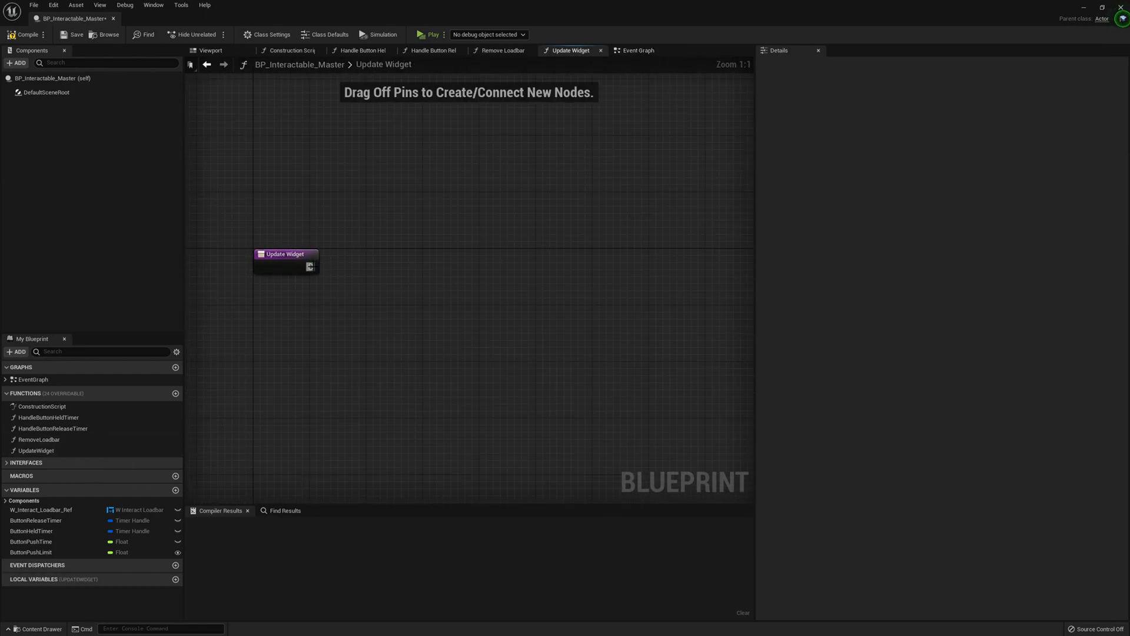
left_click_drag(311, 267, 409, 264)
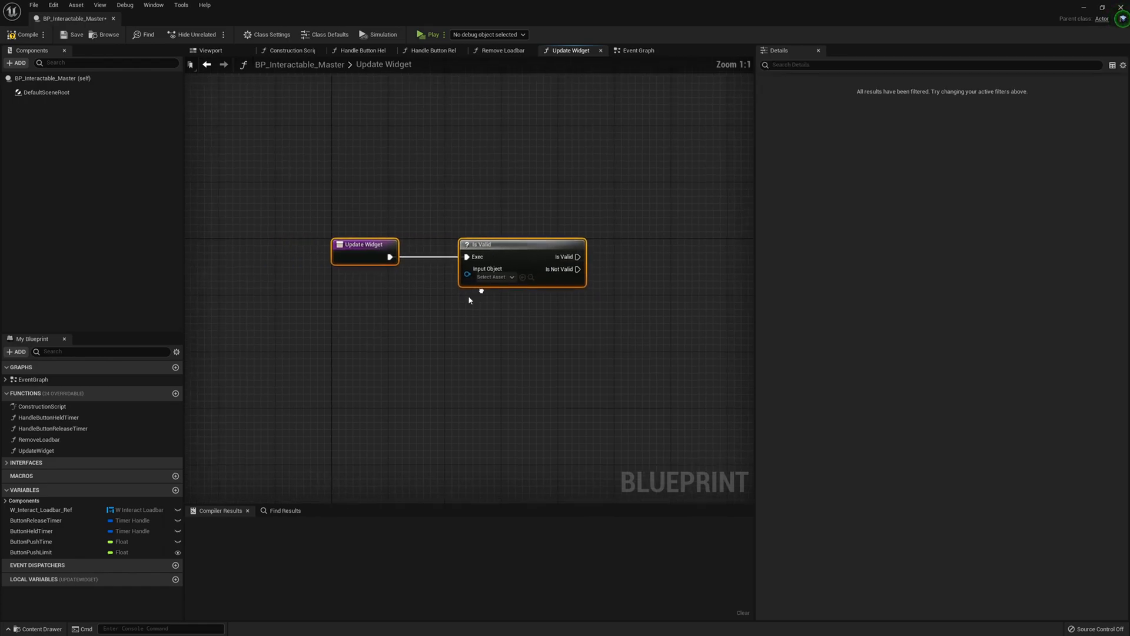
left_click(47, 510)
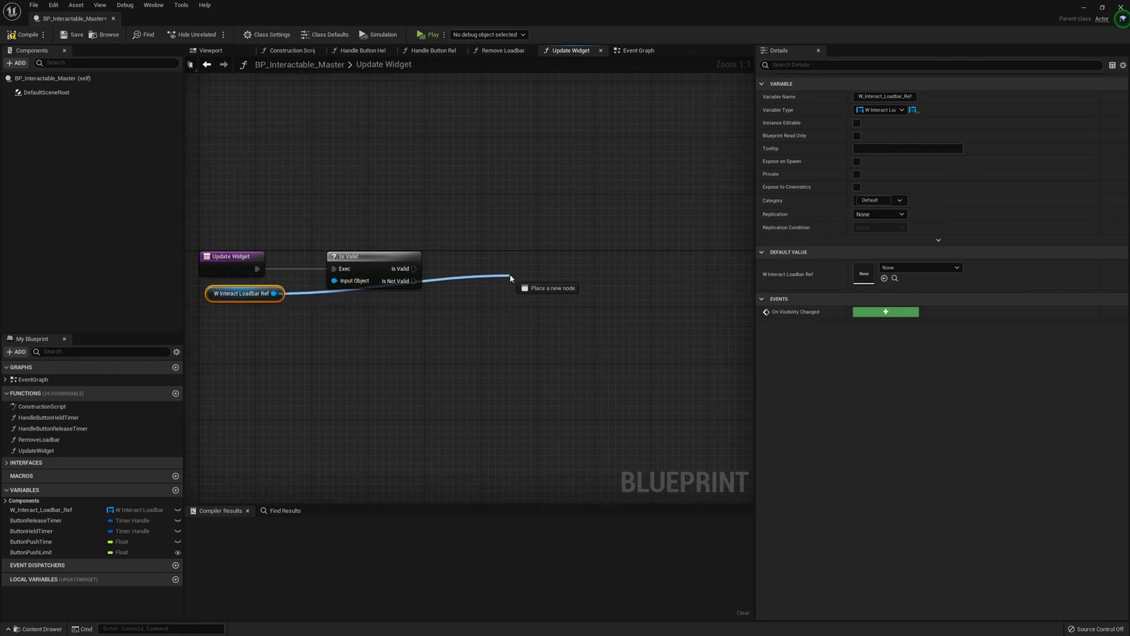
type("set but")
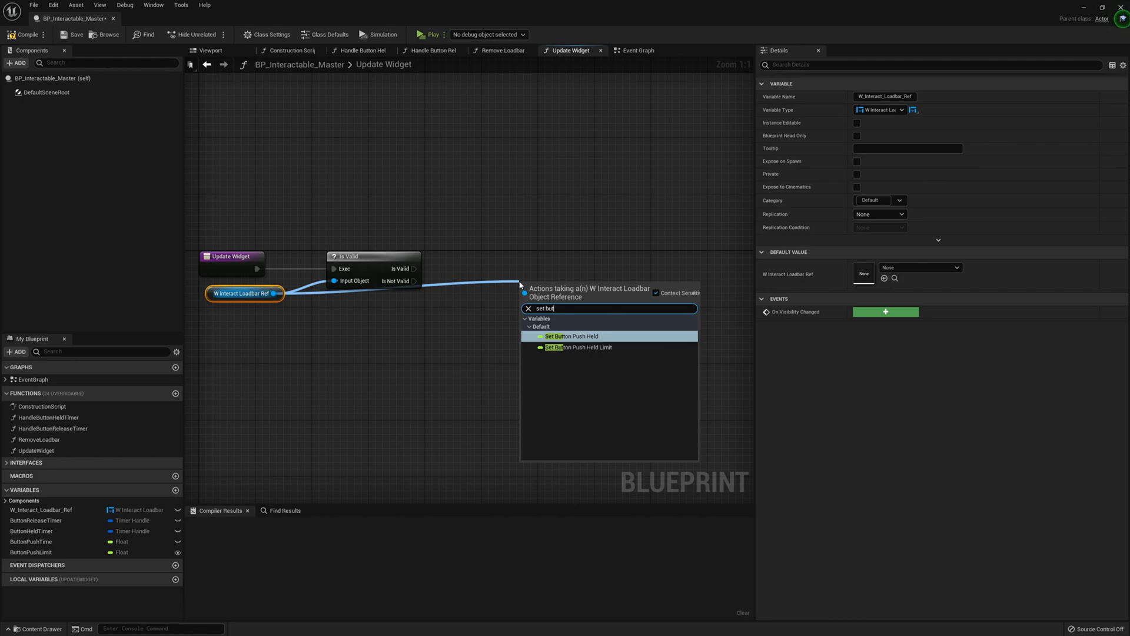
left_click(572, 336)
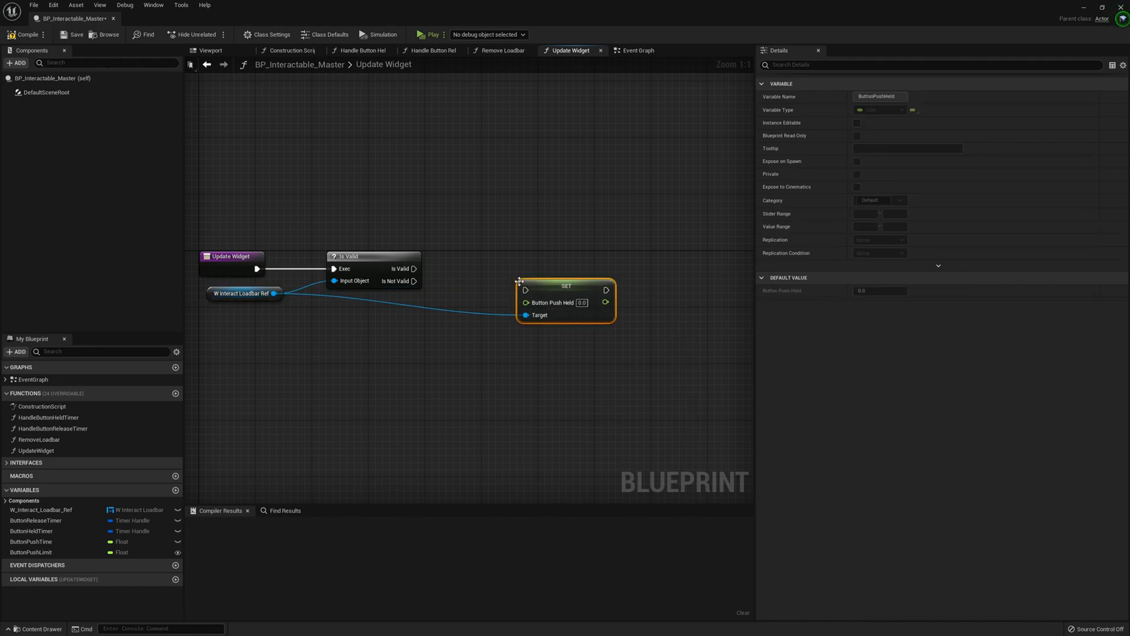
left_click_drag(566, 285, 551, 272)
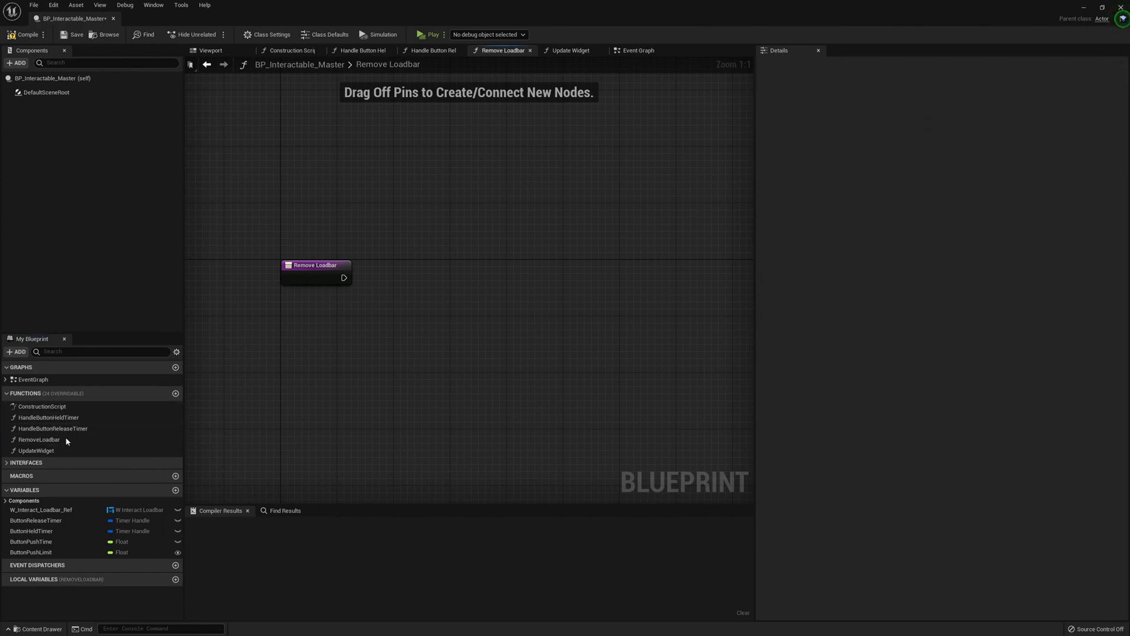
In Remove Loadbar, chain Is Valid, Remove from Parent and a cleared reference, then compile and save.
left_click_drag(349, 281, 390, 288)
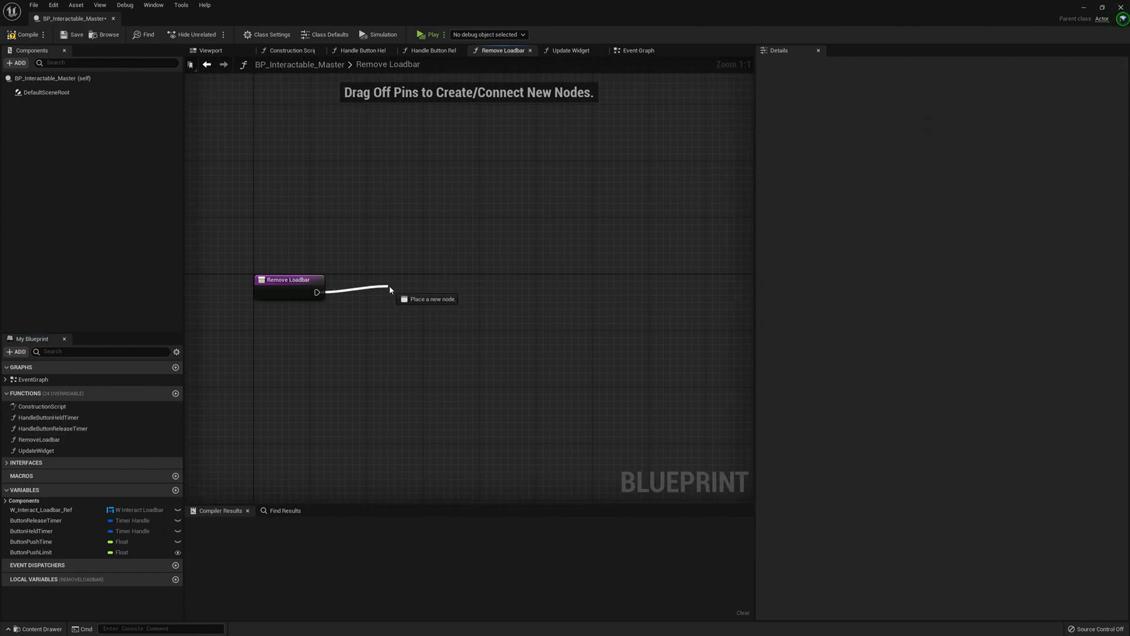
left_click(428, 299)
type("remove fr")
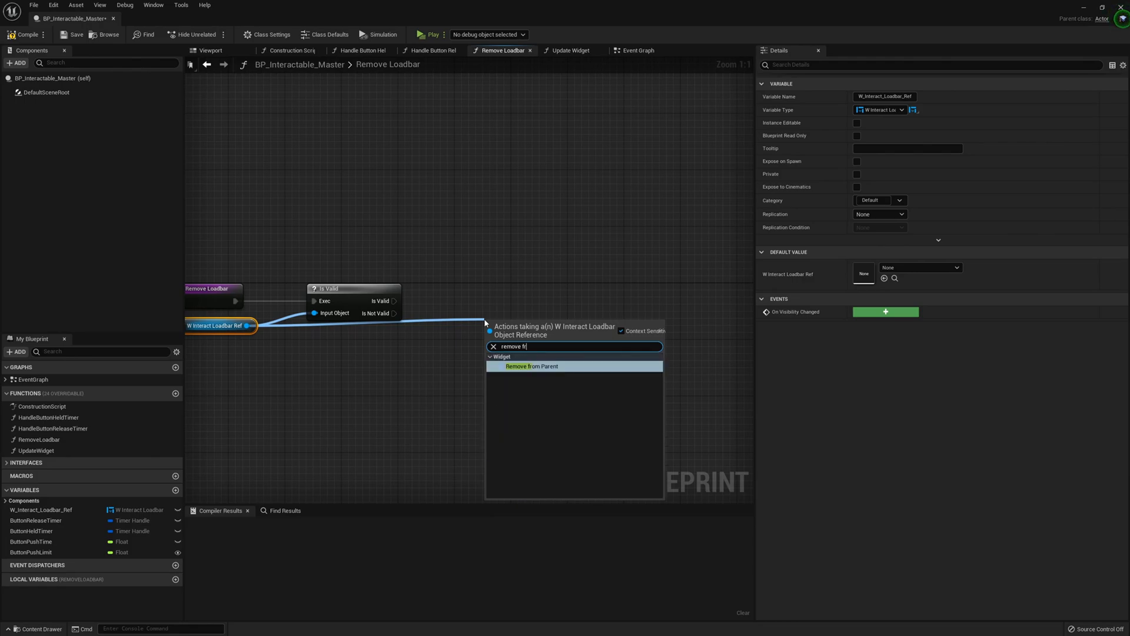
left_click(531, 366)
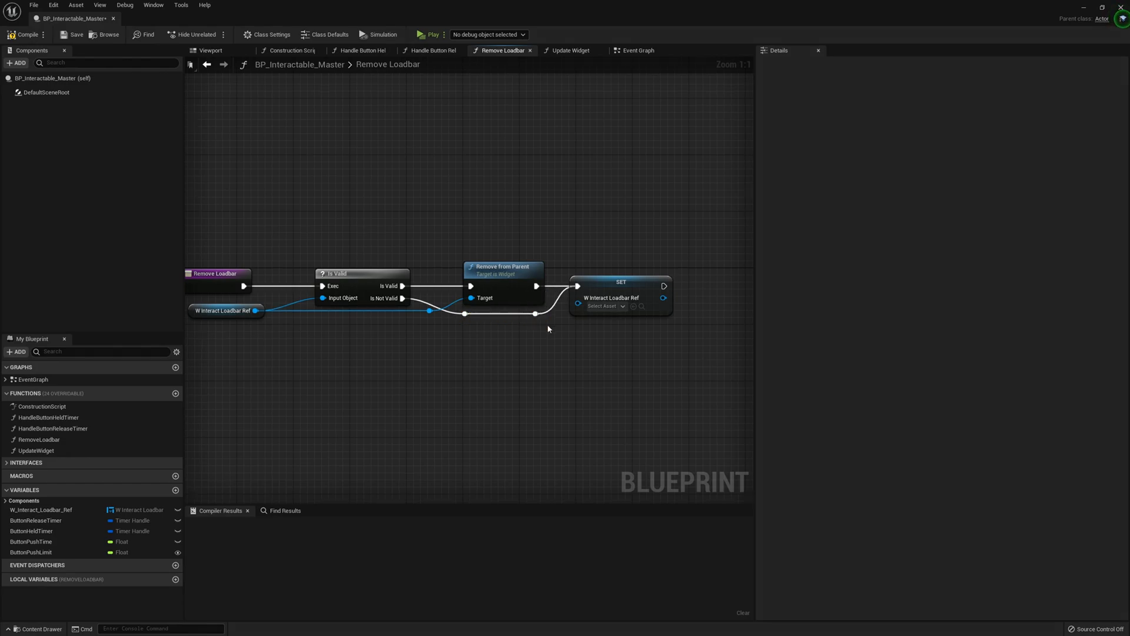
left_click(17, 34)
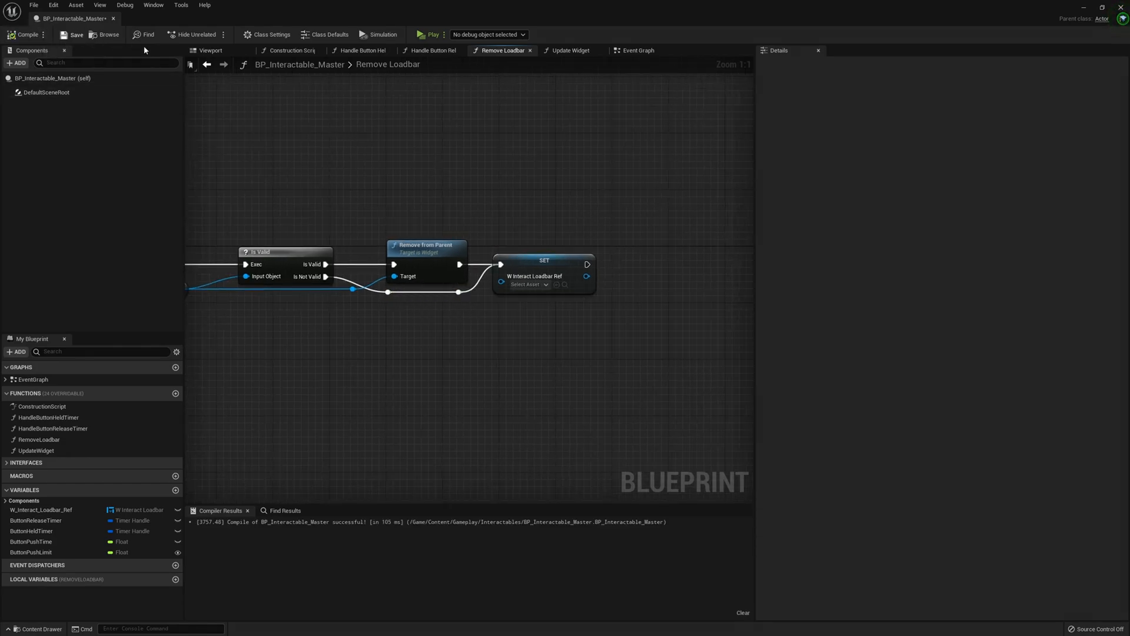
left_click(638, 50)
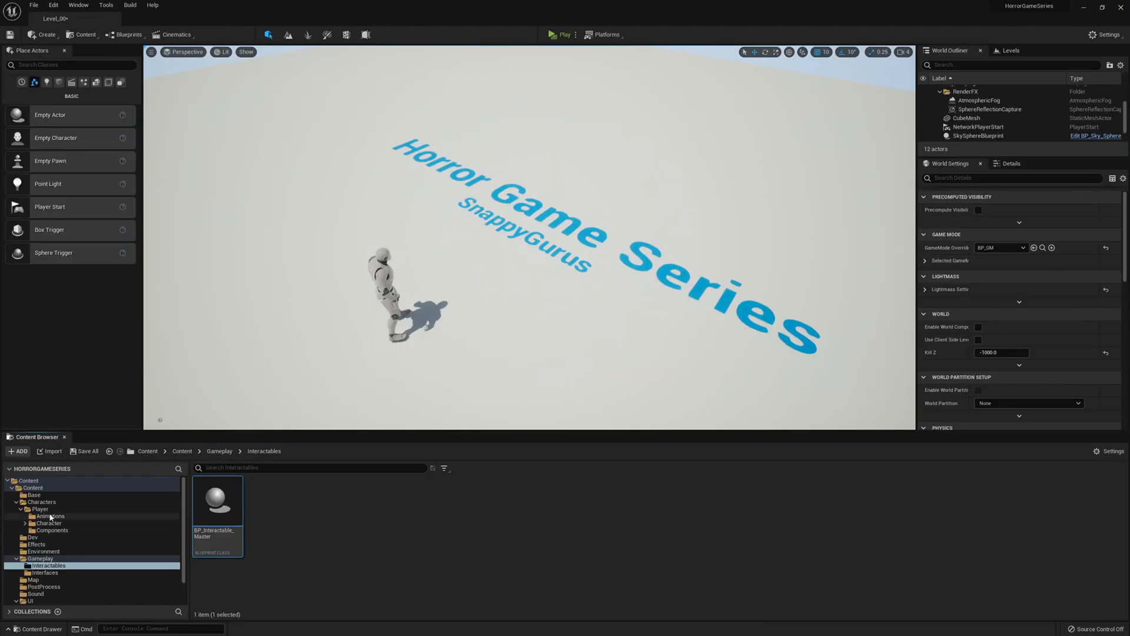
Give ThirdPersonCharacter an InputAction Interact event and an InteractionComponent.
left_click(43, 502)
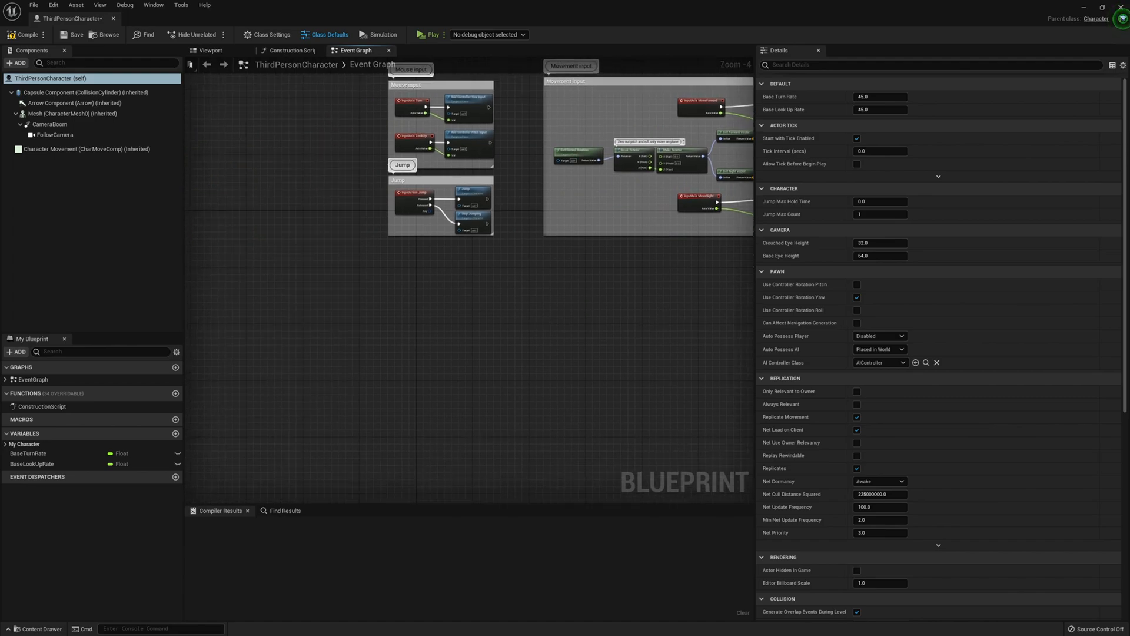
mouse_move(450, 315)
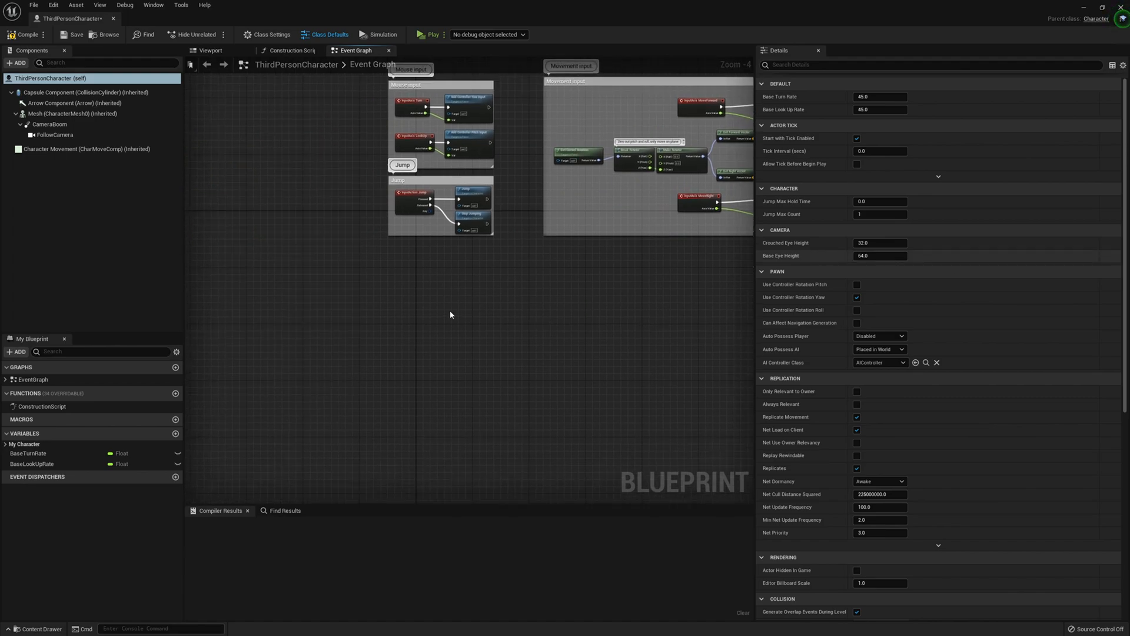
right_click(451, 314)
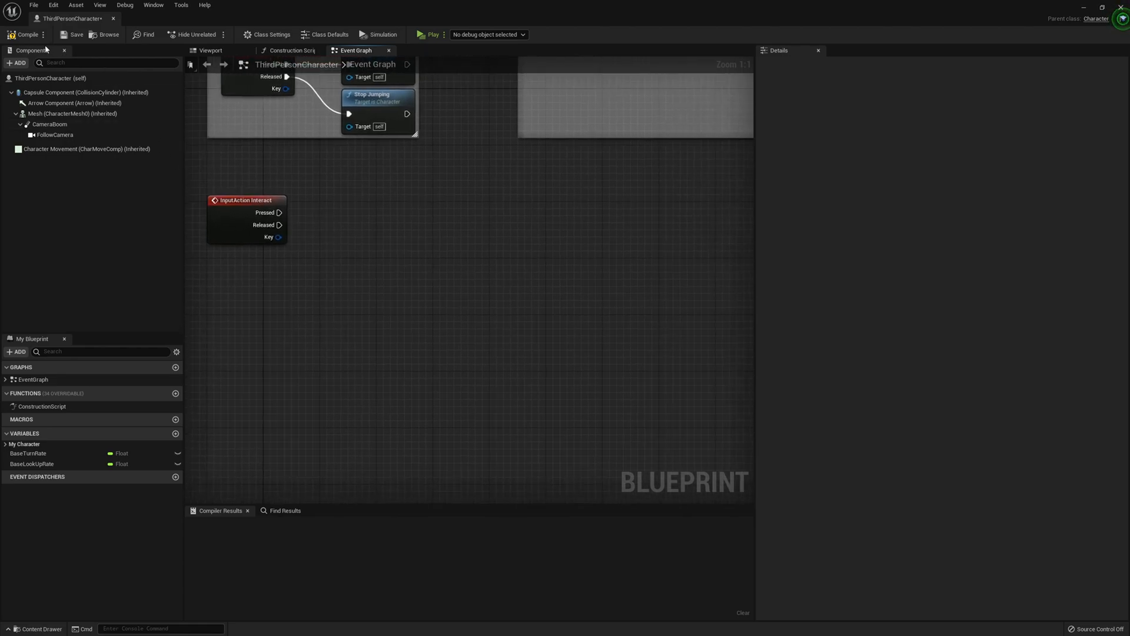
left_click(17, 62)
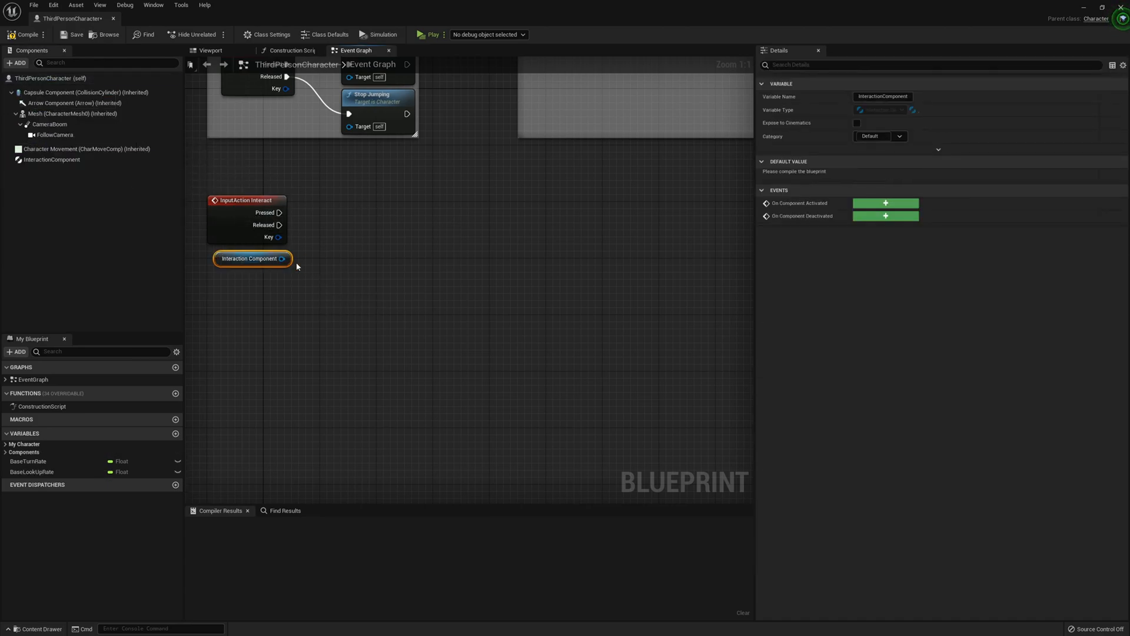
Wire Pressed to Begin Interaction and Released to End Interaction on the component.
left_click_drag(290, 258, 386, 224)
type("end e")
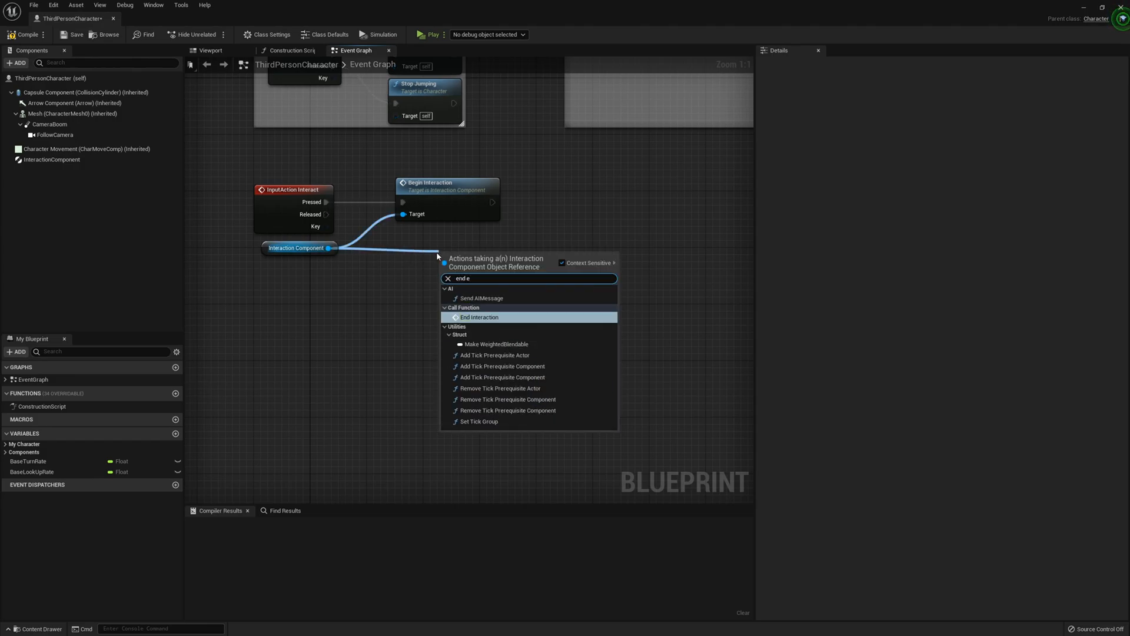
left_click(479, 317)
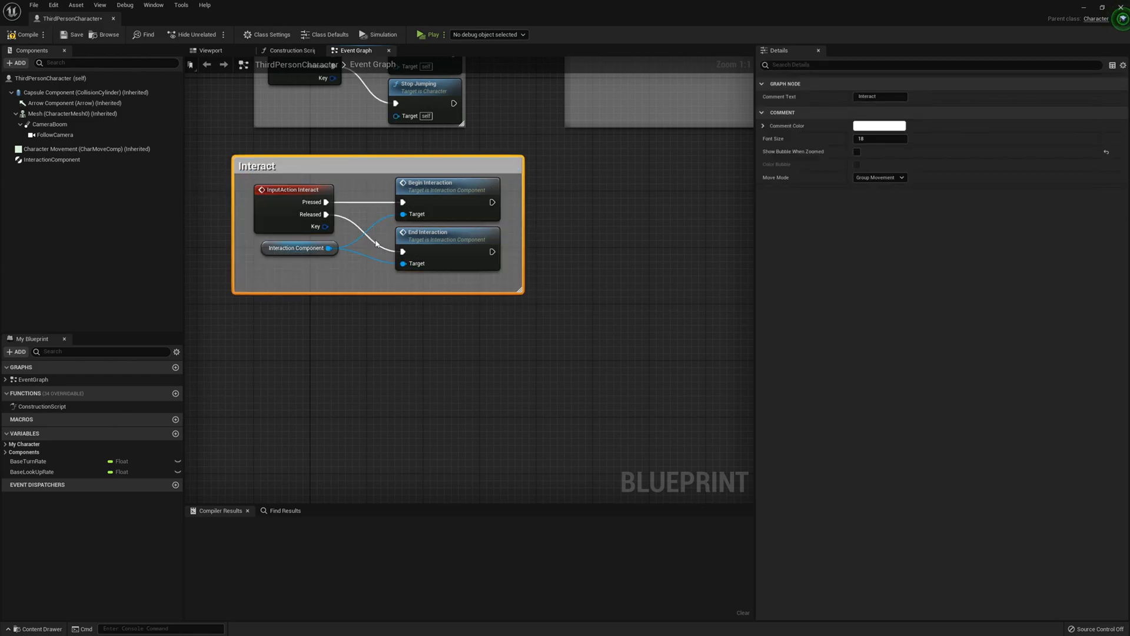
mouse_move(871, 278)
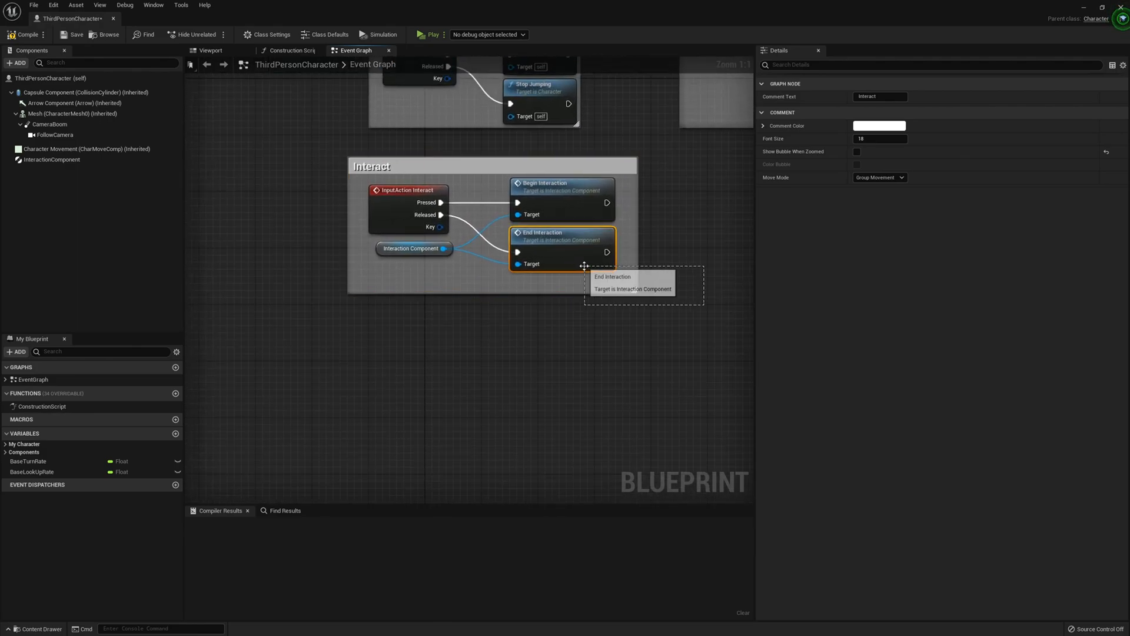
left_click(52, 160)
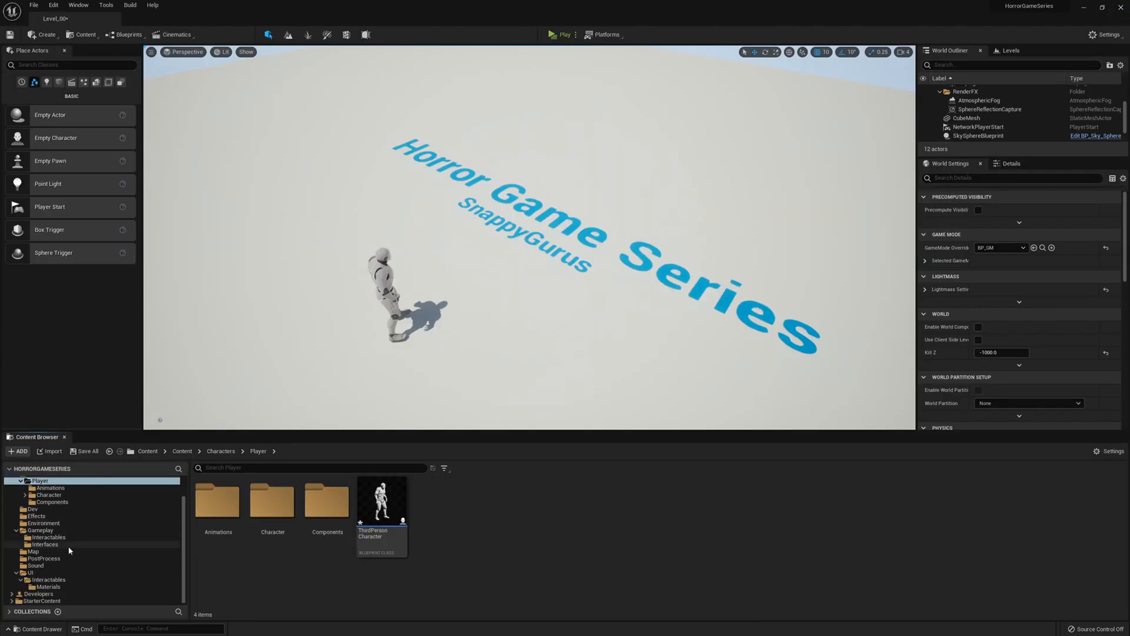
Create a child blueprint of BP_Interactable_Master in the Interactables folder and name it.
left_click(48, 536)
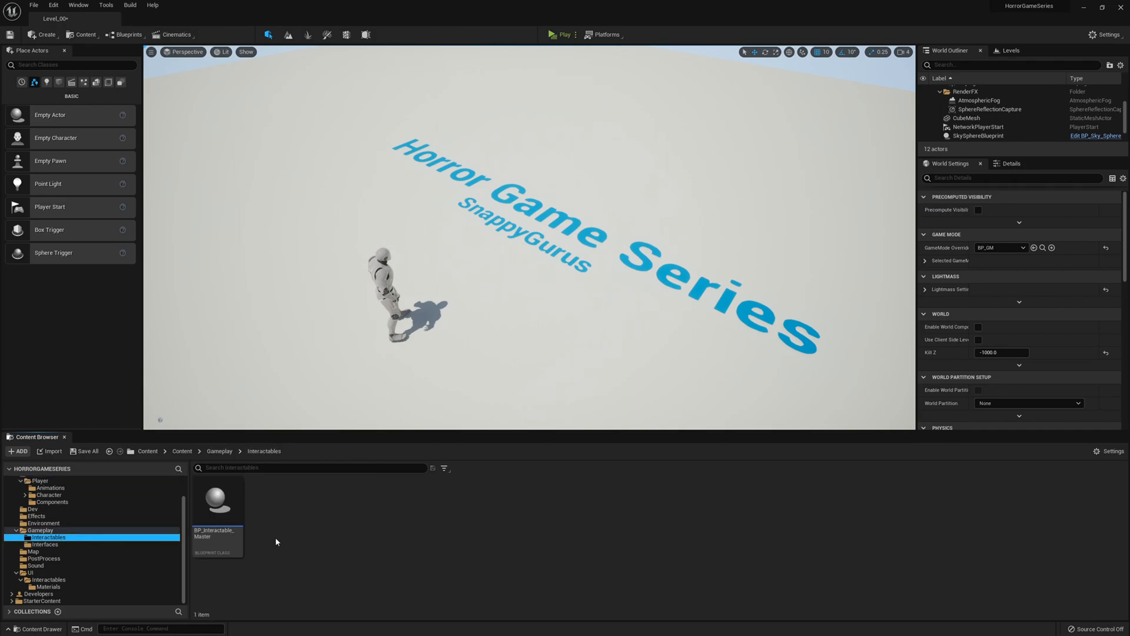
right_click(216, 505)
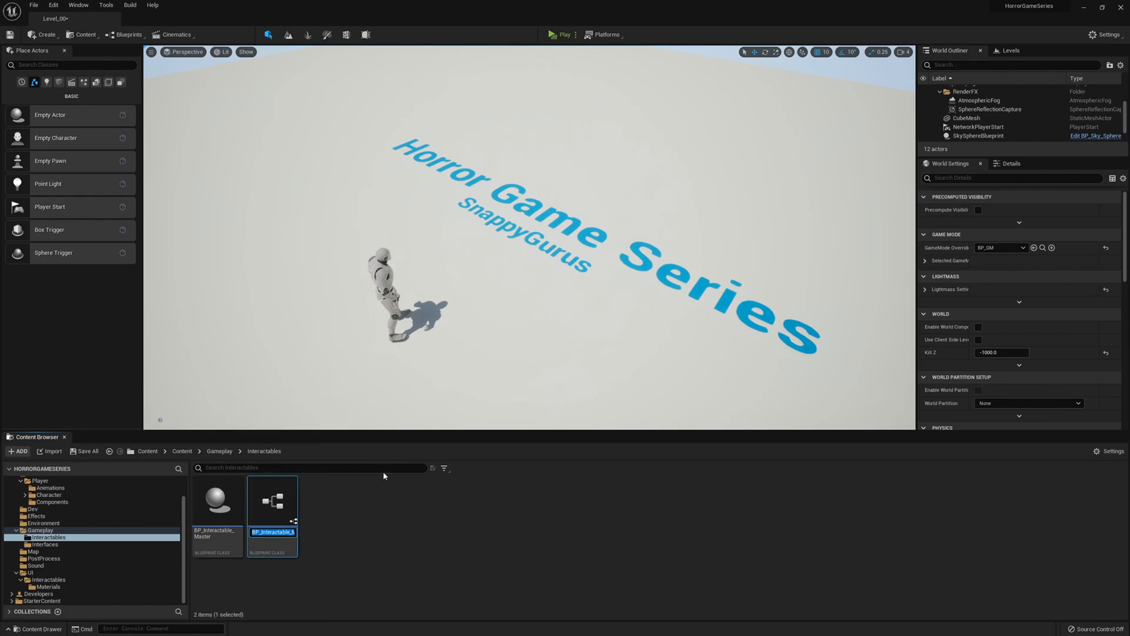
type("able_Master_Child")
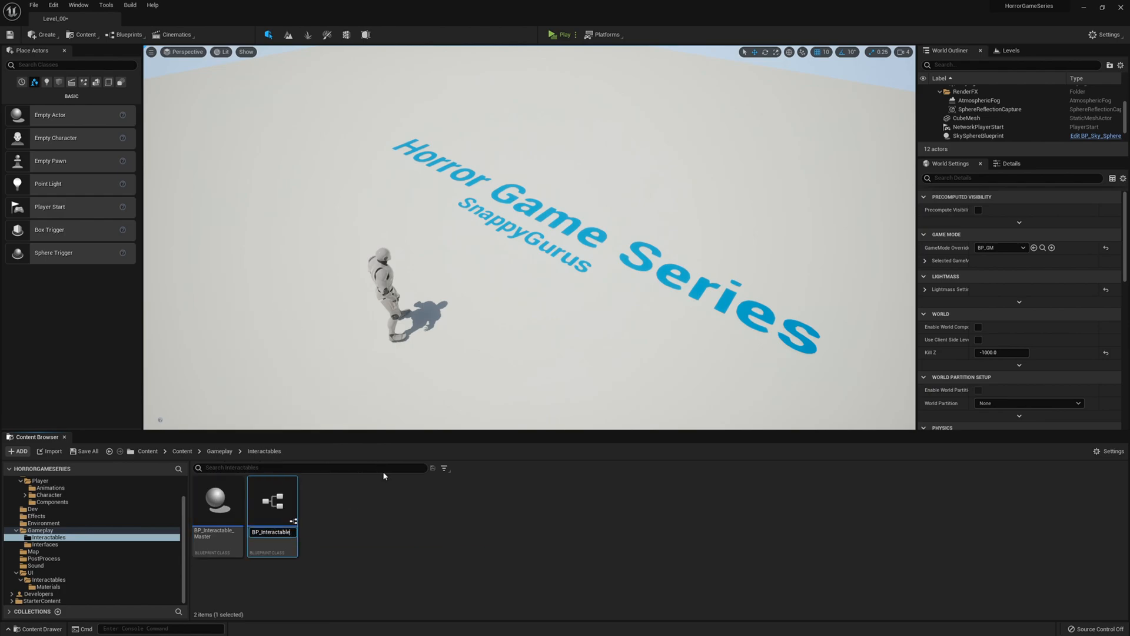
key("Enter")
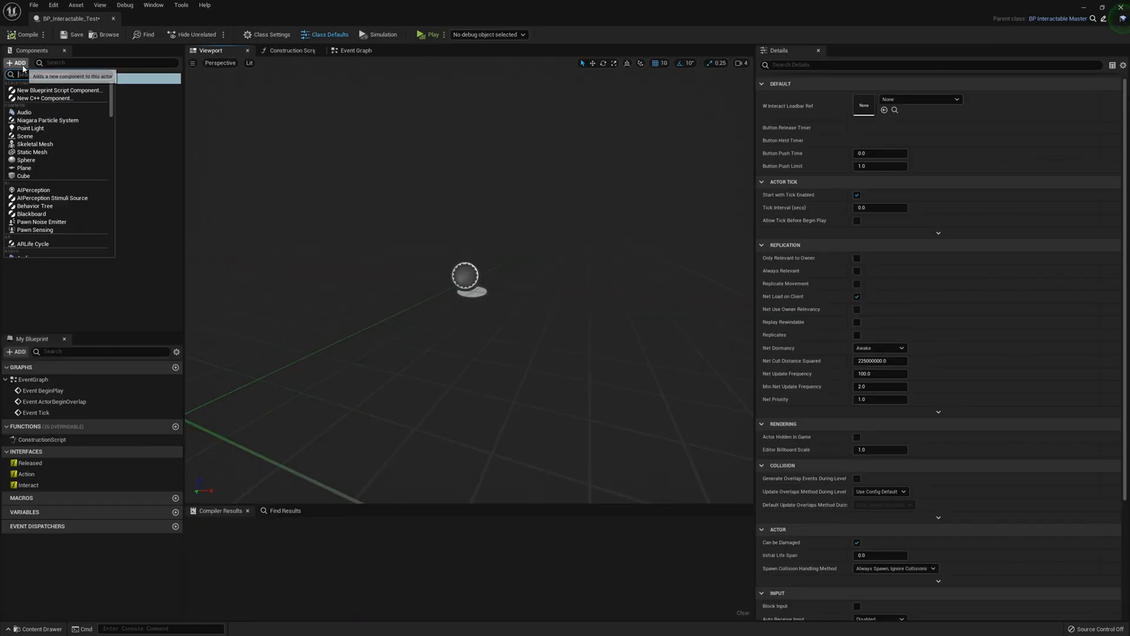
Add a Cube component and implement the Action event to call Destroy Actor.
left_click(19, 174)
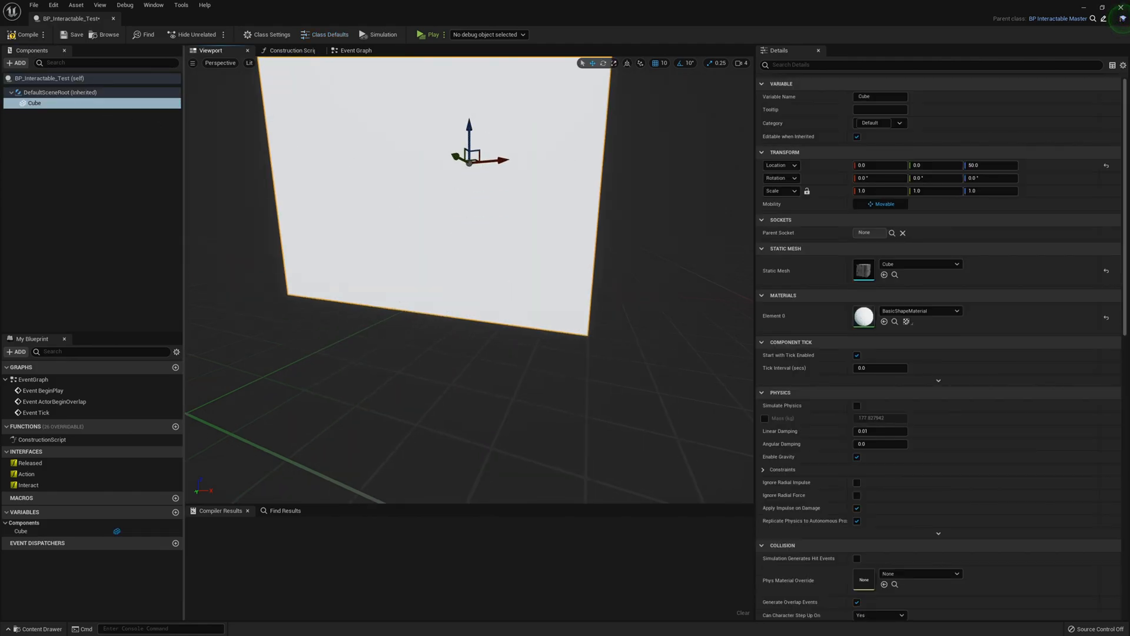
left_click(355, 50)
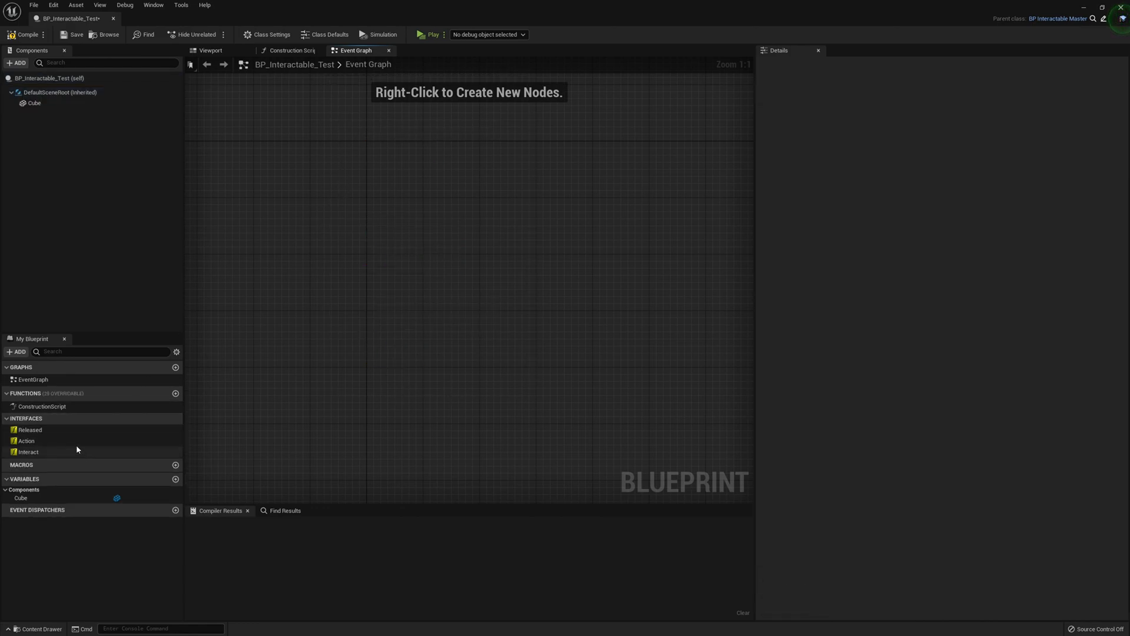
right_click(26, 440)
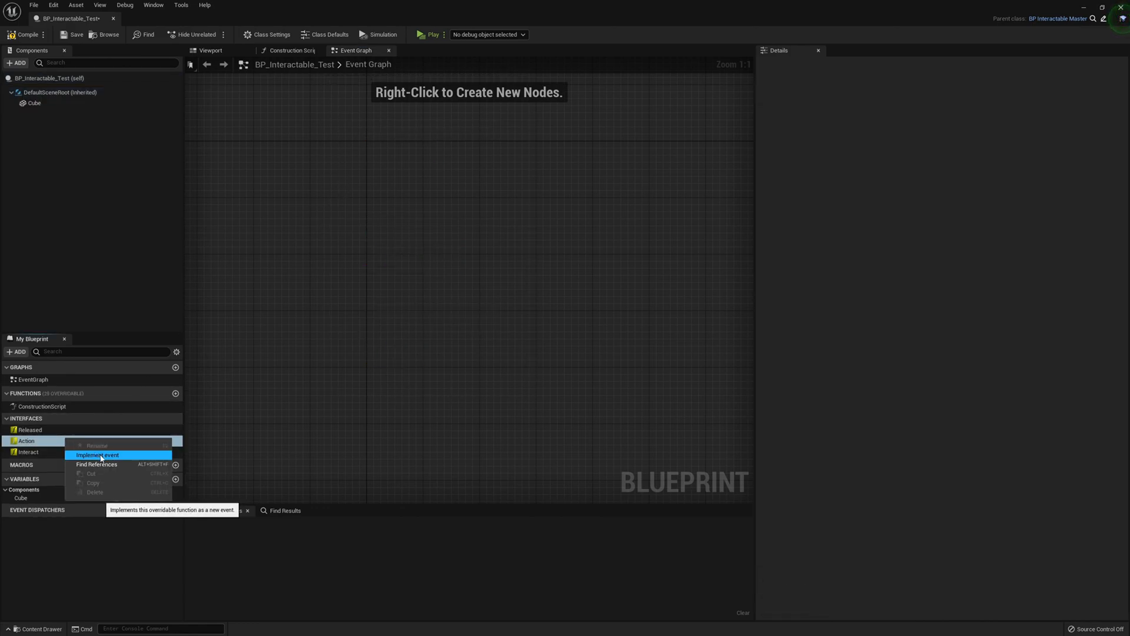
left_click(101, 455)
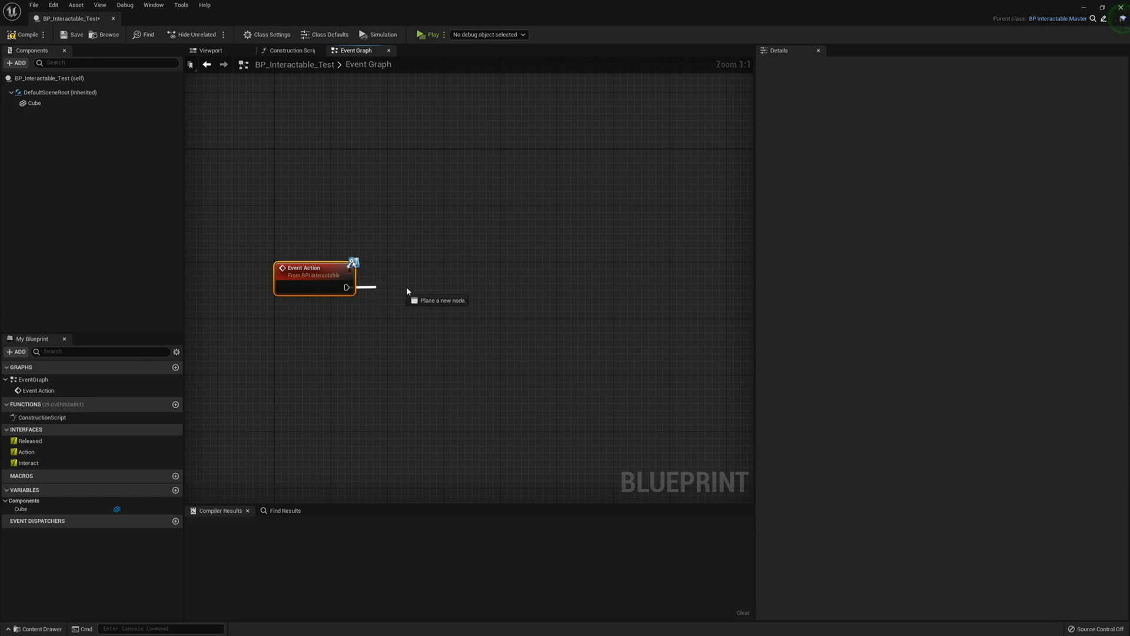
type("destroy")
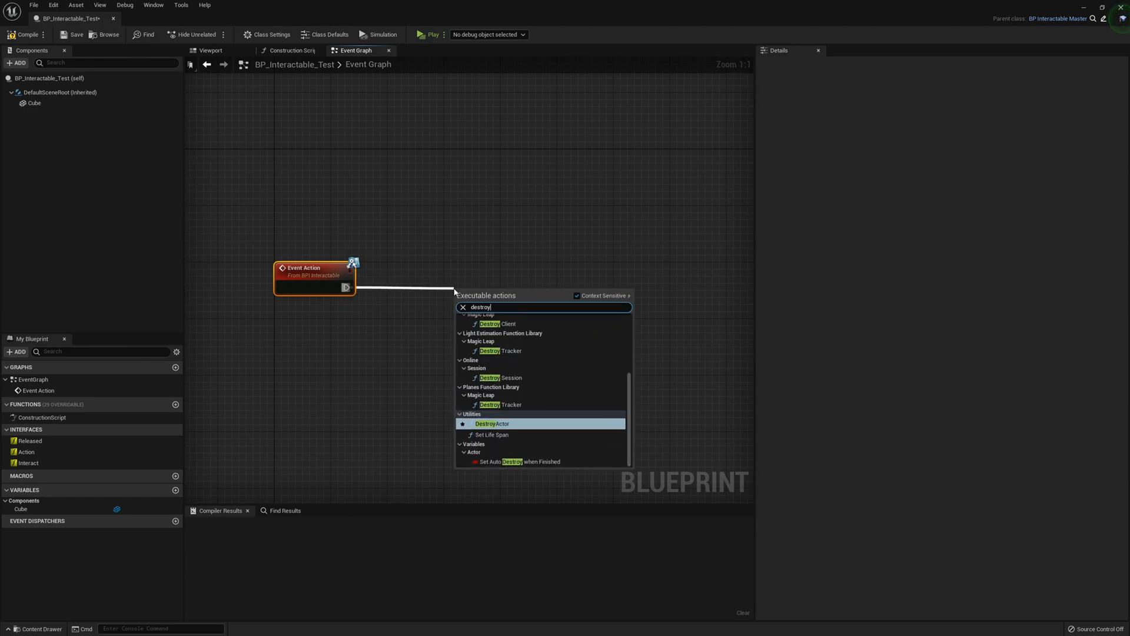
left_click(492, 423)
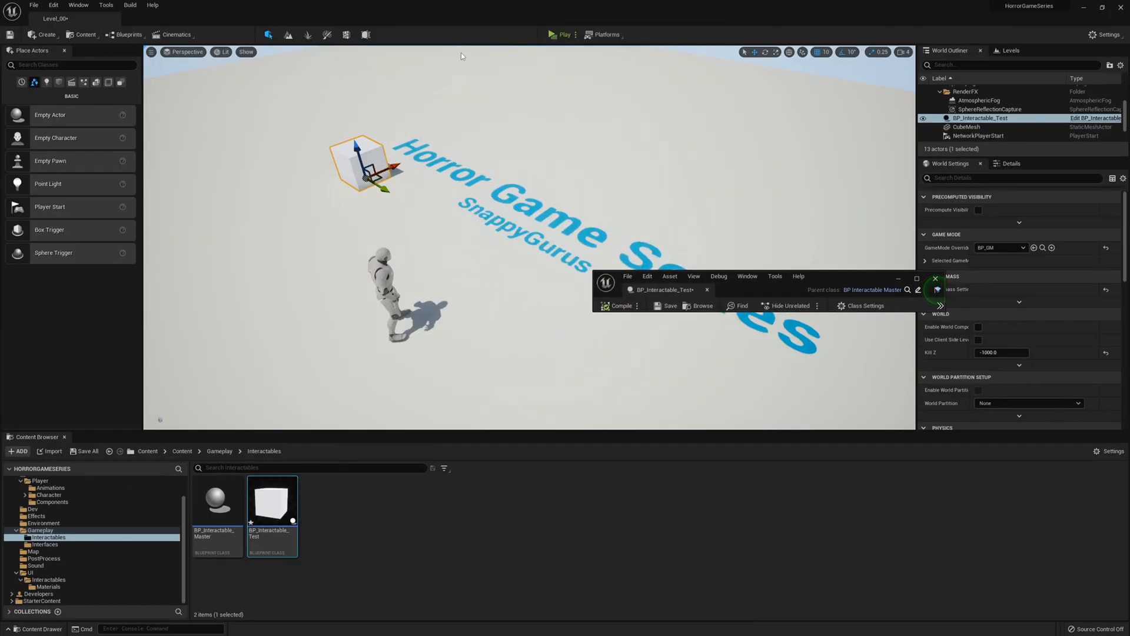
mouse_move(572, 187)
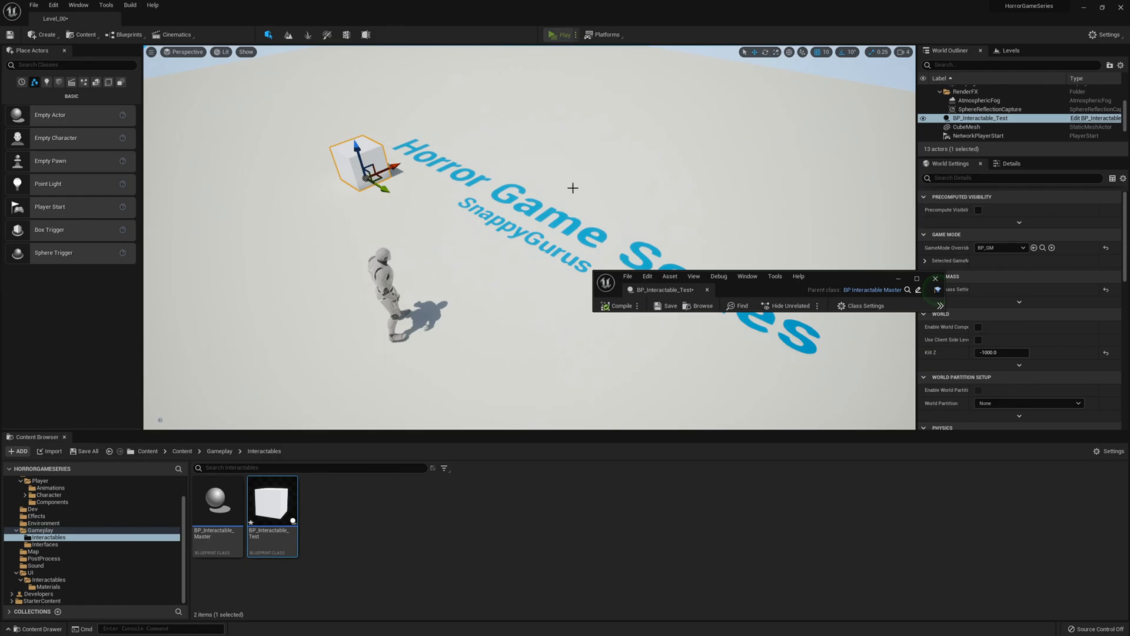
Place a BP_Interactable_Test cube in the level near the player.
left_click(563, 34)
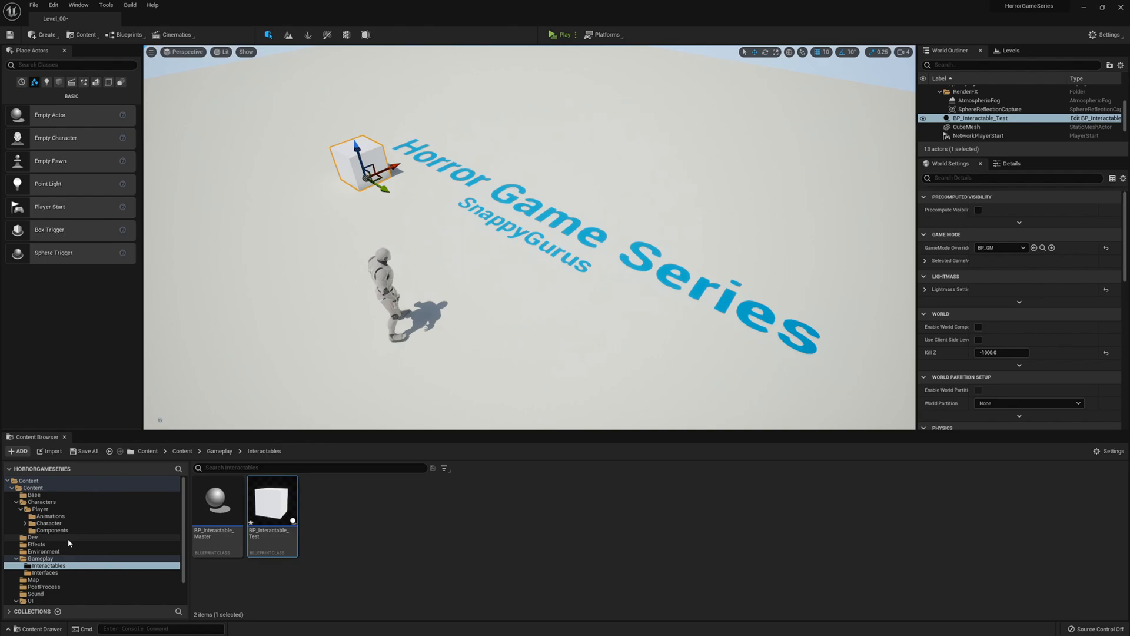
Set the InteractionComponent's Sphere Trace By Channel Draw Debug Type to None.
left_click(43, 530)
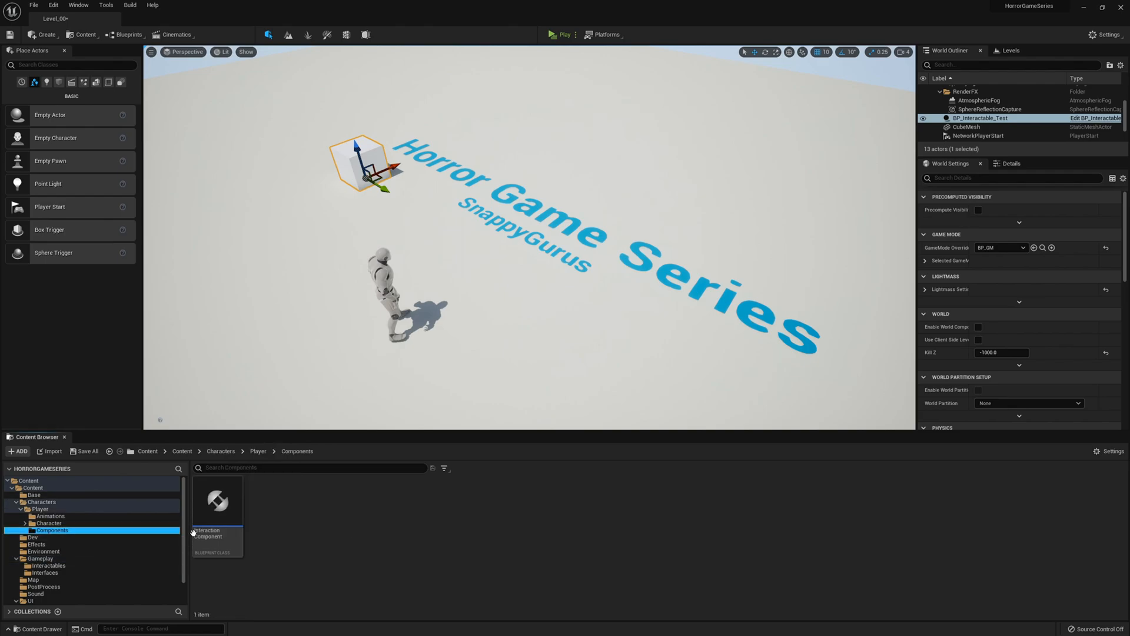
double_click(216, 501)
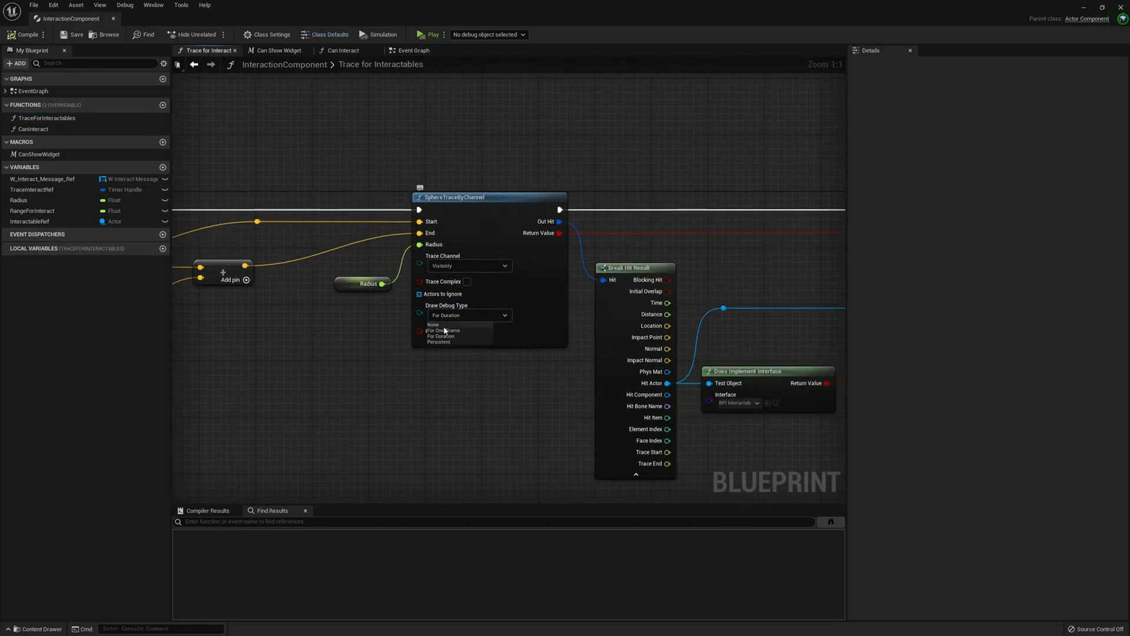
left_click(433, 325)
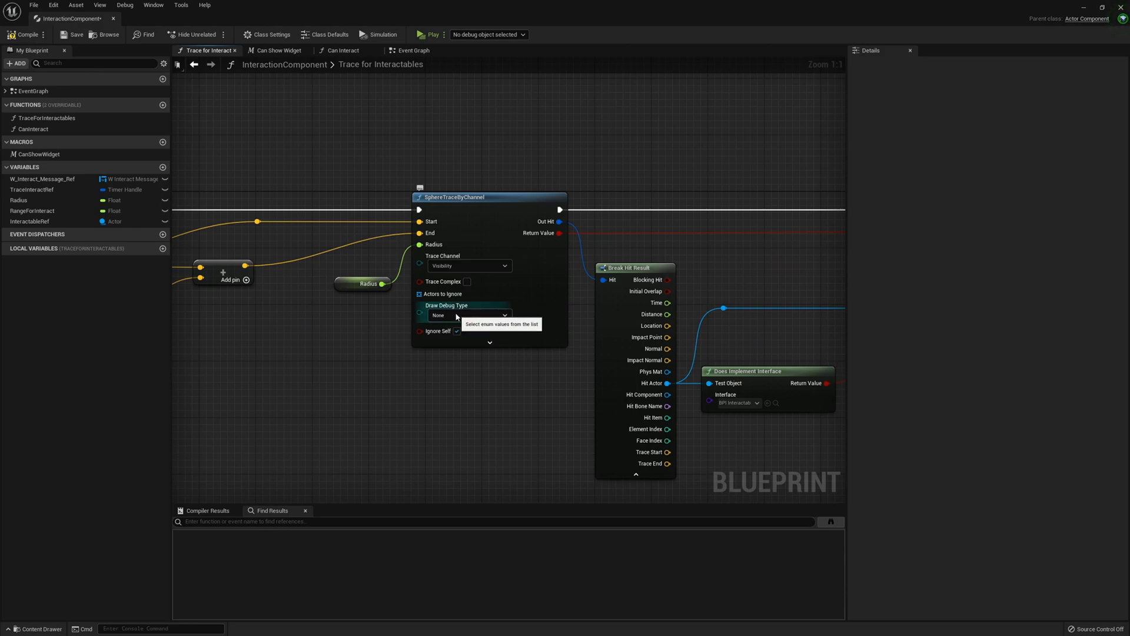
scroll("down", 3)
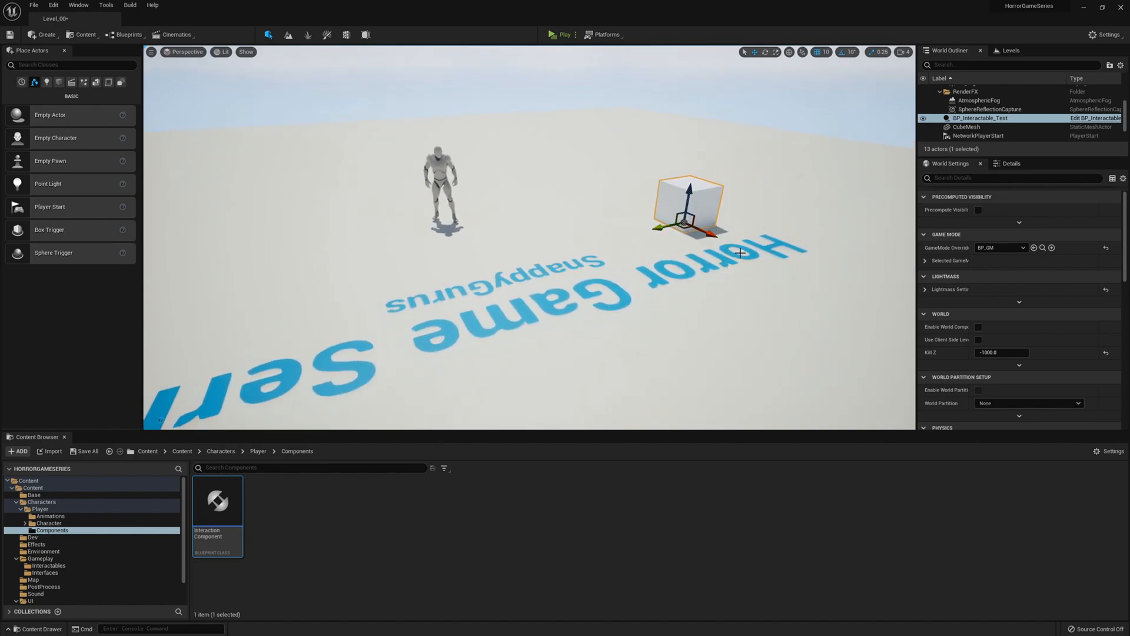
mouse_move(592, 291)
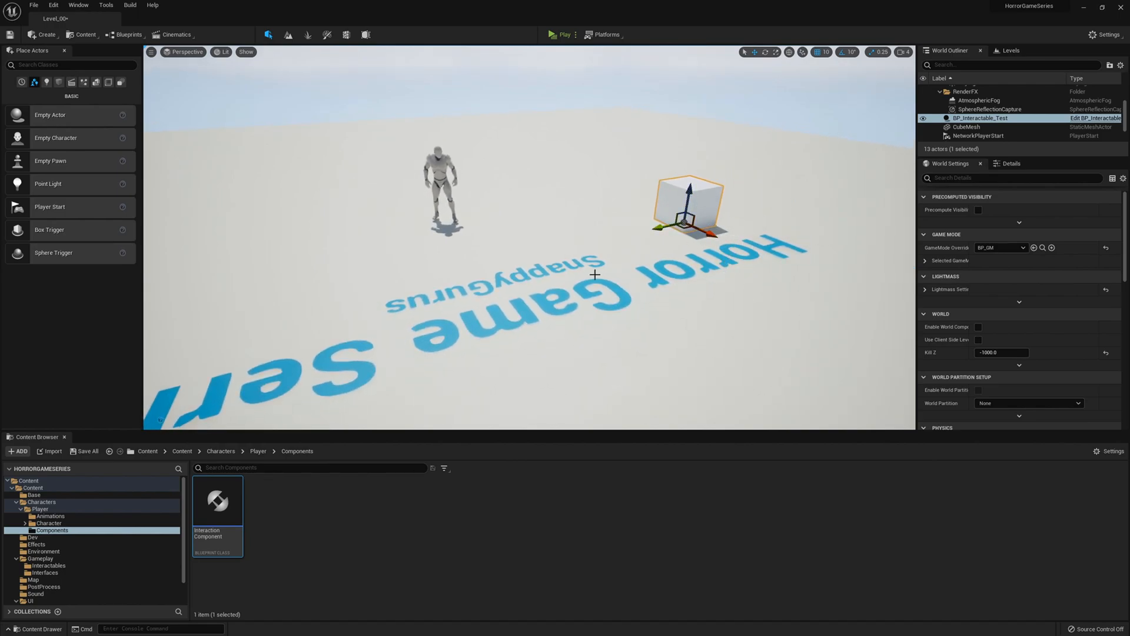